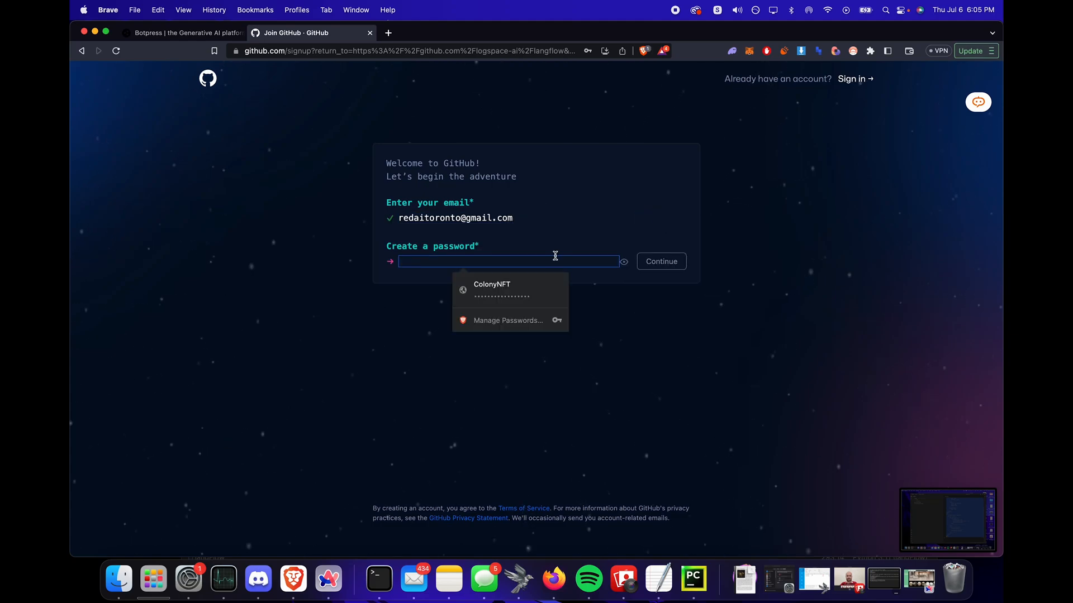
pyautogui.click(491, 290)
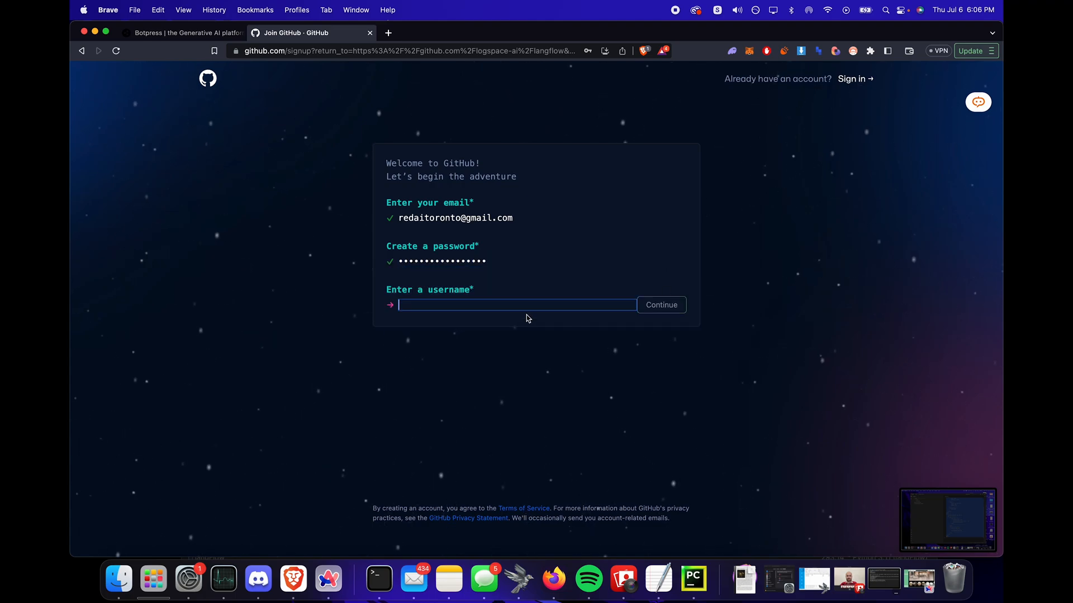
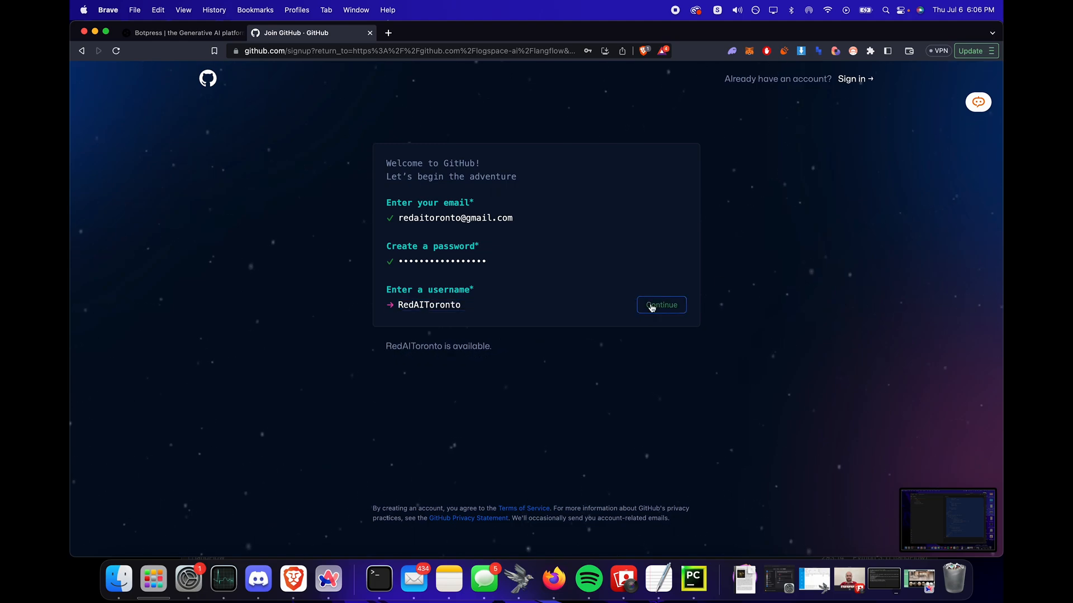
pyautogui.click(660, 304)
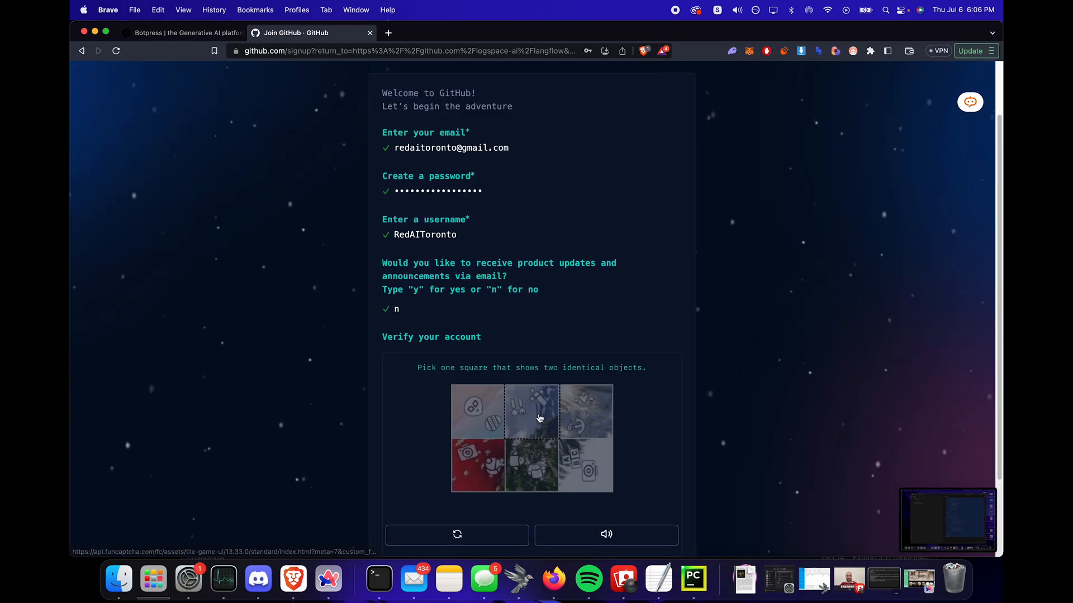
# - Solve the two-identical-objects verification puzzle and create the account
pyautogui.click(533, 411)
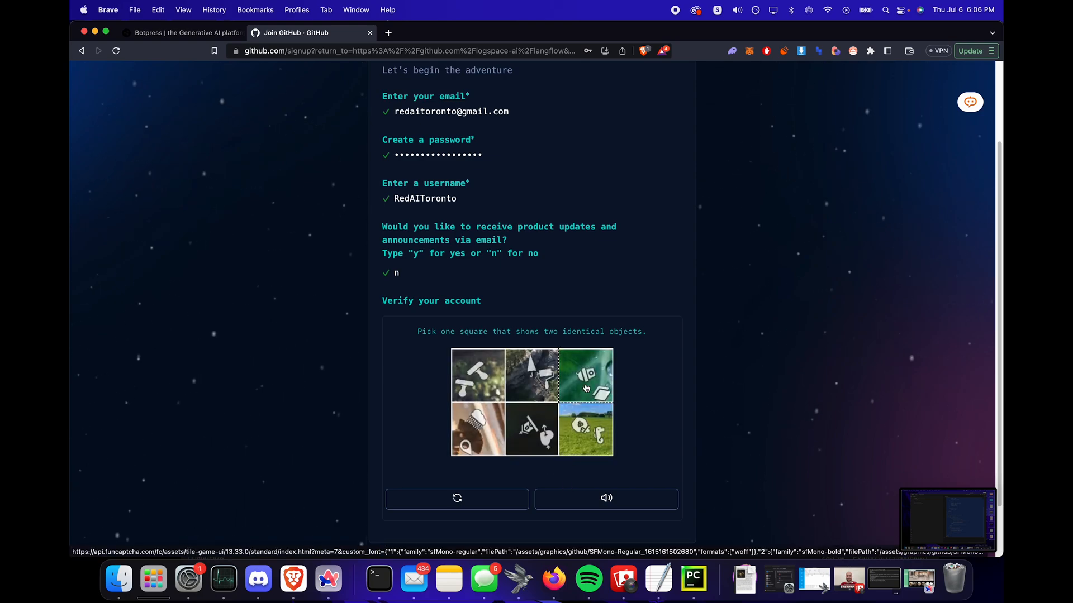
pyautogui.click(457, 498)
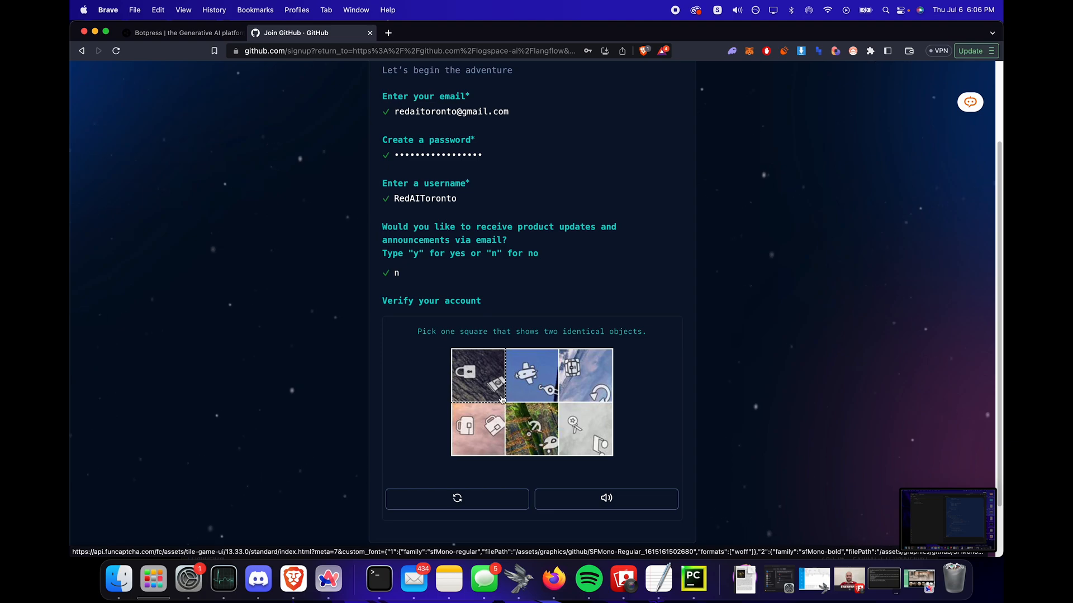
pyautogui.click(457, 497)
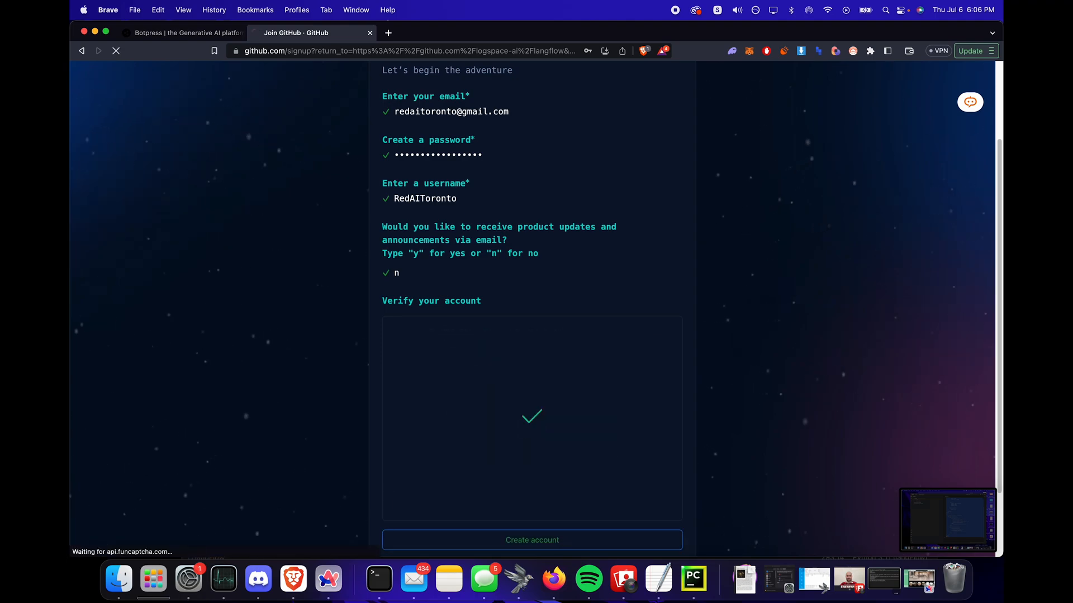
pyautogui.click(531, 539)
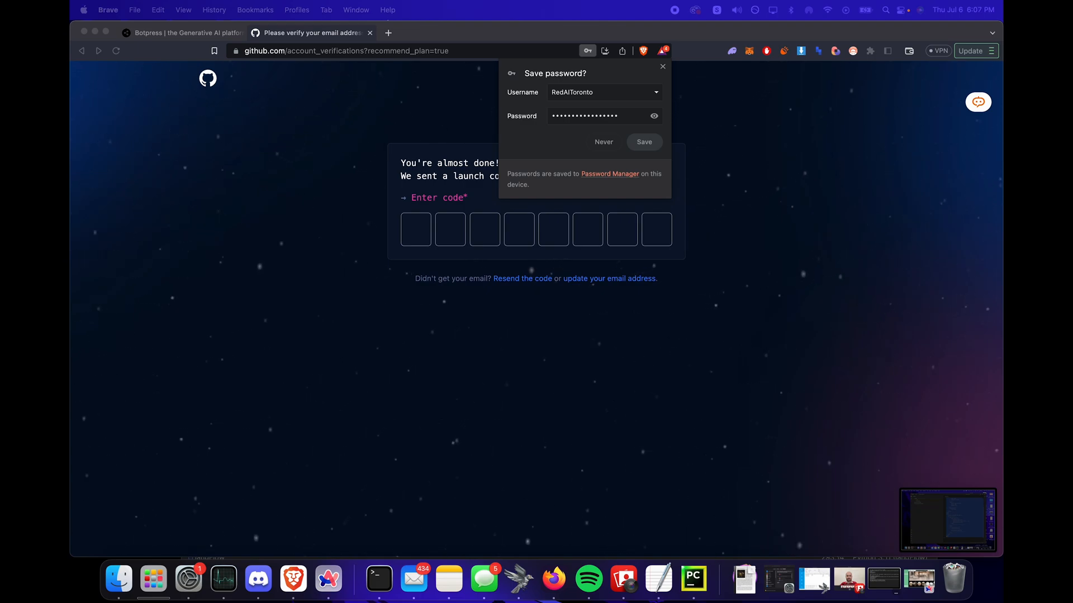
pyautogui.moveTo(537, 194)
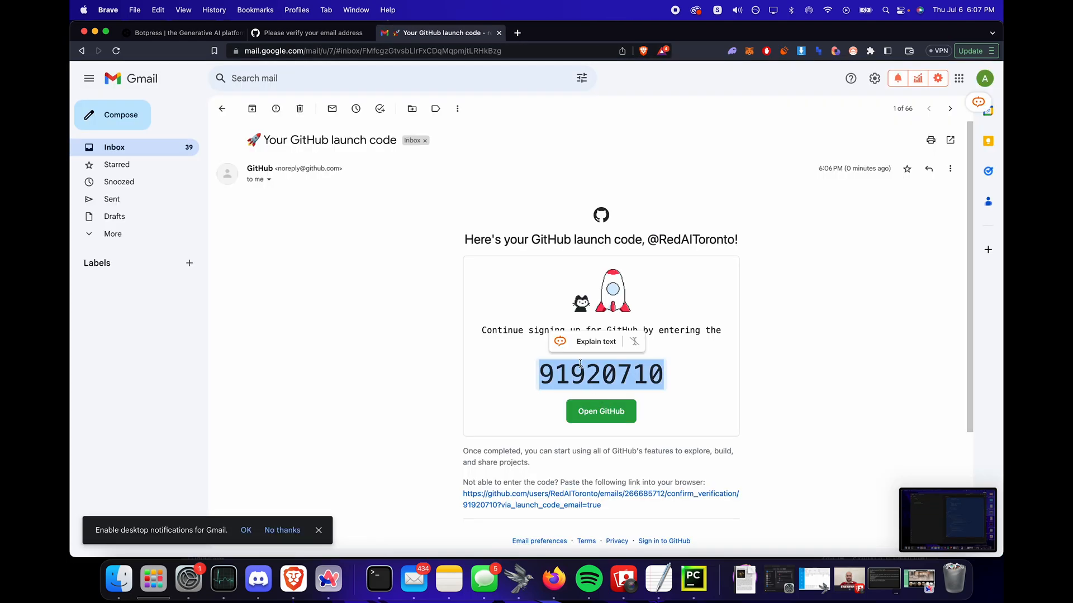
# - Enter the emailed launch code on GitHub and choose Just me for team size
pyautogui.click(600, 411)
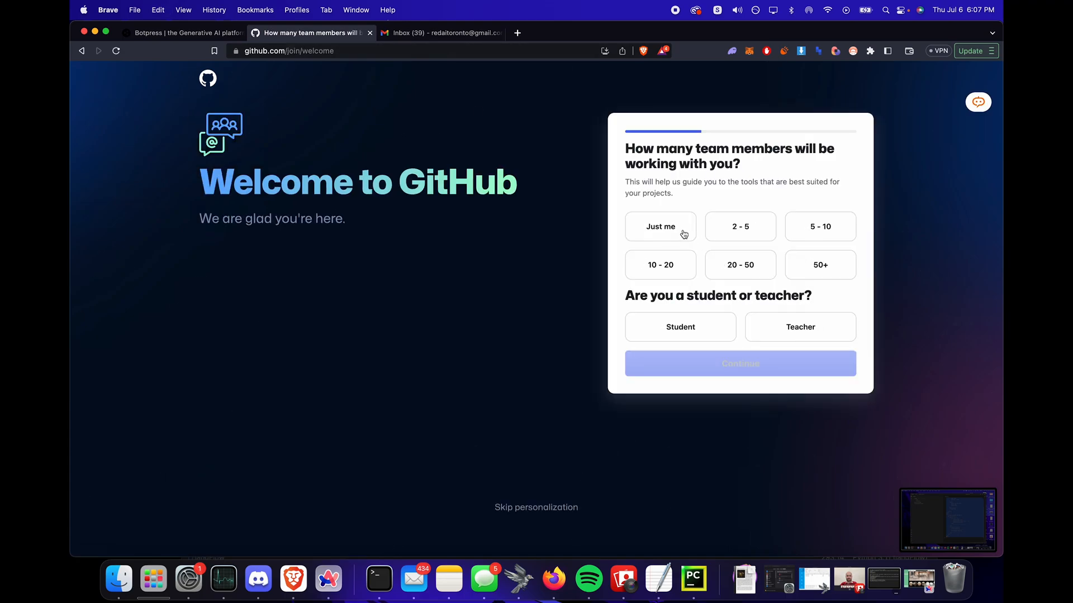
pyautogui.click(740, 363)
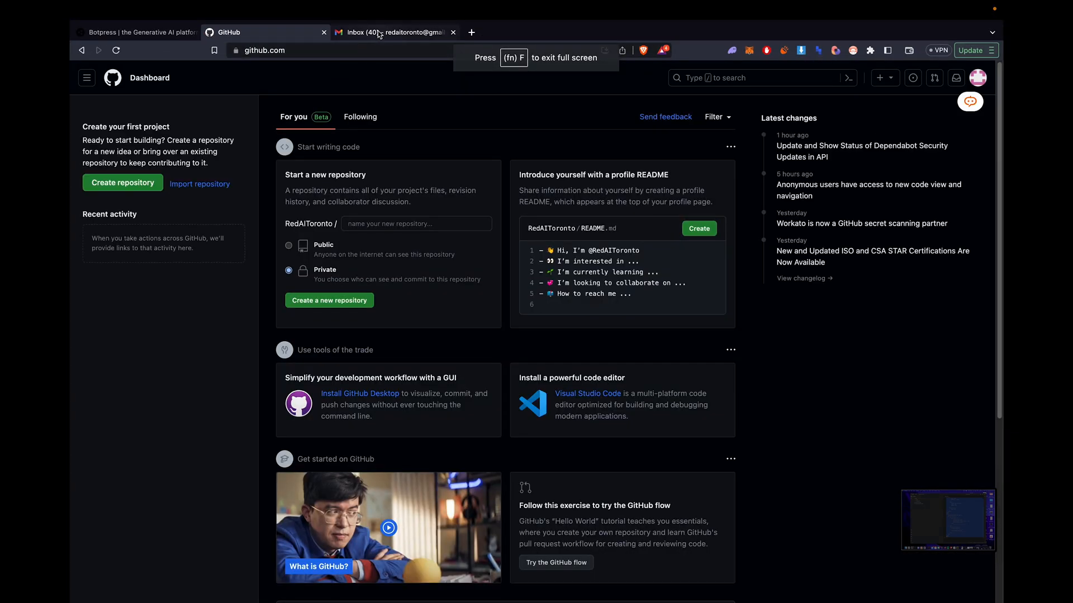
# - Search GitHub for Flowise, open FlowiseAI/Flowise, and scroll the README to Self Host
pyautogui.click(759, 77)
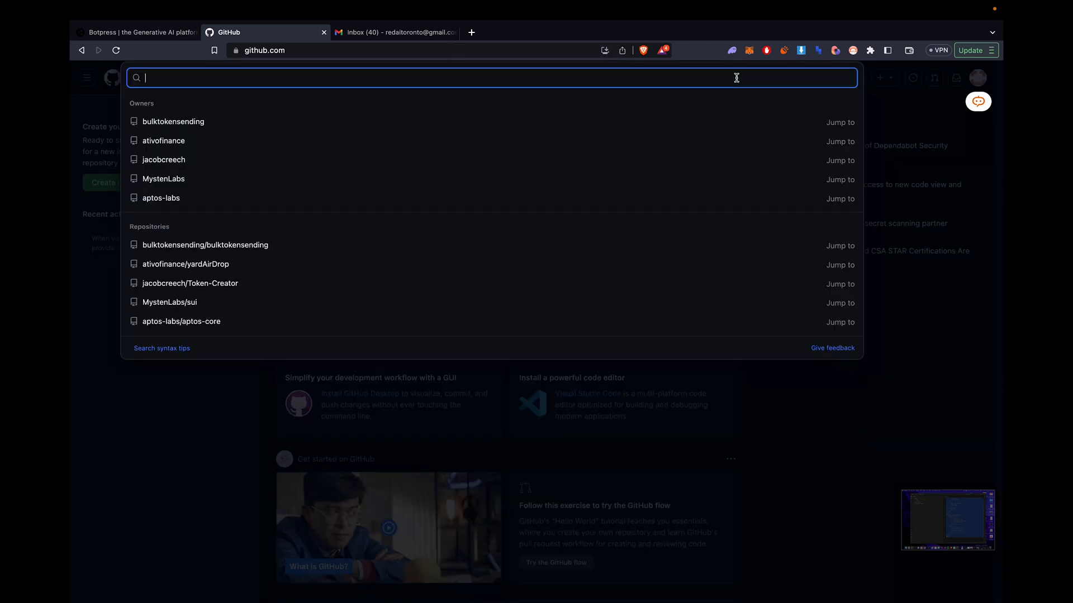
pyautogui.write('langflow')
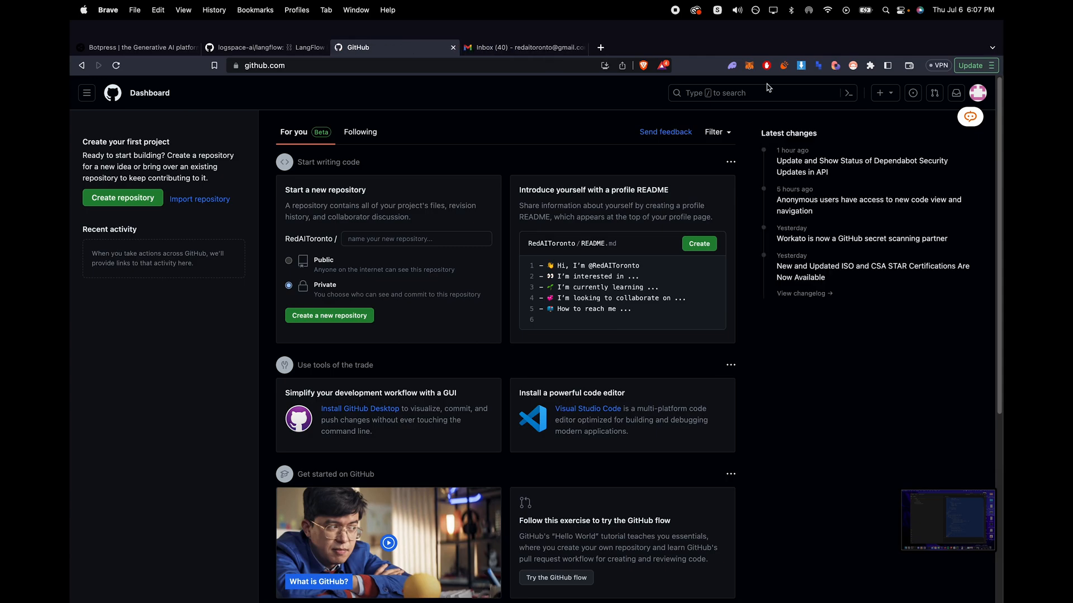
pyautogui.click(759, 92)
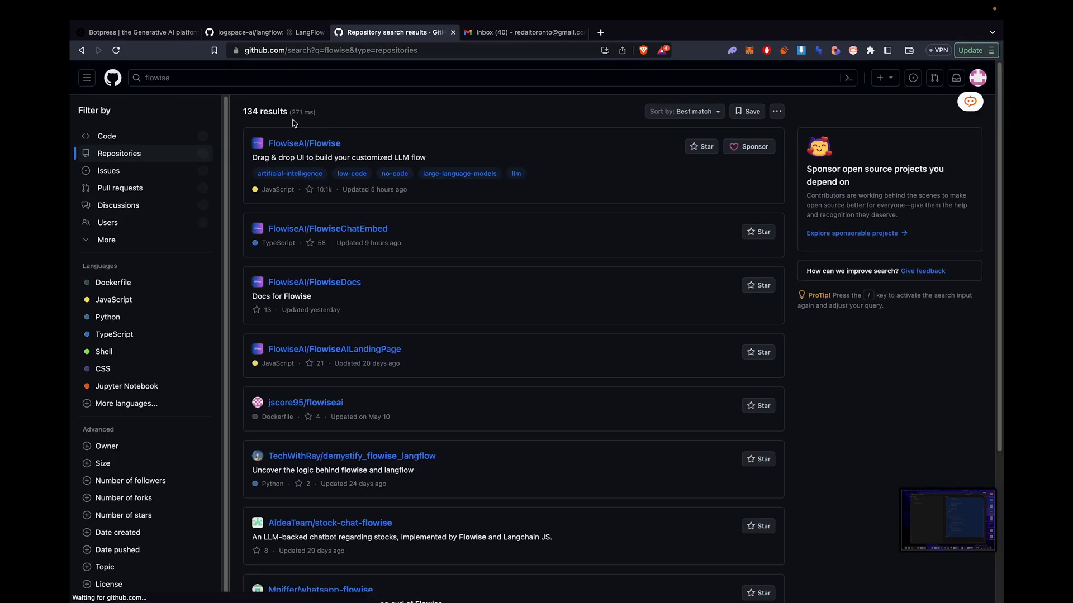
pyautogui.click(304, 143)
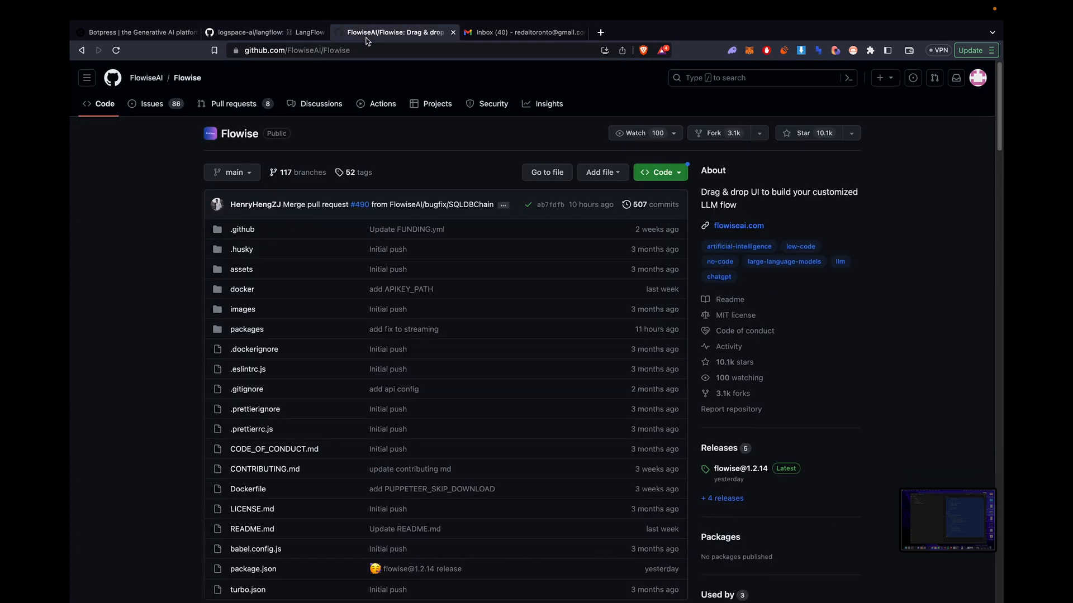
pyautogui.moveTo(647, 199)
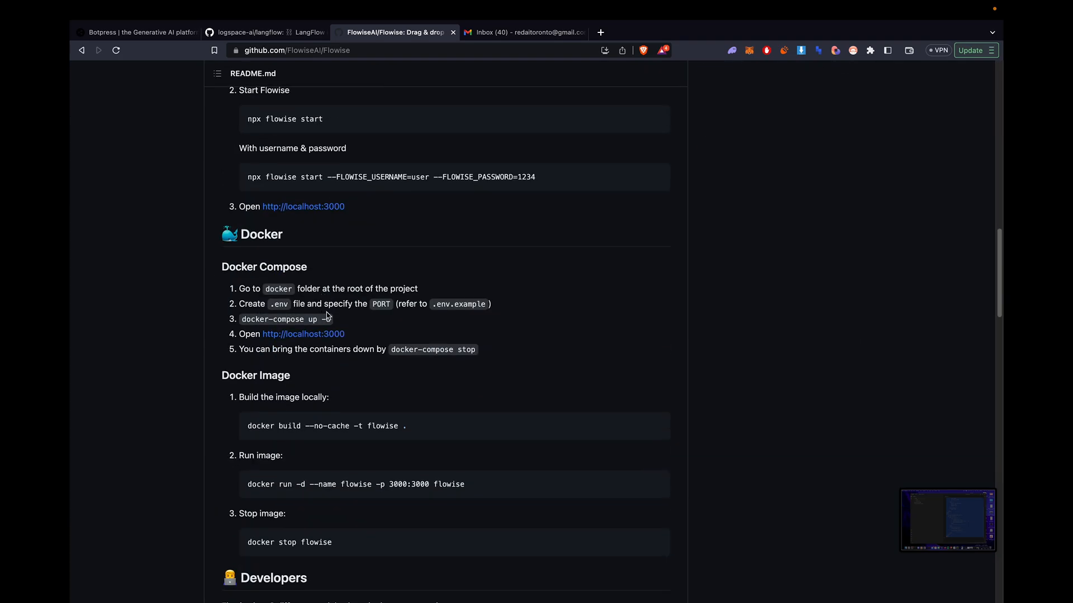
pyautogui.scroll(-3)
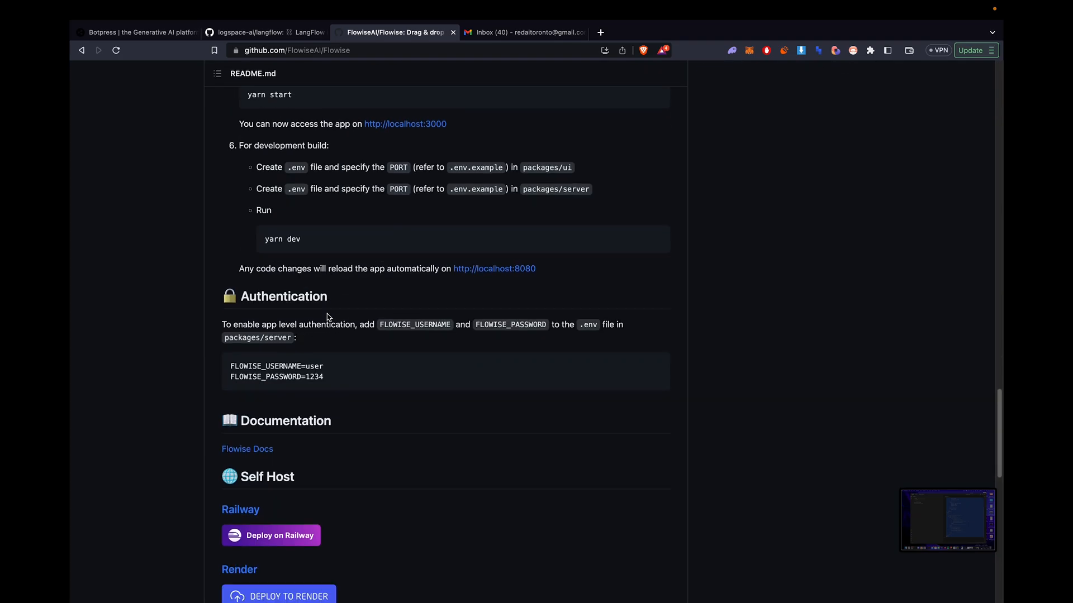
# - From the Render deployment guide, fork FlowiseAI/Flowise into the RedAIToronto account
pyautogui.click(278, 596)
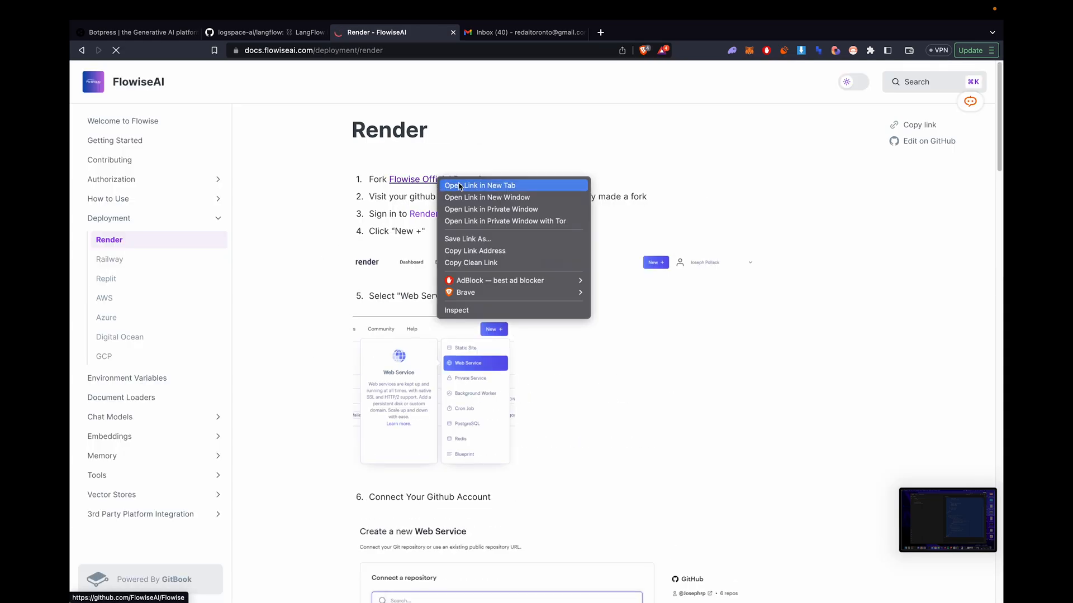
pyautogui.click(481, 185)
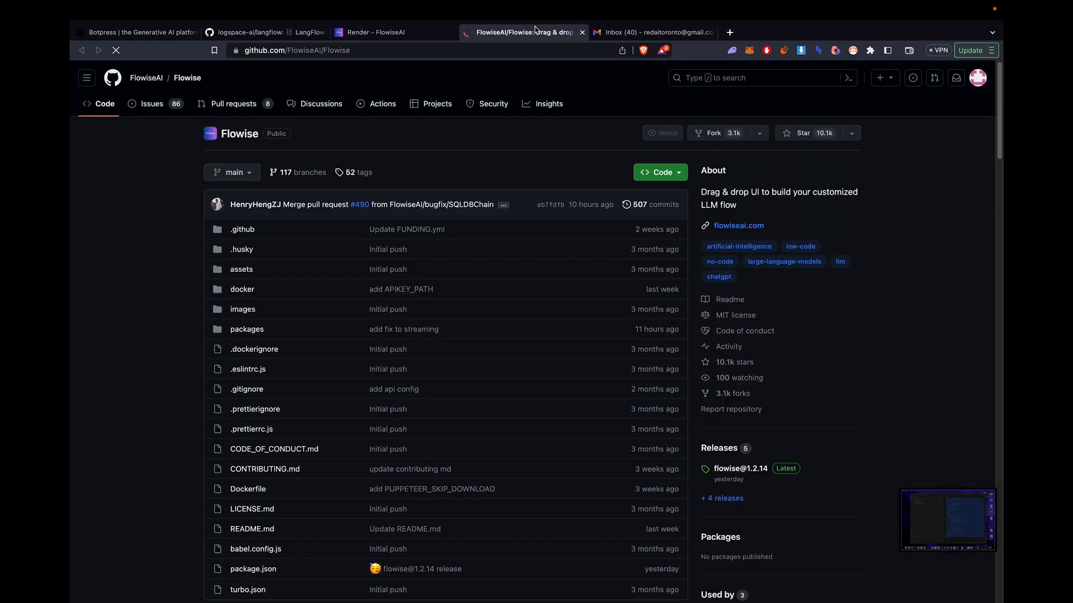
pyautogui.click(714, 133)
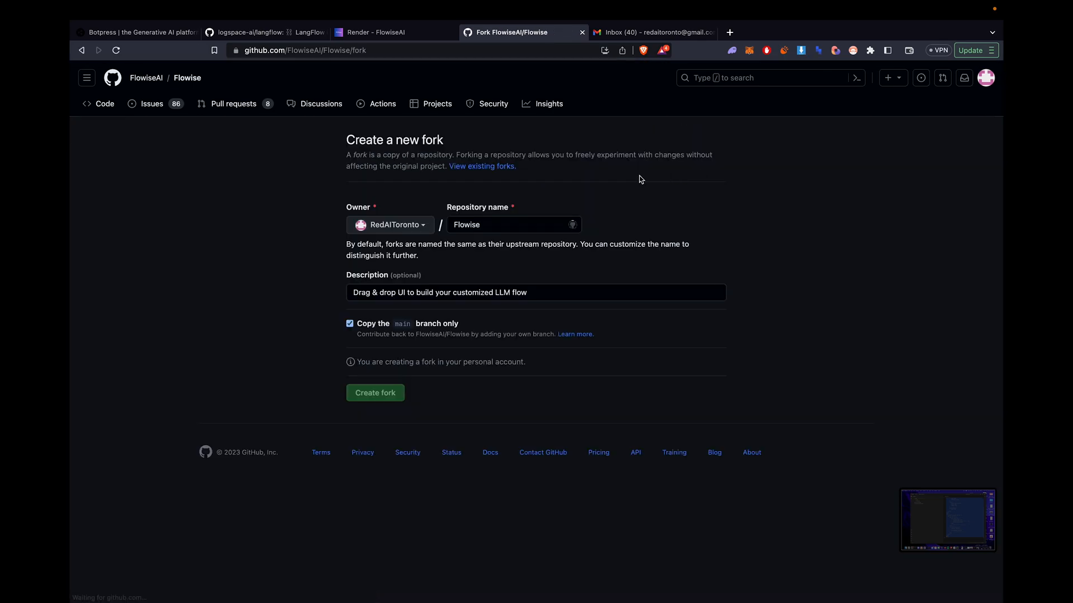
pyautogui.click(380, 33)
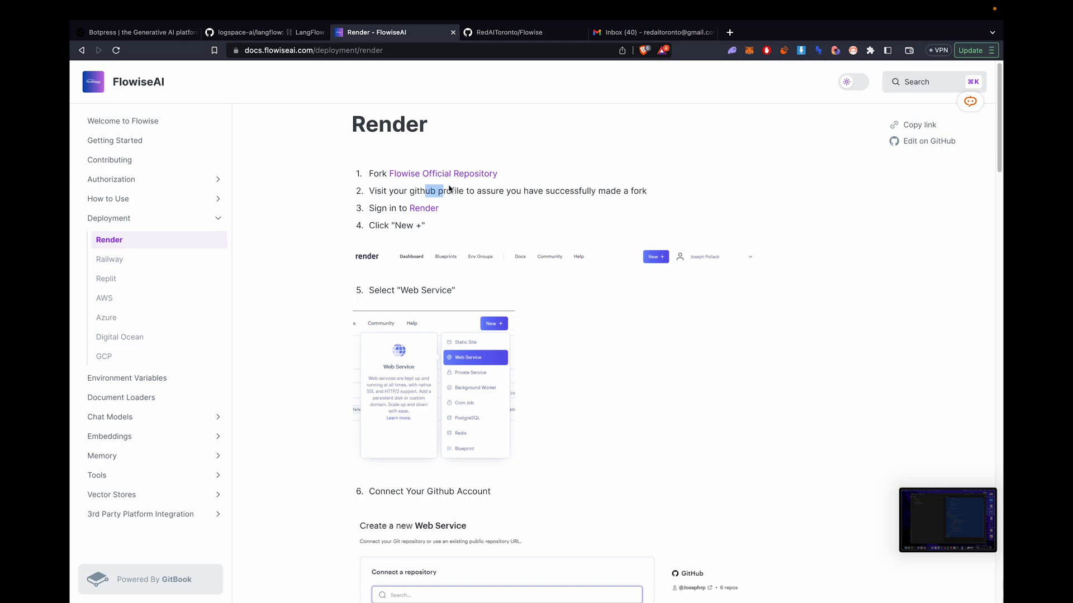
pyautogui.click(524, 33)
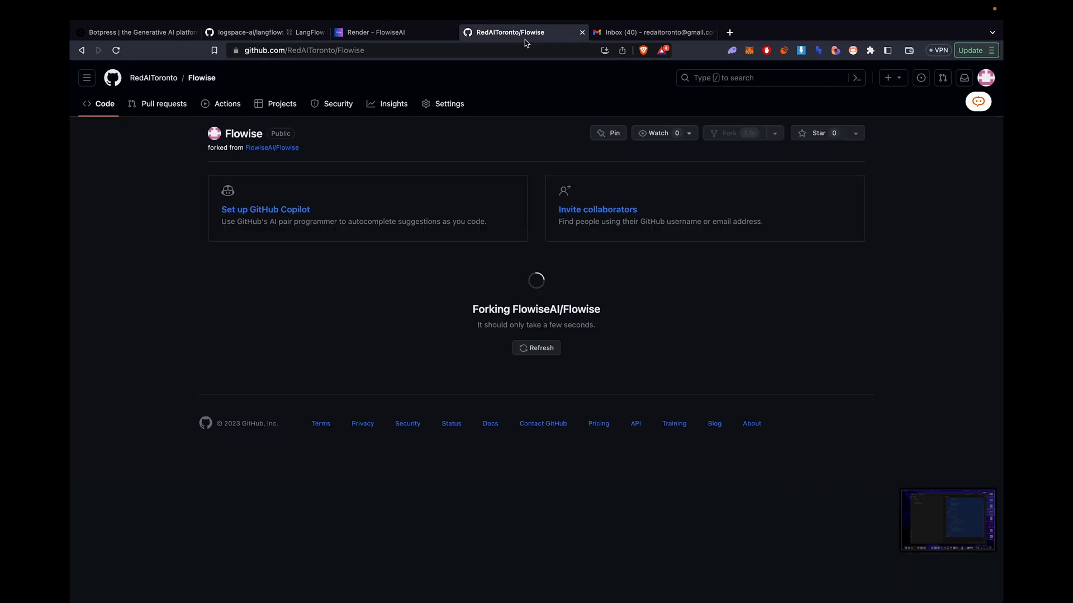
pyautogui.rightClick(420, 208)
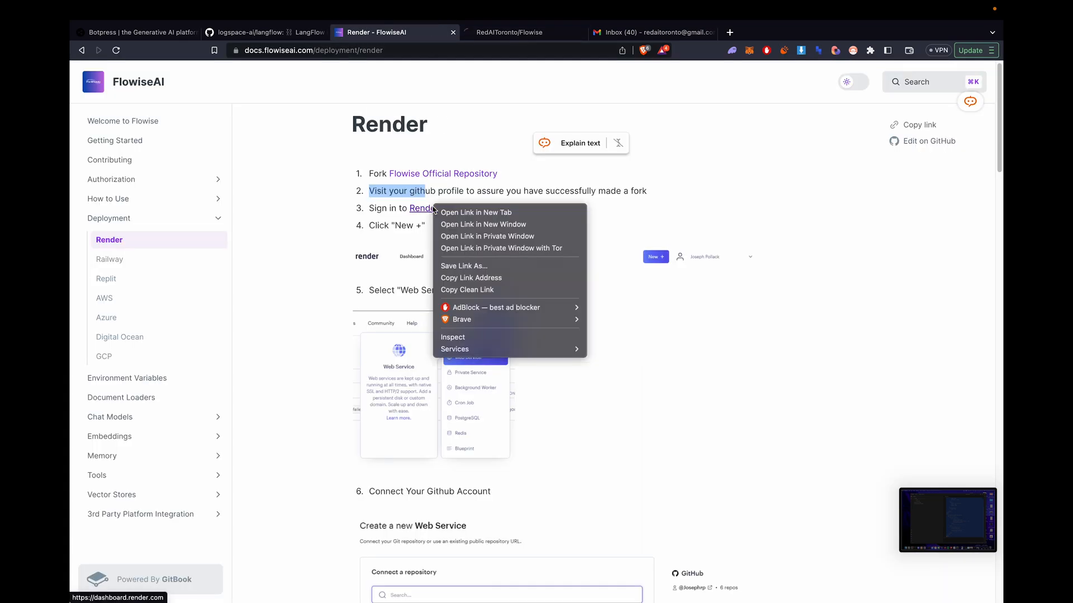
# - Sign up for Render using the GitHub account and reach the Render dashboard
pyautogui.click(475, 212)
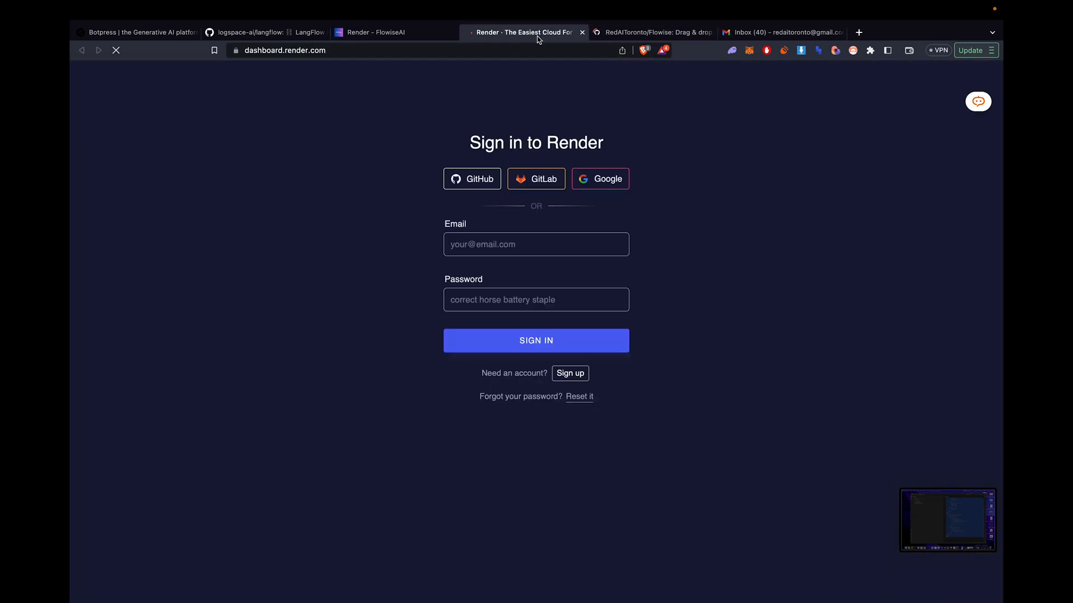
pyautogui.click(472, 179)
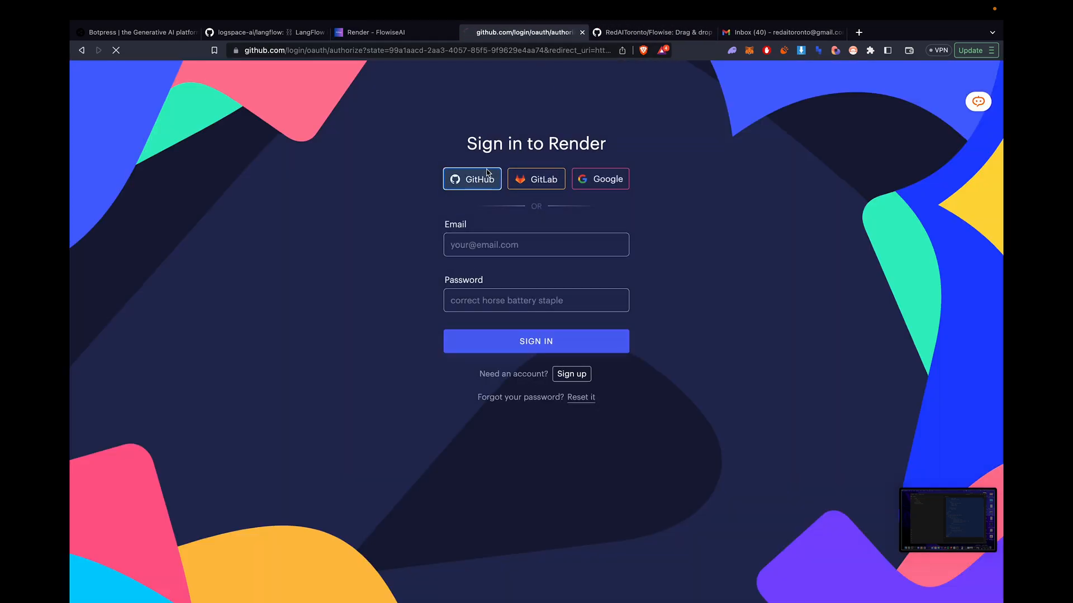
pyautogui.click(472, 178)
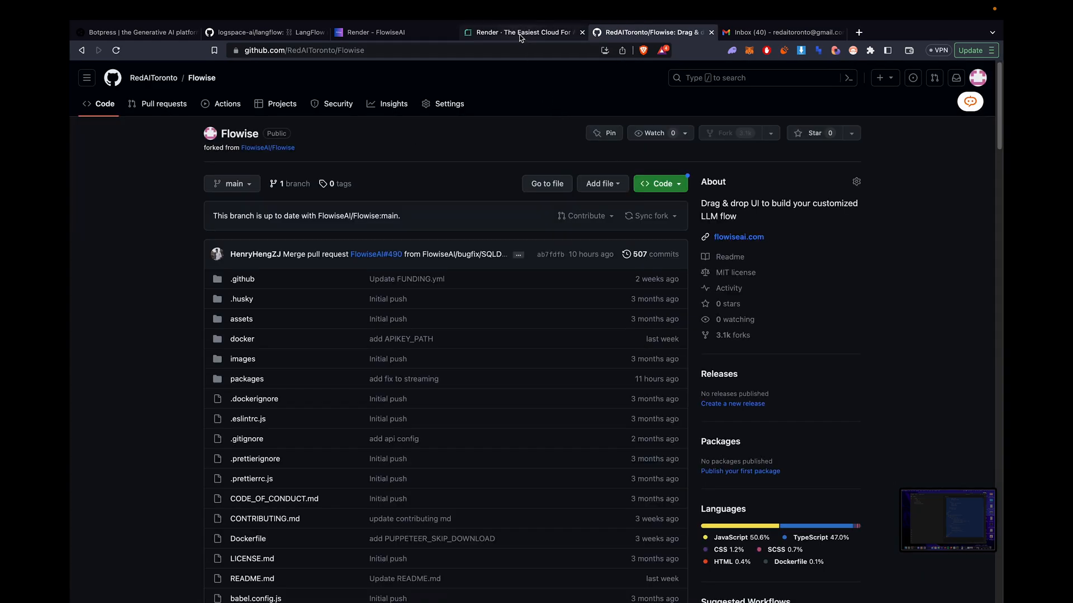
pyautogui.click(524, 33)
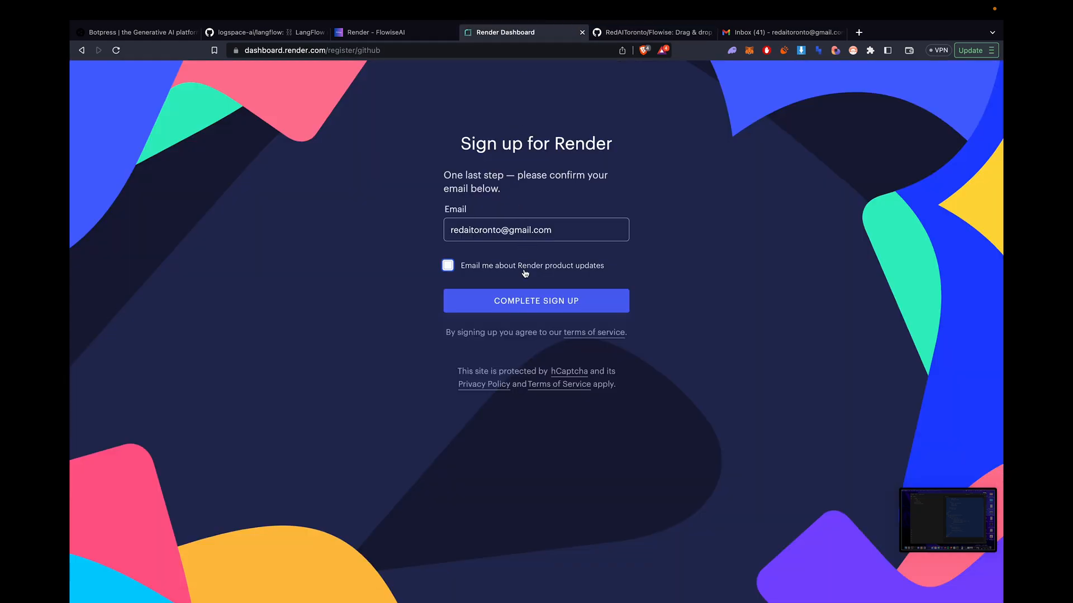
pyautogui.click(373, 33)
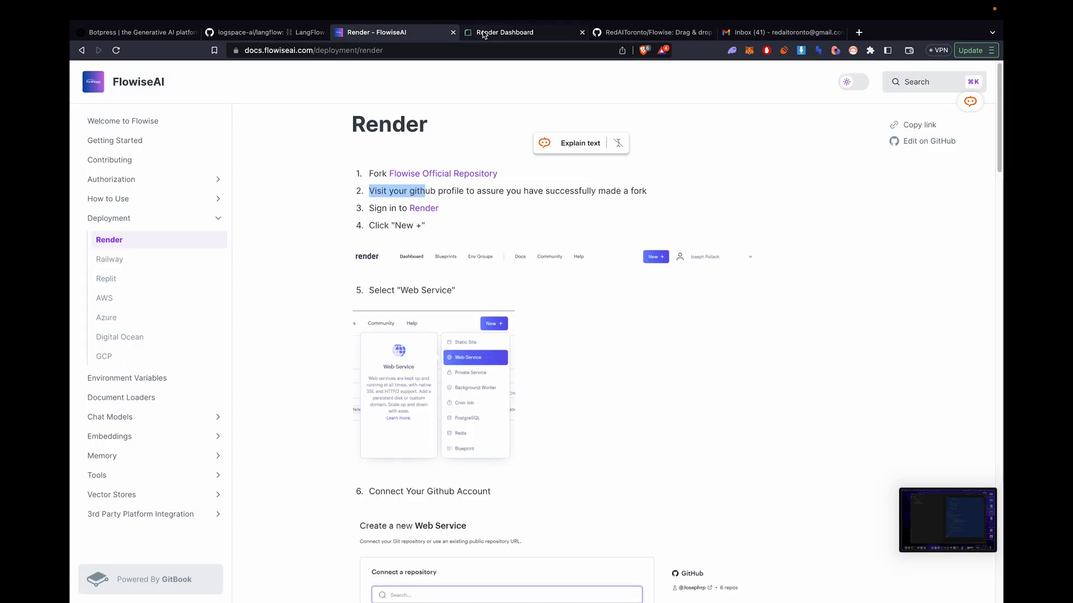
pyautogui.click(523, 32)
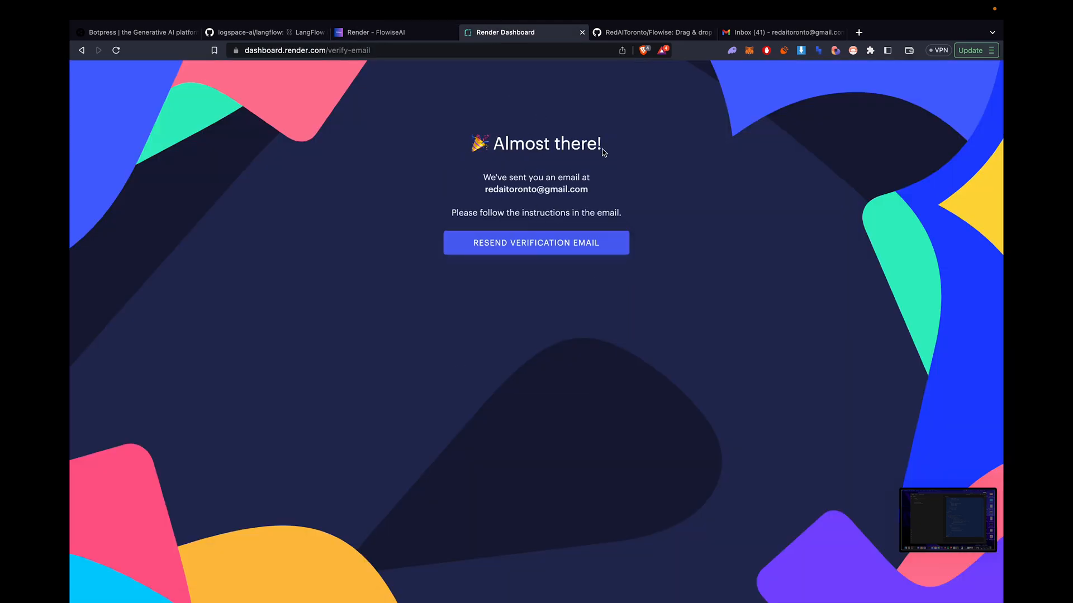
# - Open the 'Activate your Render account' email in Gmail and verify the address
pyautogui.click(780, 33)
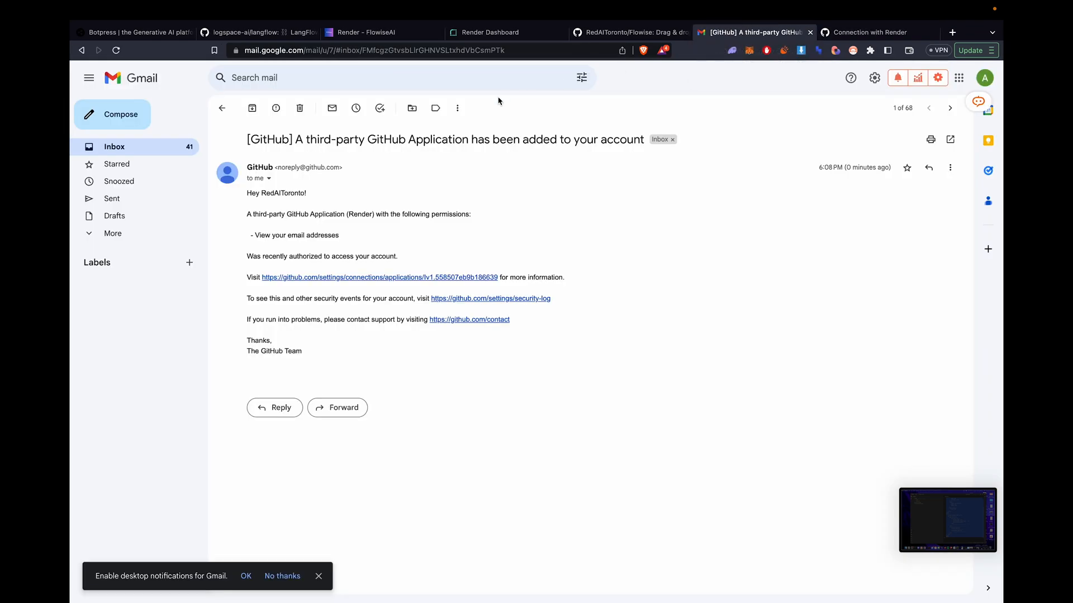
pyautogui.click(222, 108)
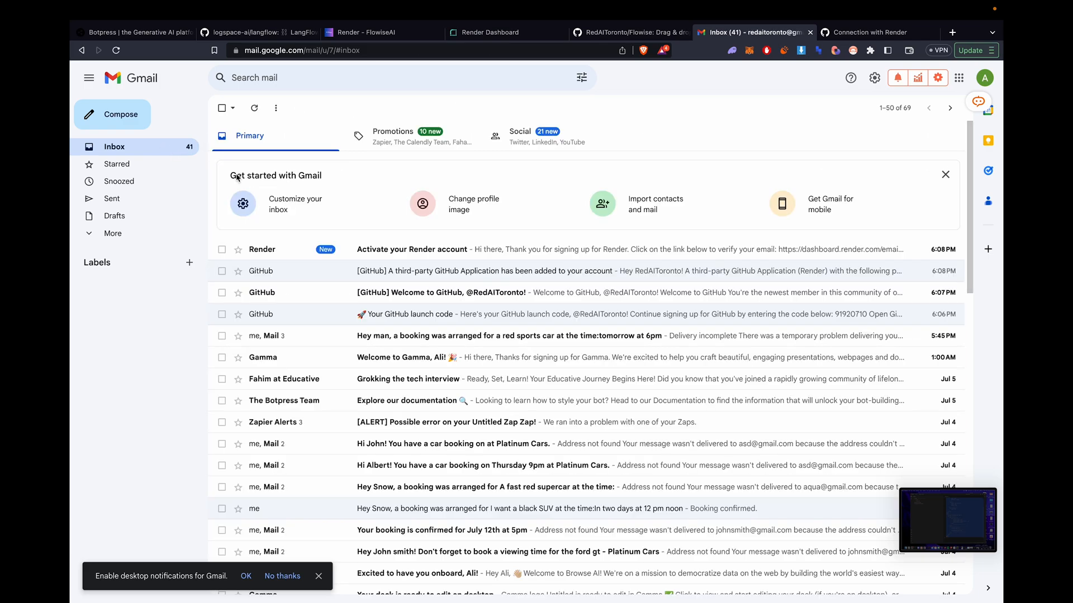
pyautogui.click(876, 46)
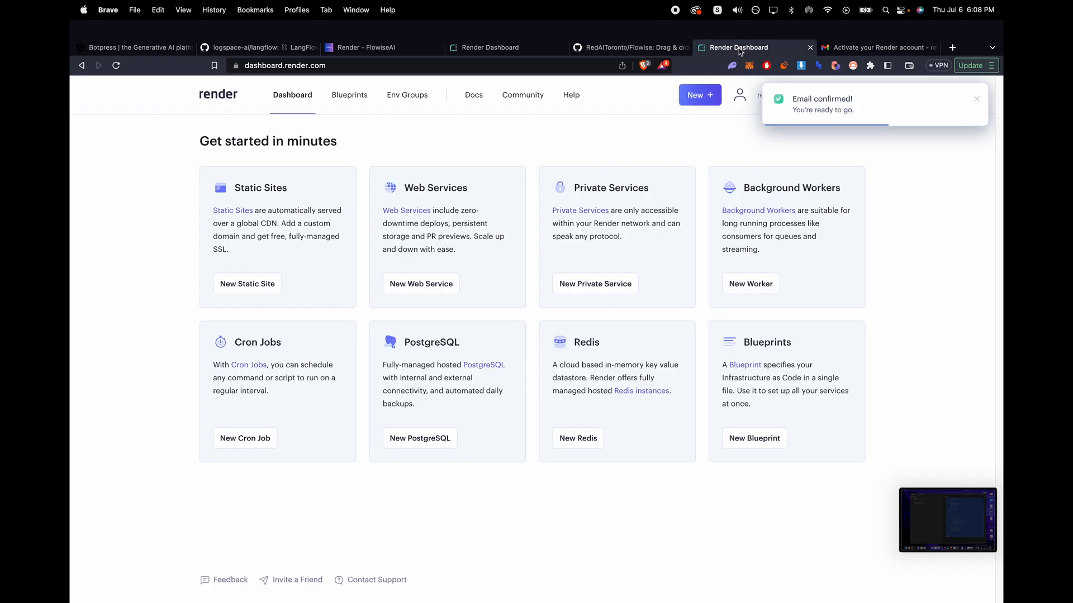
# - Review the Flowise Render guide and close the duplicate Render dashboard tab
pyautogui.click(366, 47)
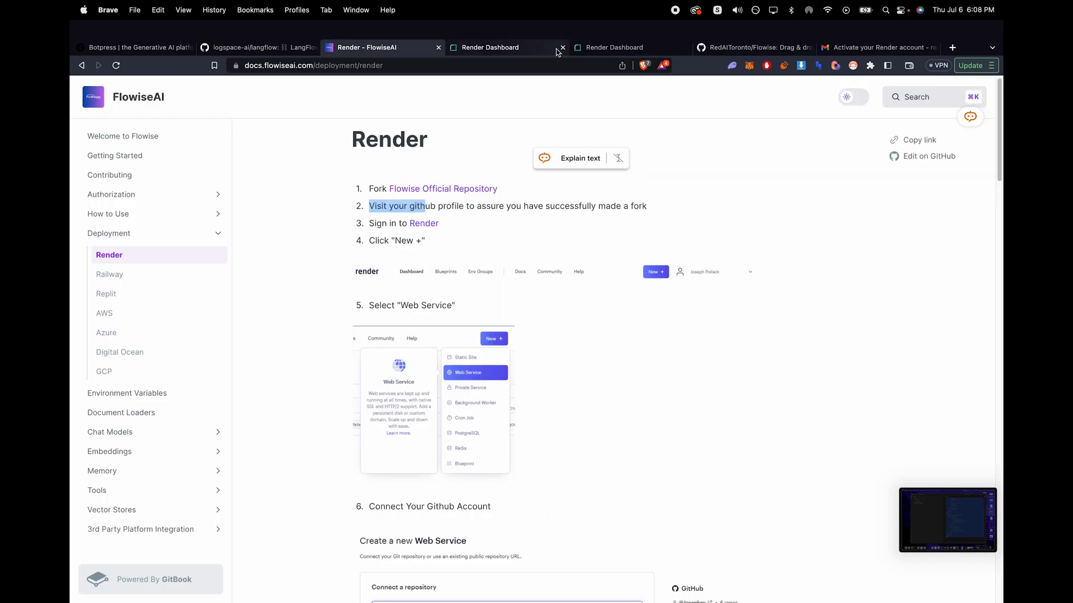
pyautogui.click(562, 47)
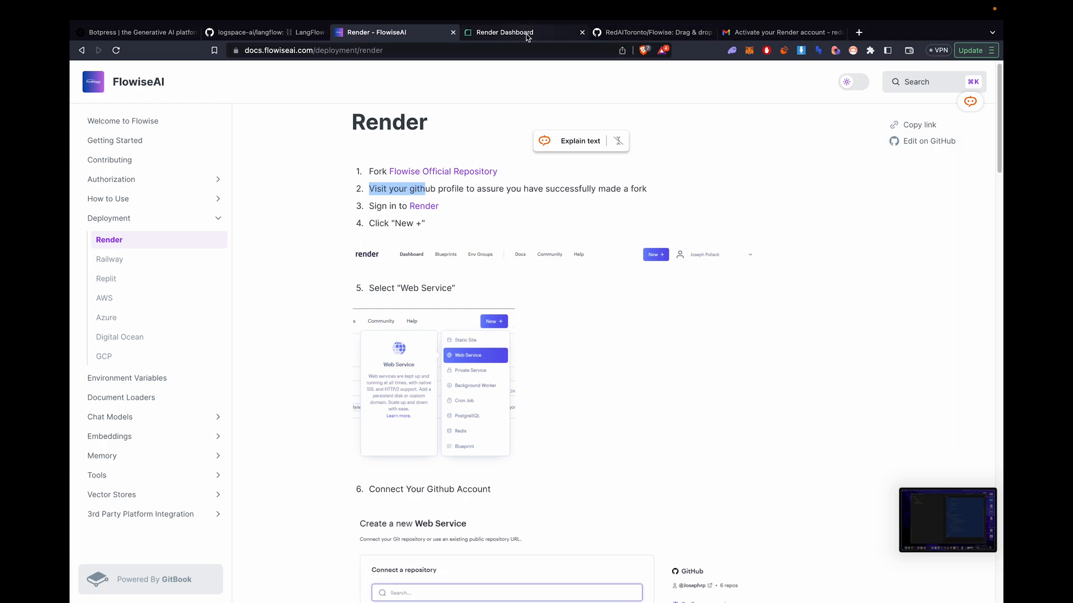
pyautogui.click(514, 32)
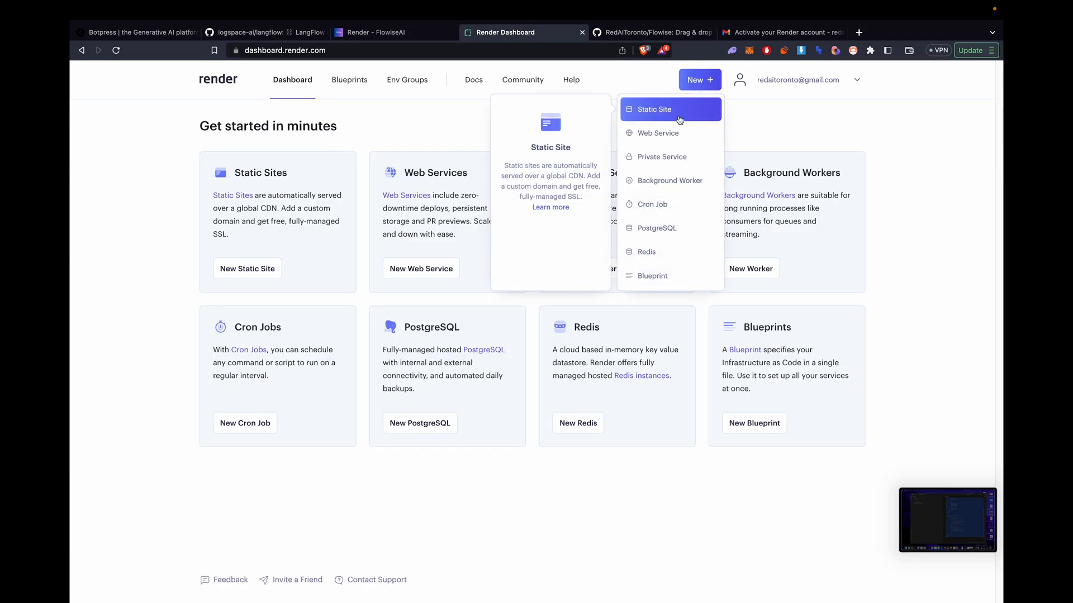
# - Start a new Web Service, search repositories for 'flowis', and begin connecting GitHub
pyautogui.click(375, 33)
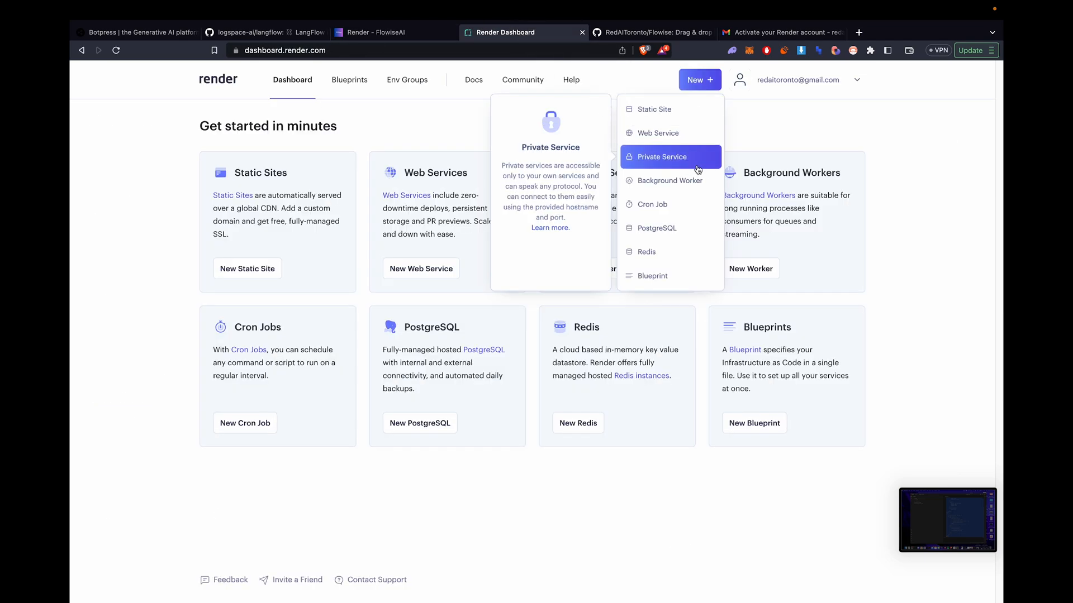
pyautogui.click(376, 32)
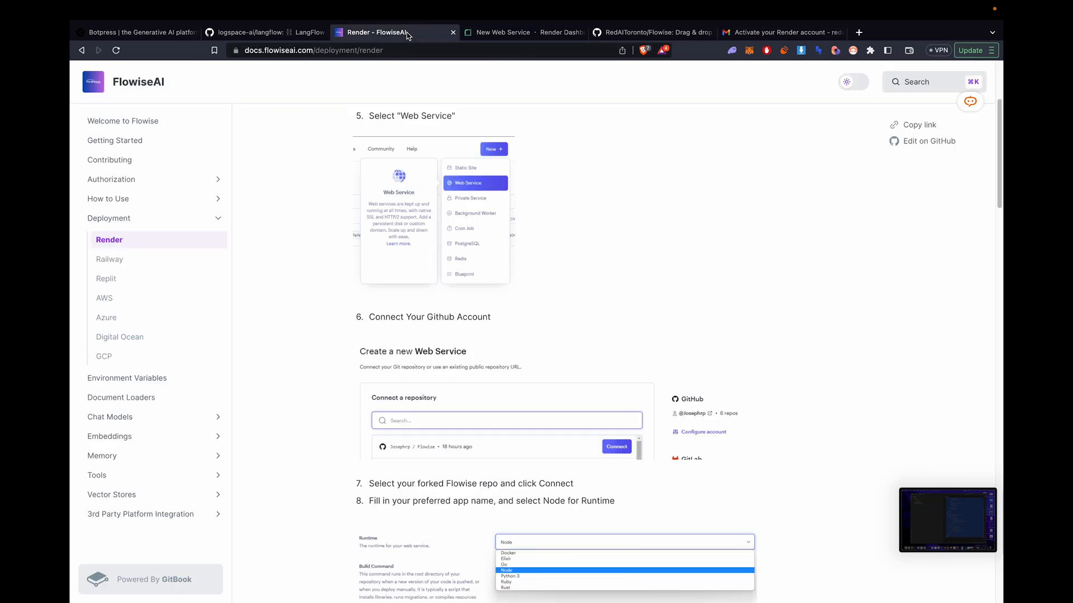
pyautogui.click(524, 32)
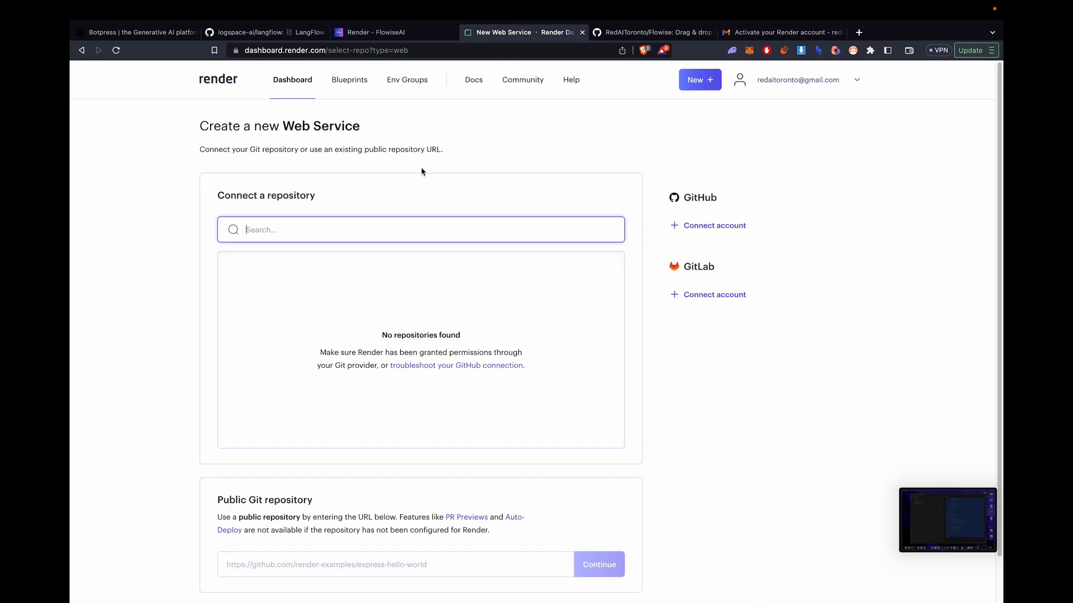
pyautogui.write('flowis')
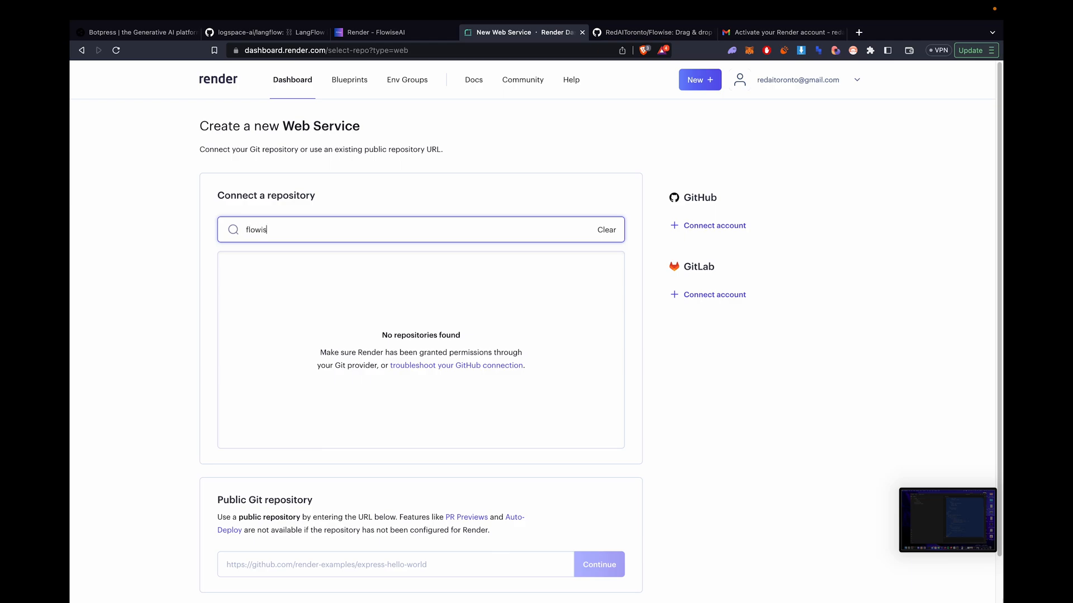
pyautogui.click(714, 225)
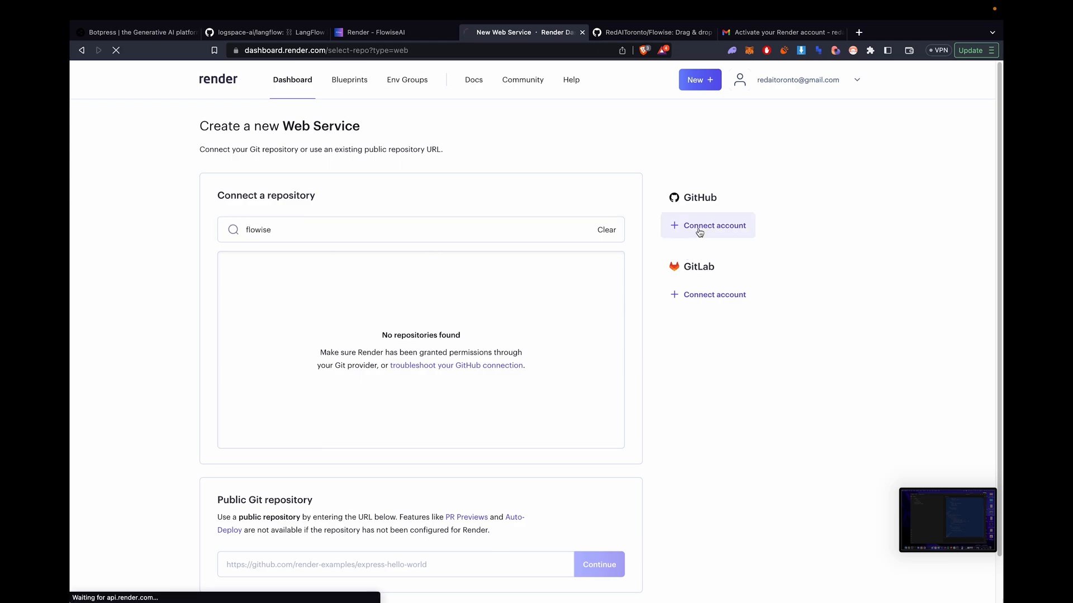
# - Install Render on all GitHub repositories and connect RedAIToronto/Flowise
pyautogui.click(713, 225)
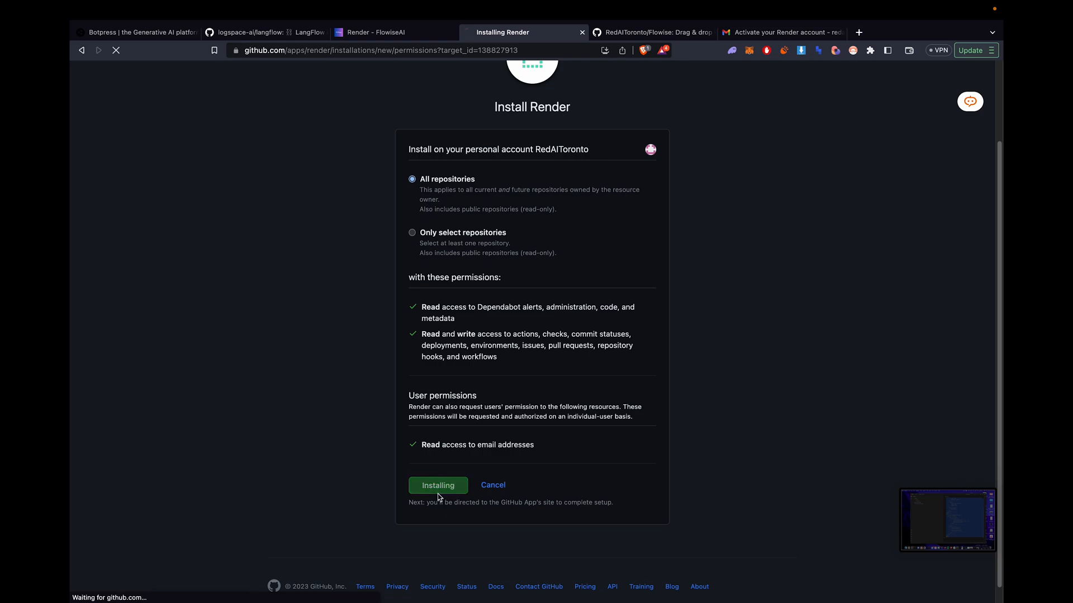
pyautogui.click(436, 485)
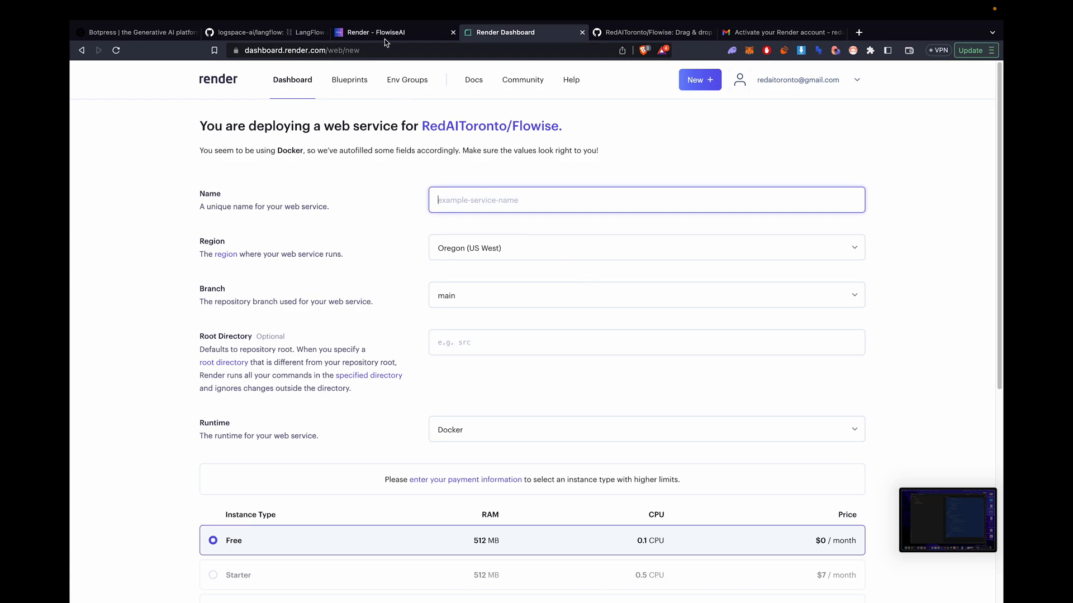
# - Name the web service 'Flowise' and set its runtime to Node
pyautogui.click(393, 33)
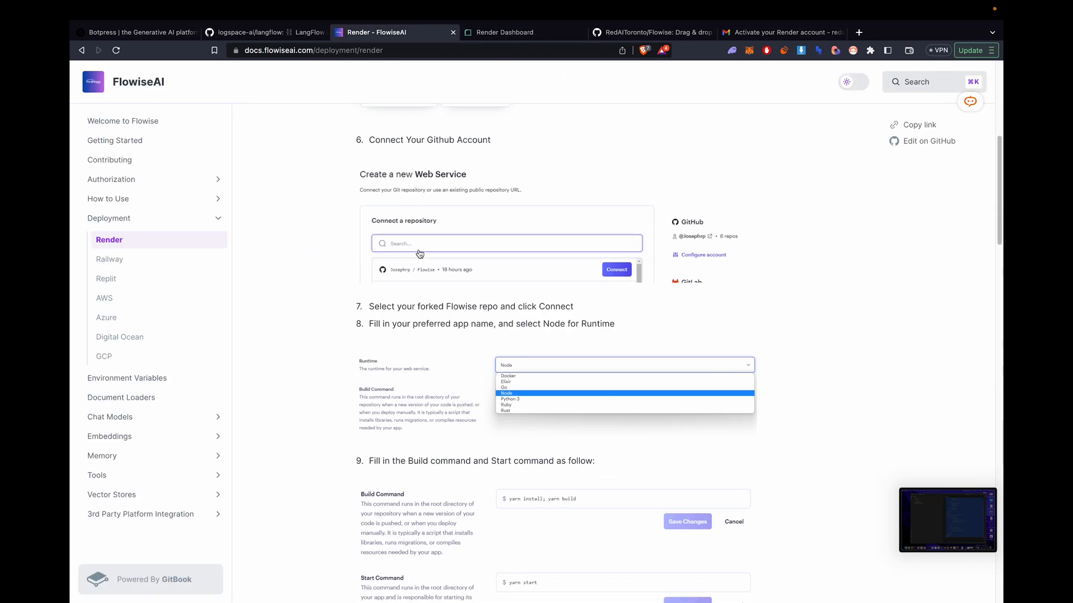
pyautogui.scroll(-3)
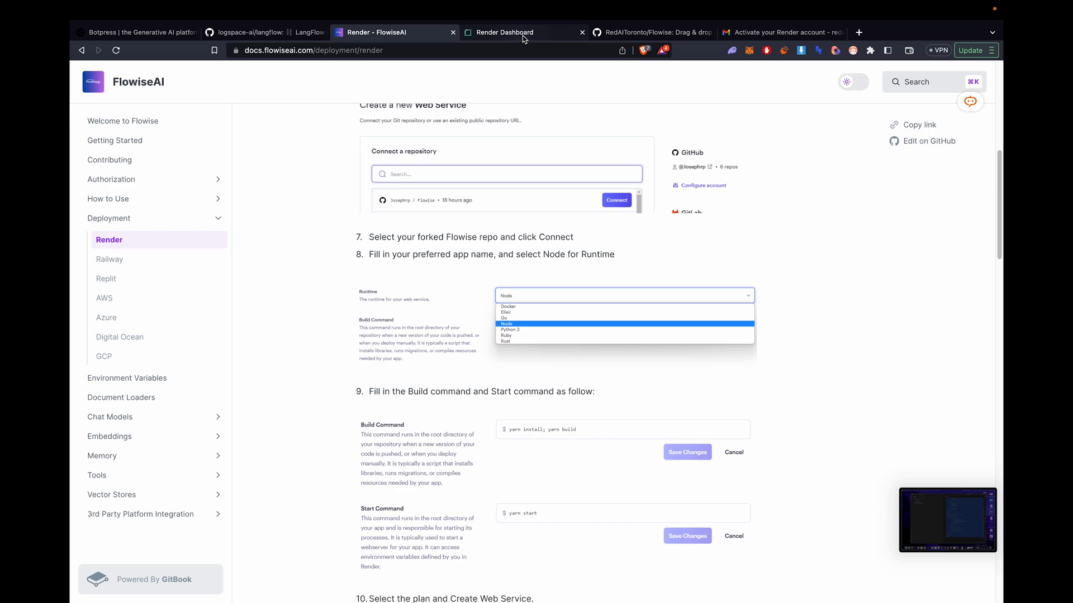
pyautogui.click(520, 33)
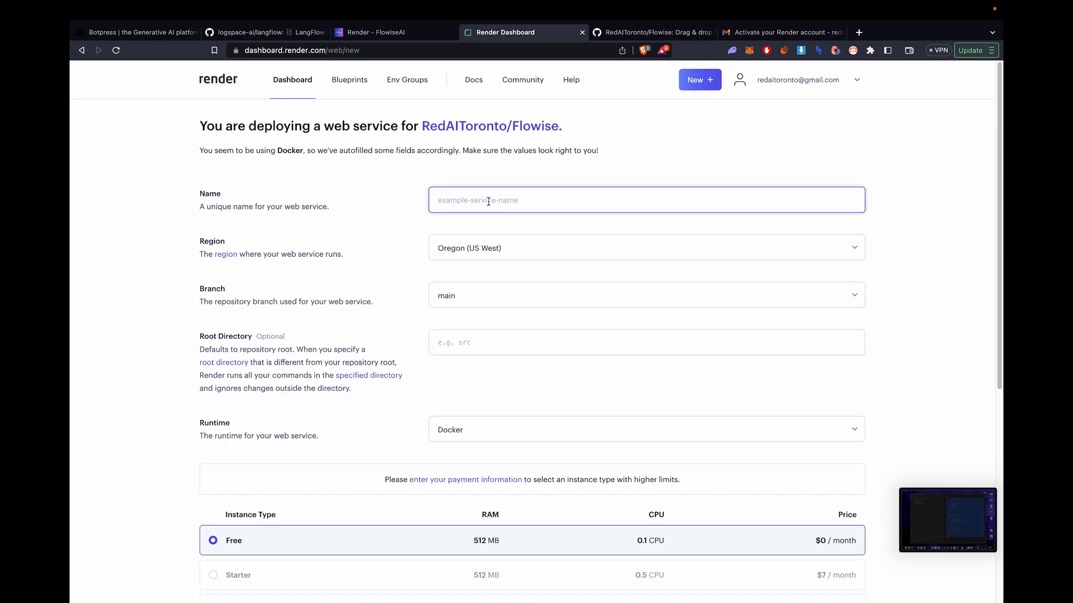
pyautogui.write('Flowise')
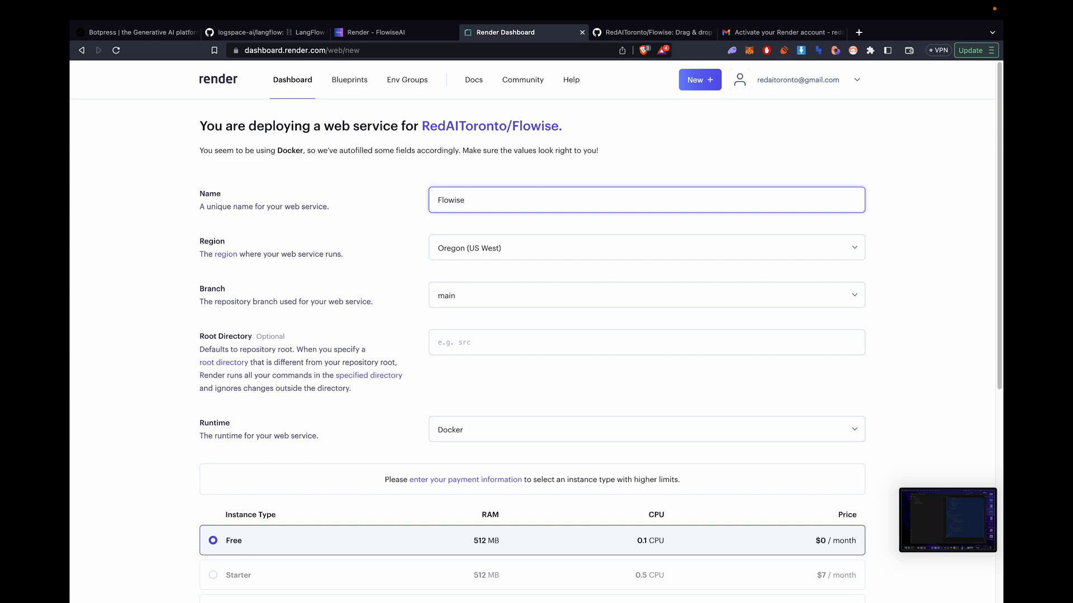
pyautogui.scroll(-3)
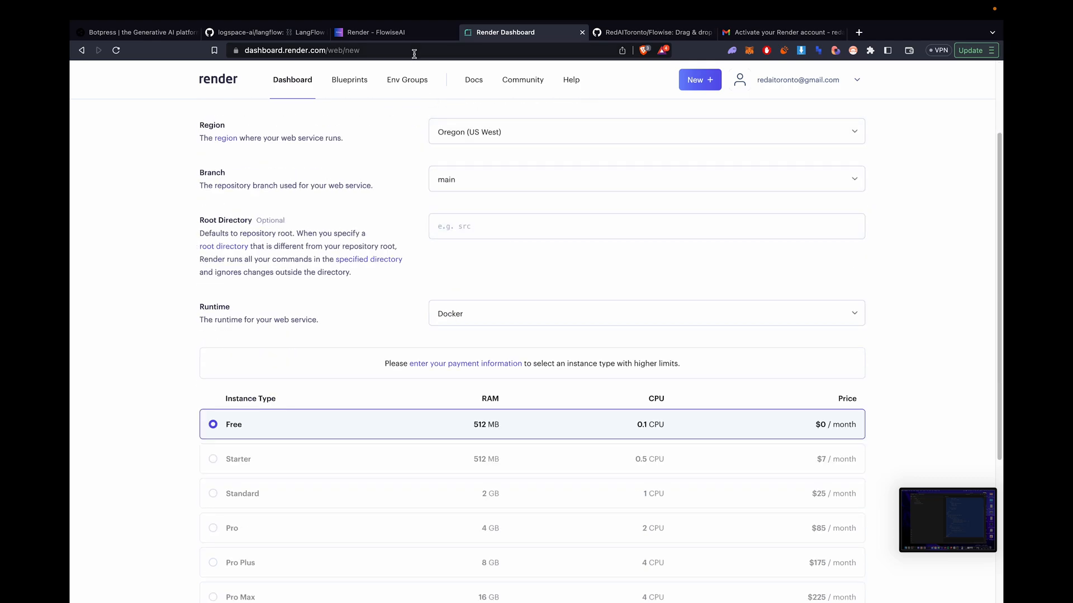
pyautogui.click(645, 179)
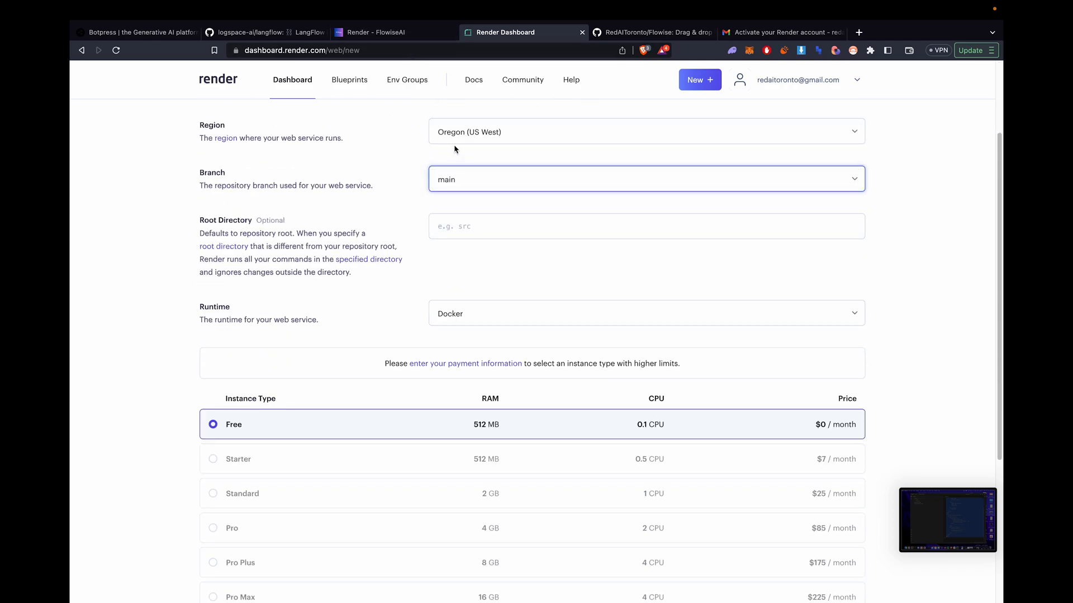
pyautogui.click(646, 313)
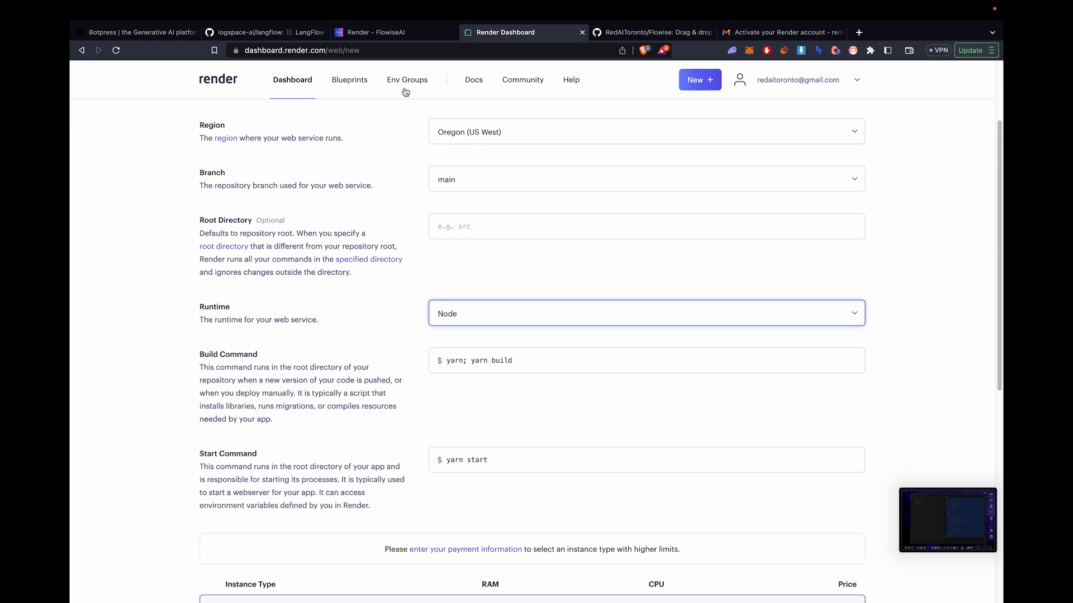
# - Compare build and start commands with the guide, then create the Flowise web service
pyautogui.click(373, 32)
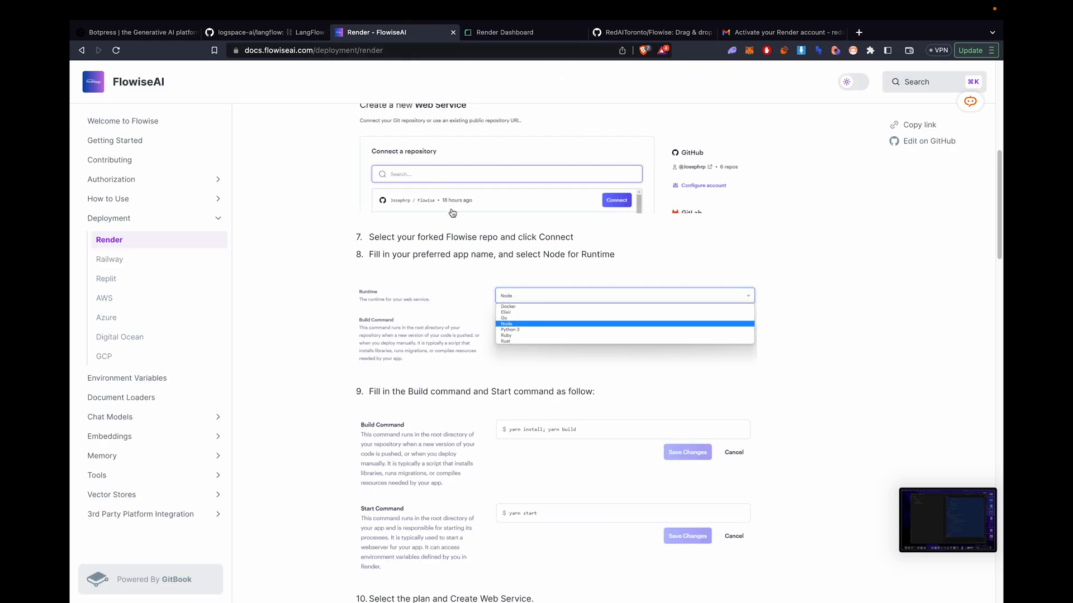
pyautogui.tripleClick(490, 255)
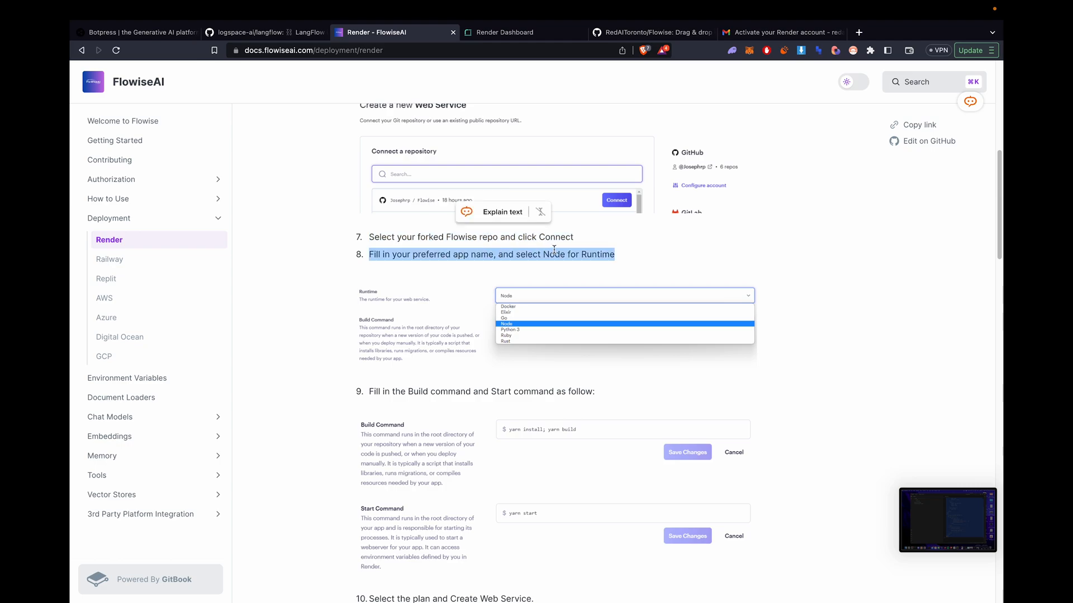
pyautogui.scroll(-3)
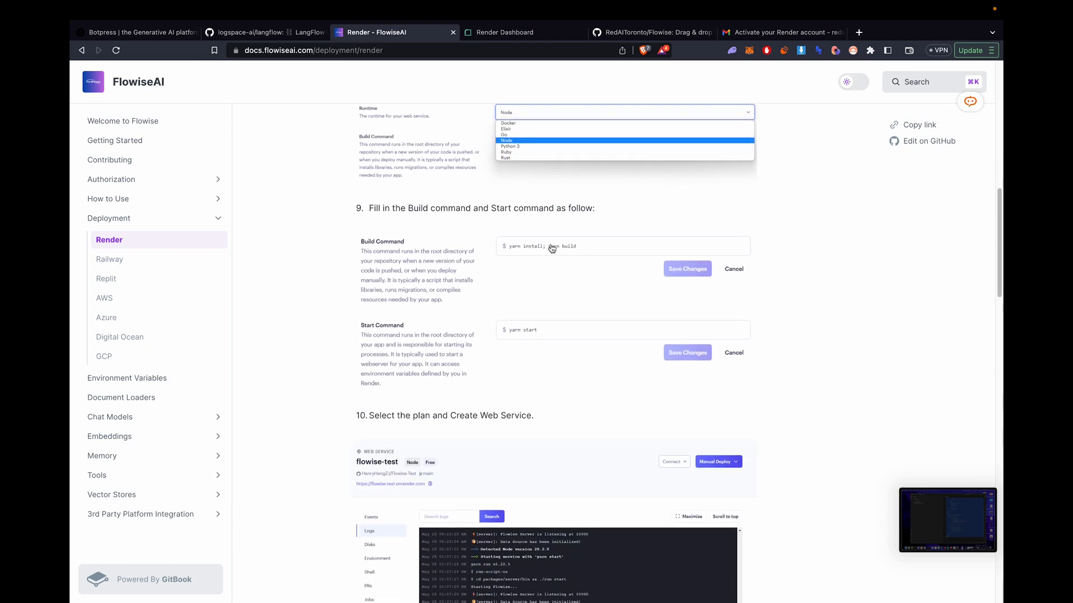
pyautogui.click(509, 33)
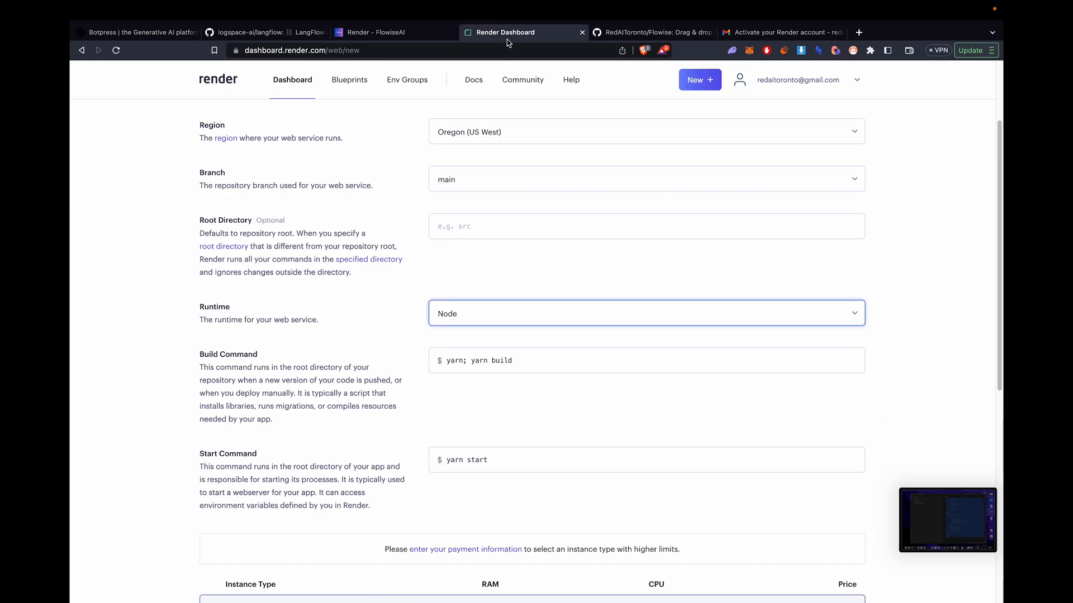
pyautogui.click(373, 33)
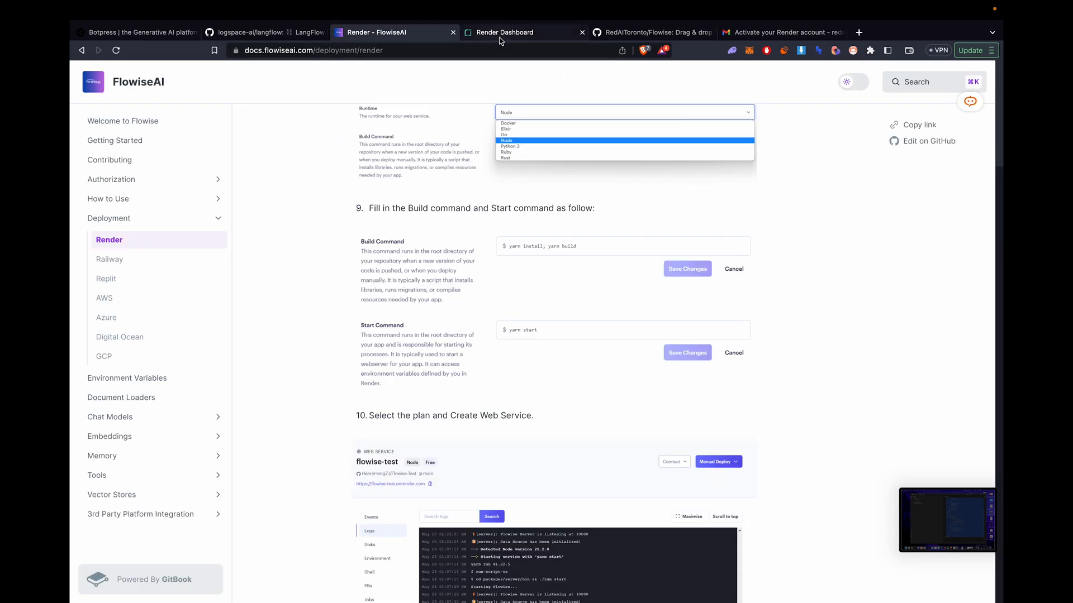
pyautogui.click(519, 33)
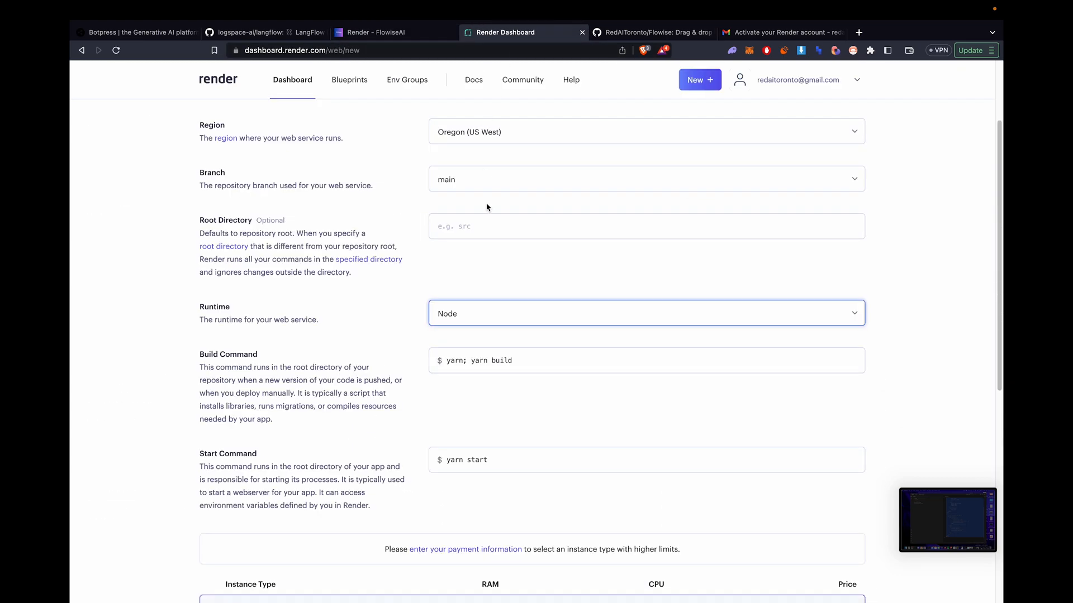
pyautogui.scroll(-3)
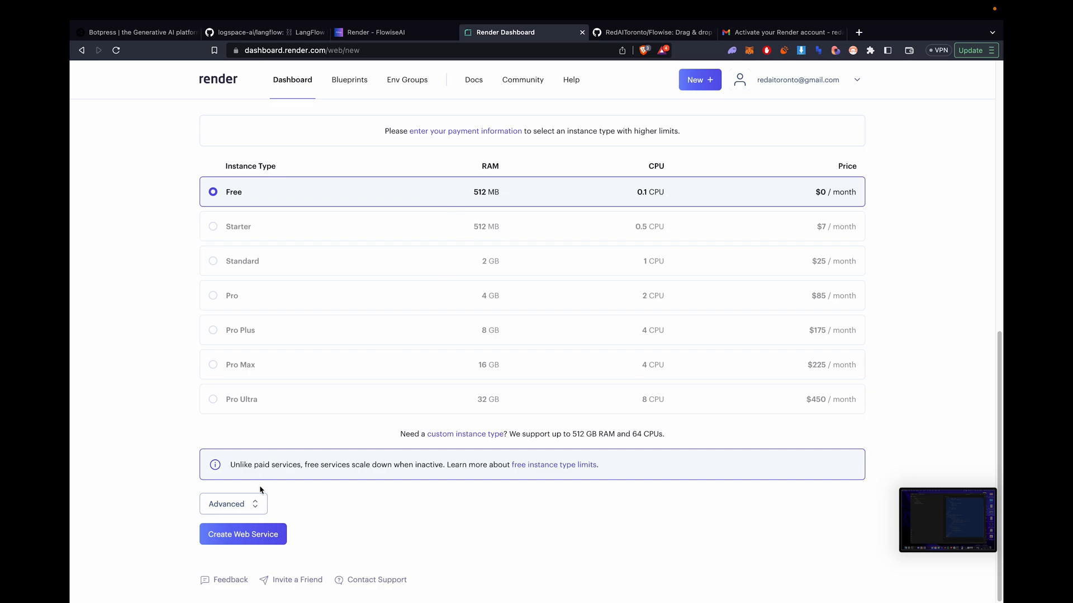
pyautogui.click(242, 534)
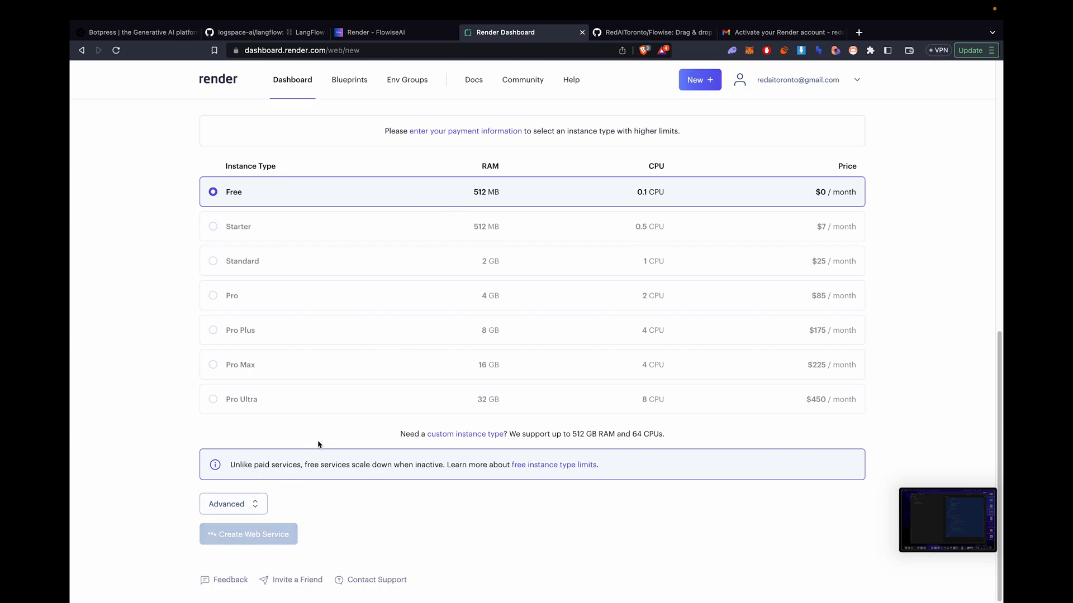
pyautogui.click(248, 534)
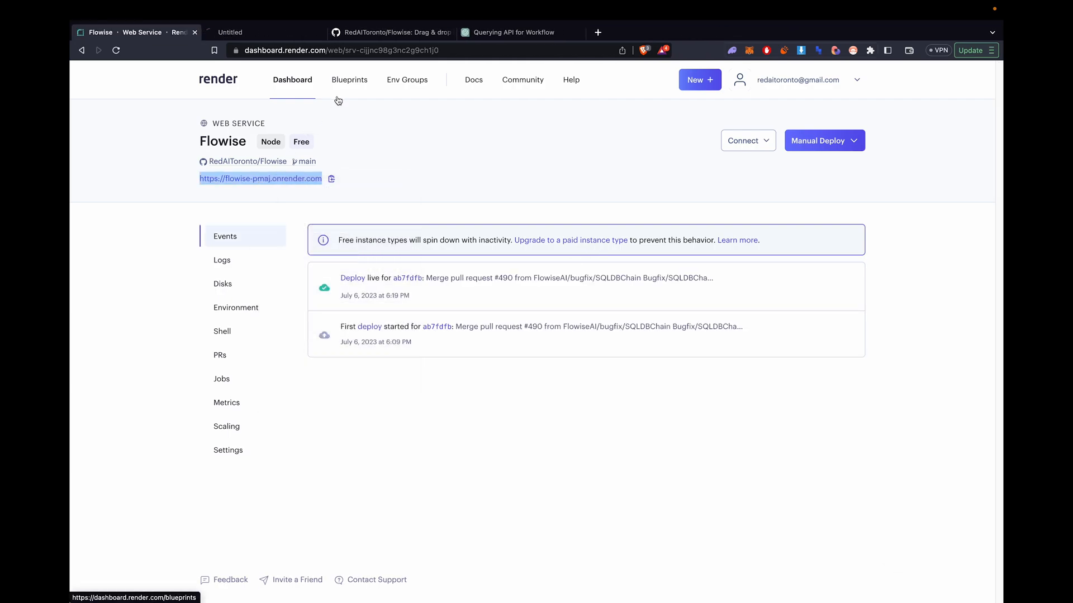
# - Open the Flowise app from its onrender.com URL on the services overview
pyautogui.click(292, 79)
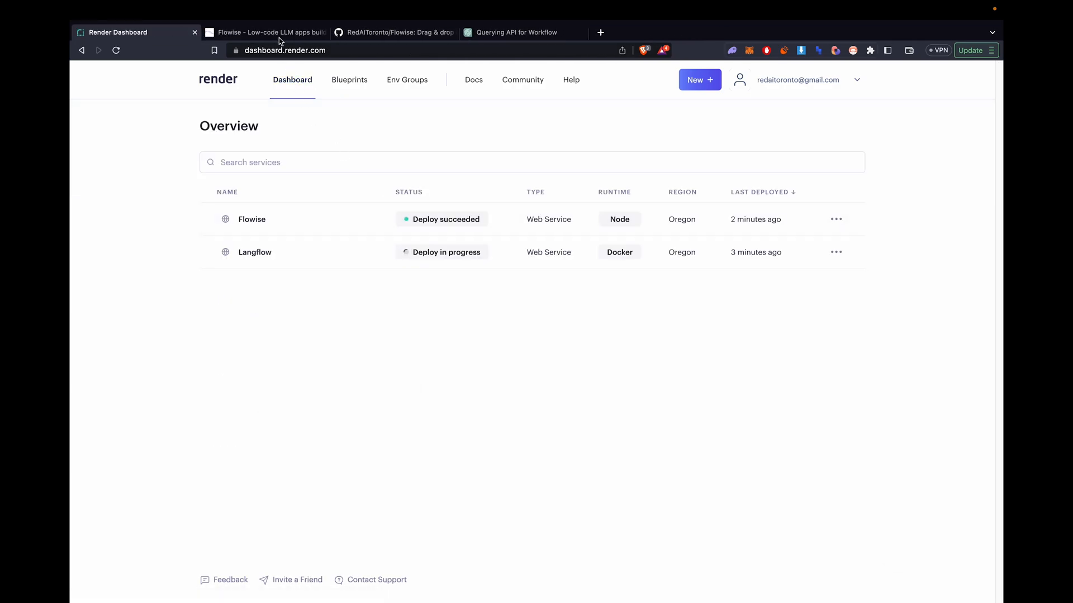
pyautogui.click(266, 33)
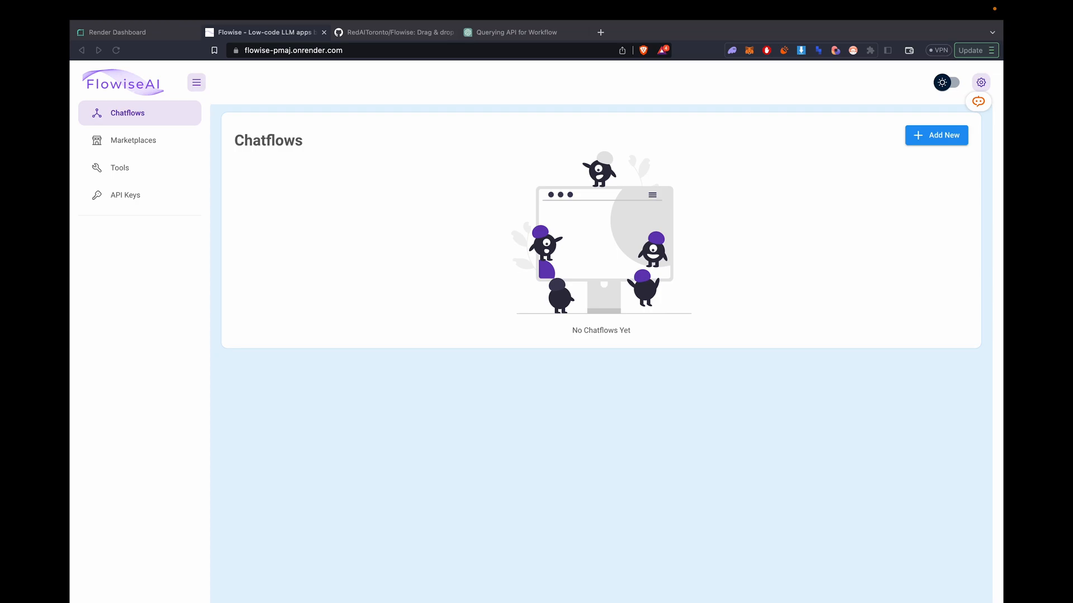
pyautogui.moveTo(513, 125)
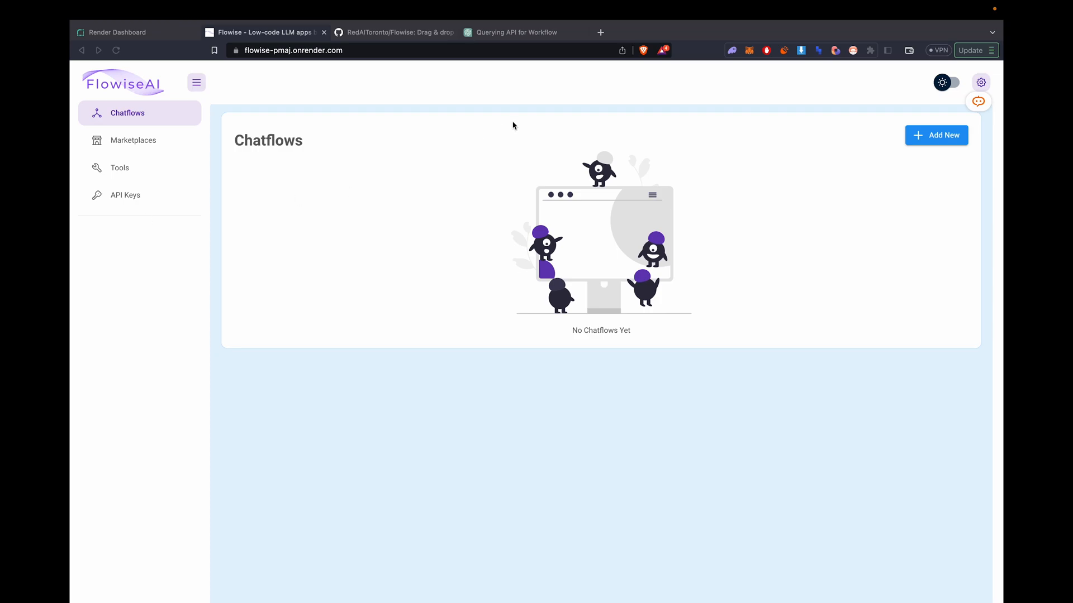
# - Create a new chatflow and add a Pdf File loader node found by searching 'pdf'
pyautogui.click(935, 135)
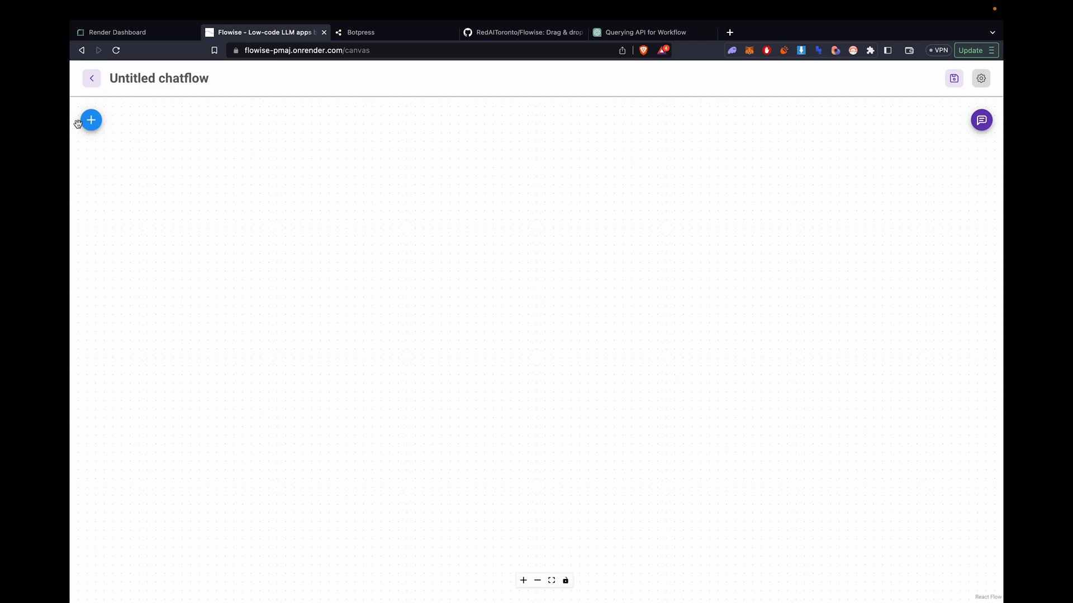
pyautogui.click(91, 119)
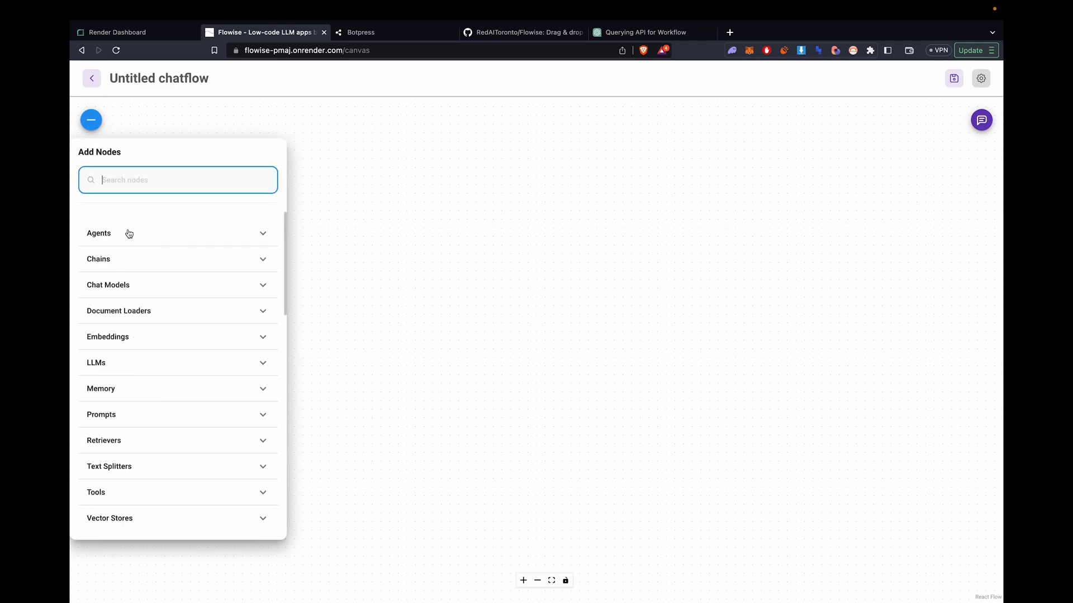
pyautogui.click(98, 233)
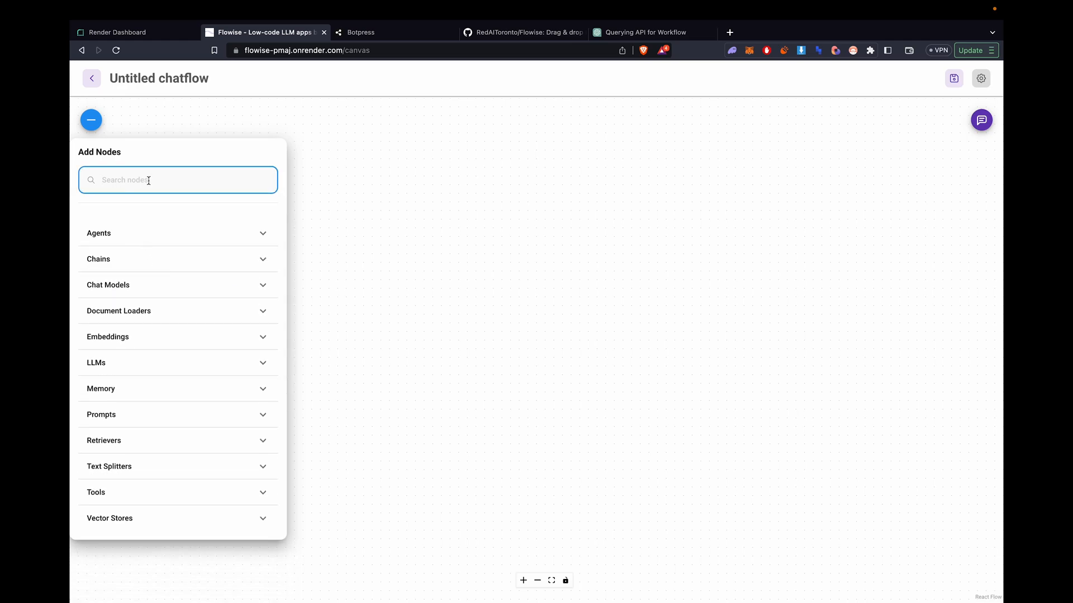
pyautogui.write('pdf')
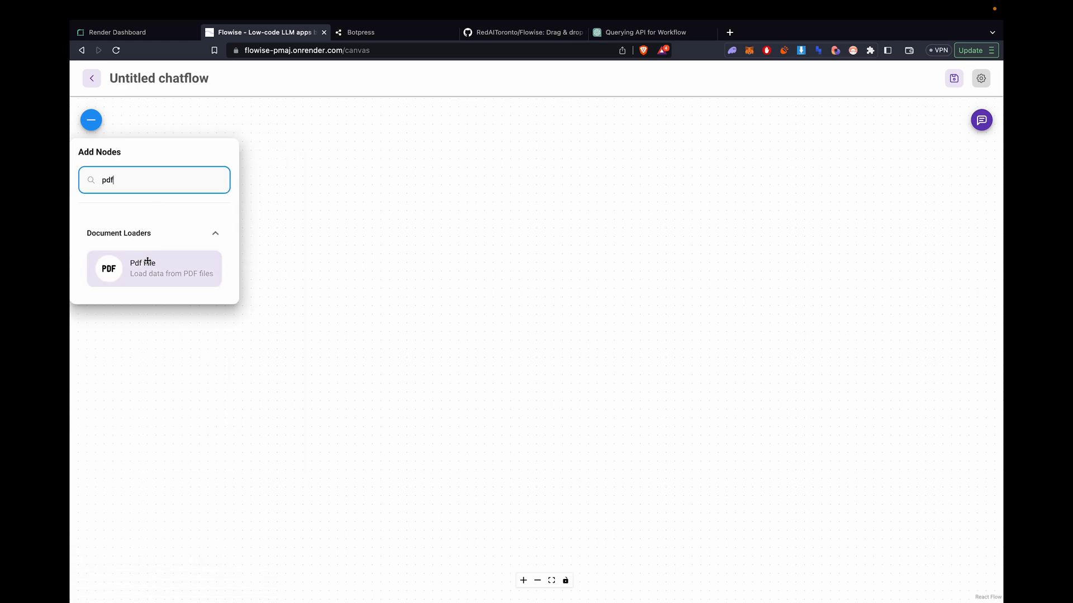
pyautogui.click(155, 269)
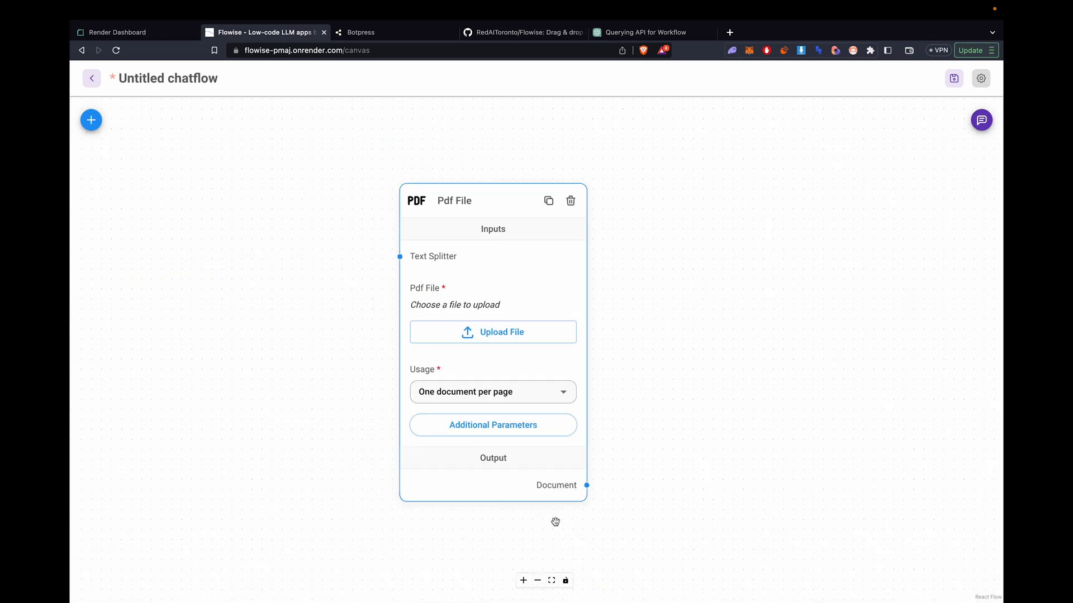
# - Add a Recursive Character Text Splitter node to the Flowise canvas
pyautogui.click(91, 120)
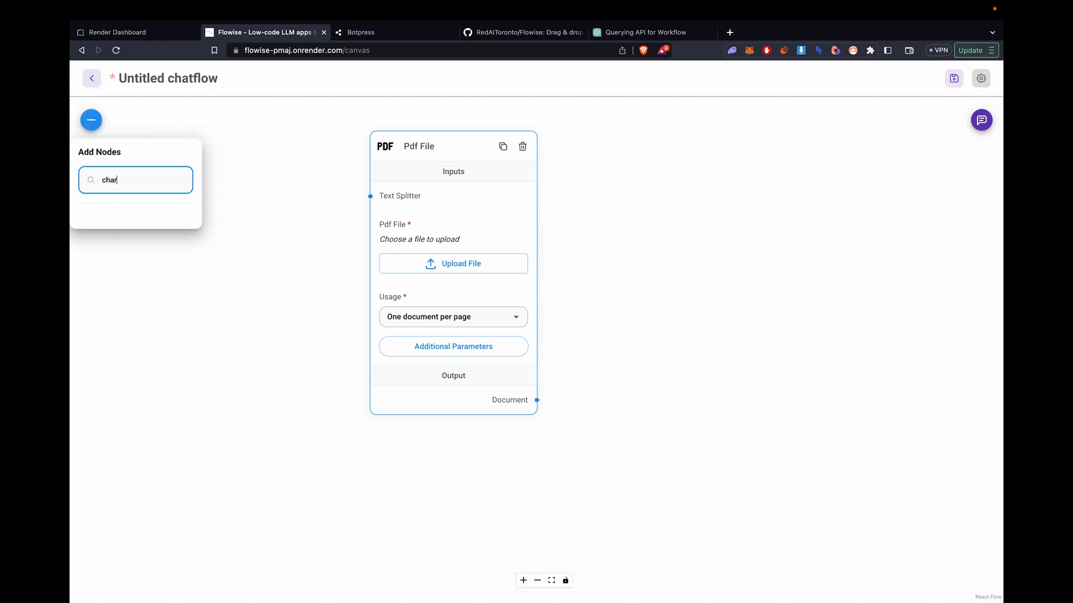
pyautogui.write('acter')
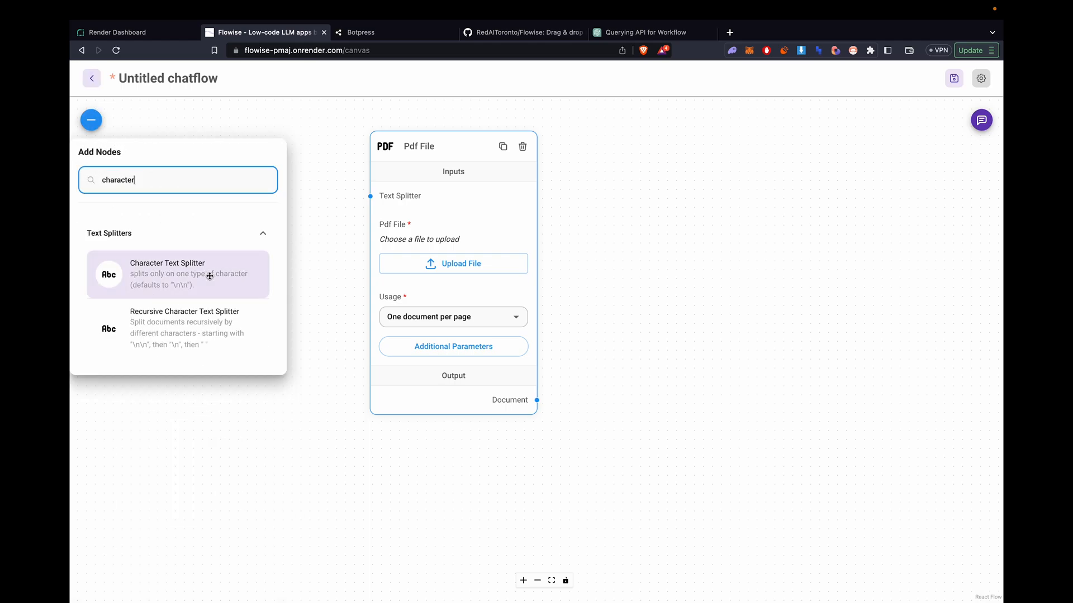
pyautogui.moveTo(234, 279)
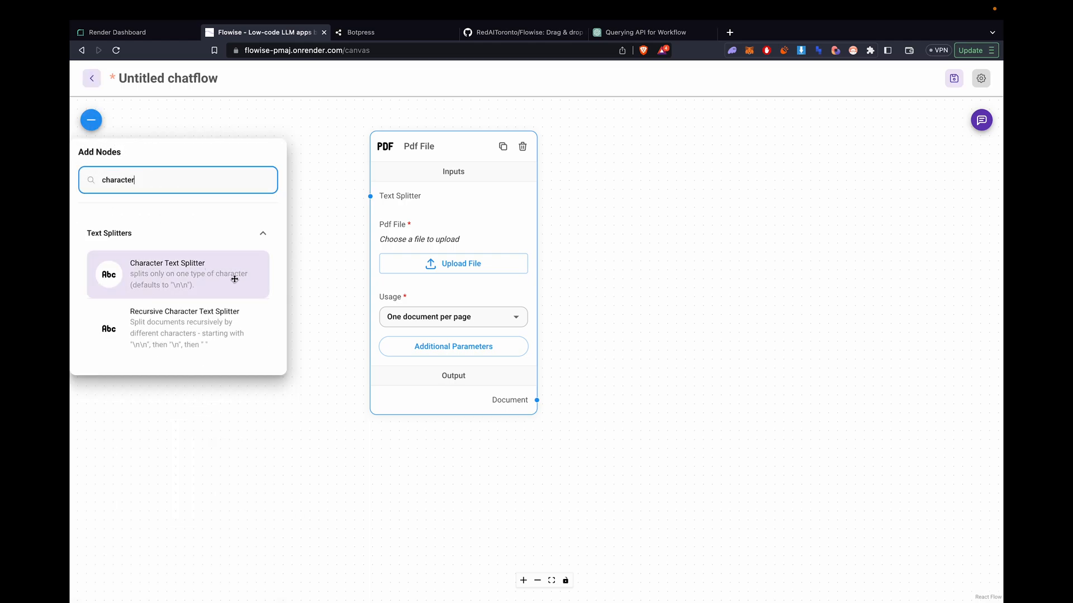
pyautogui.click(167, 274)
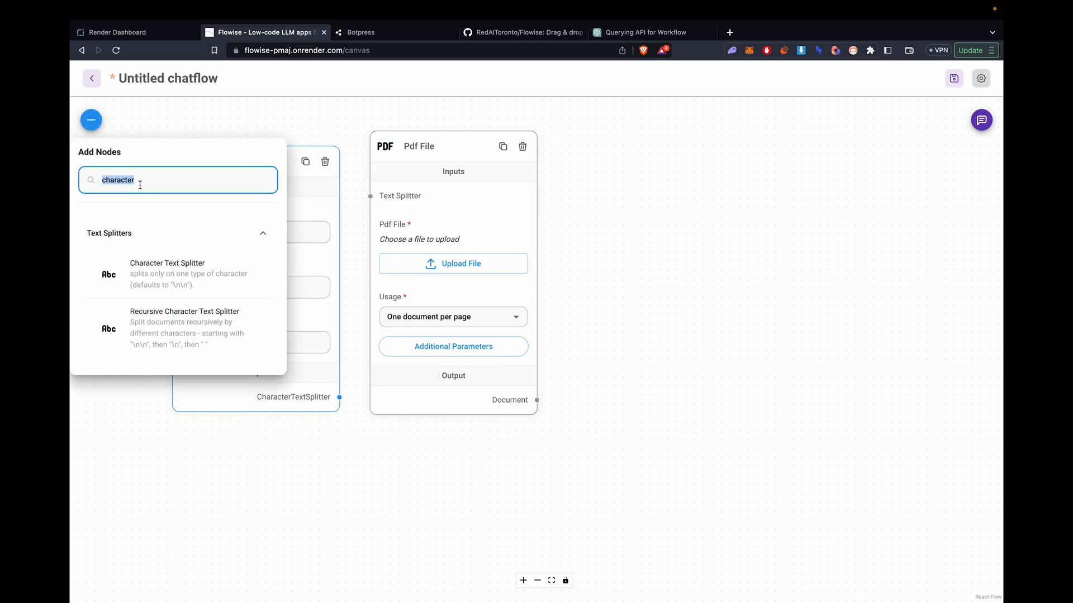
# - Replace the node search text with 'embed' to find OpenAI Embeddings
pyautogui.click(185, 327)
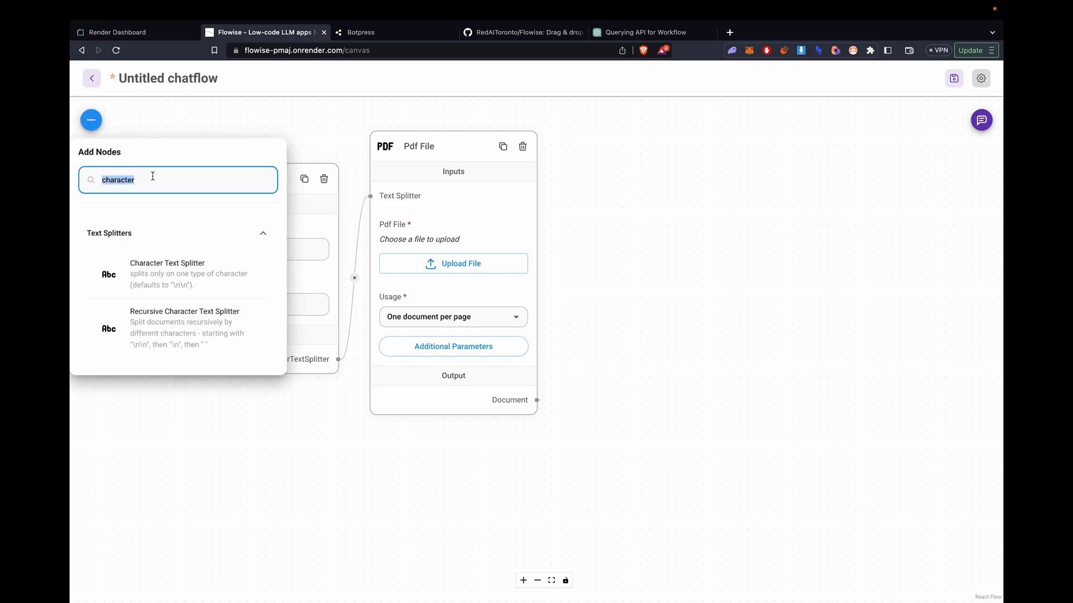
pyautogui.press('Ctrl+a')
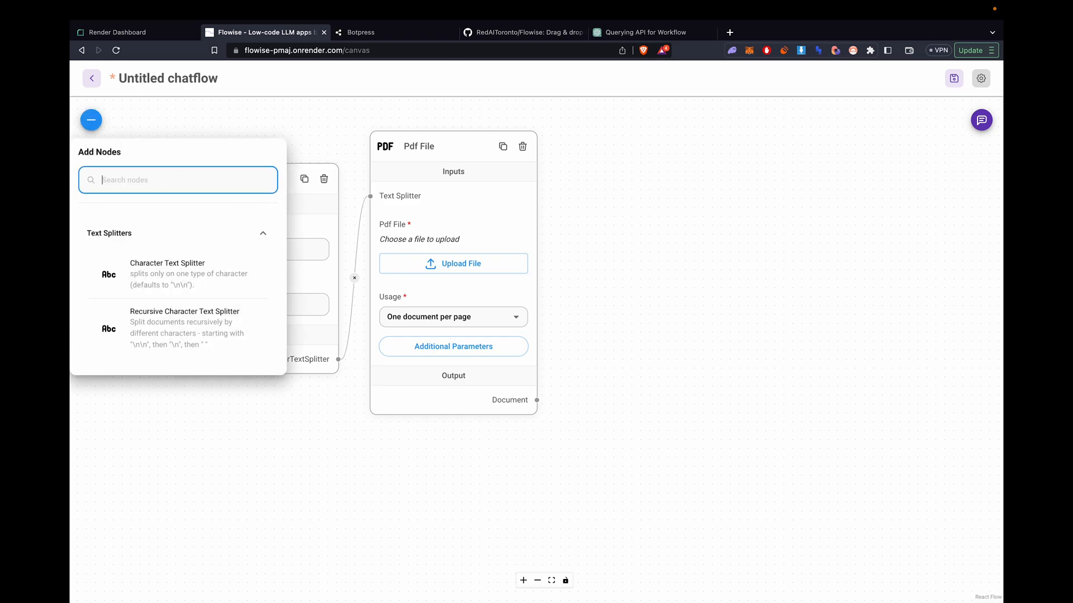
pyautogui.write('embed')
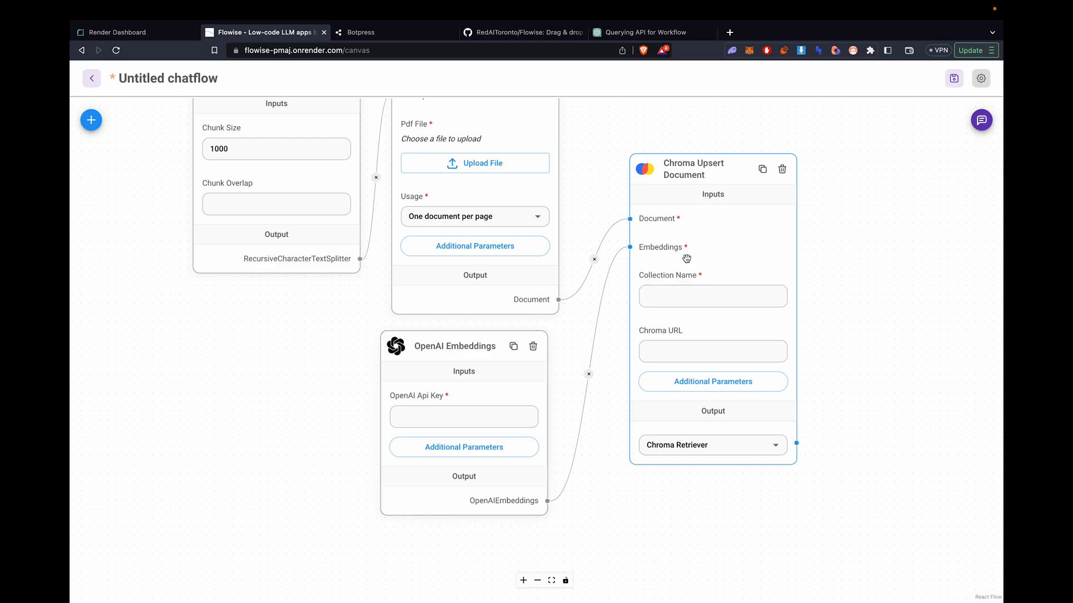
# - Search the node list for 'pinecone' to add Pinecone Upsert Document, then open a new tab
pyautogui.click(91, 119)
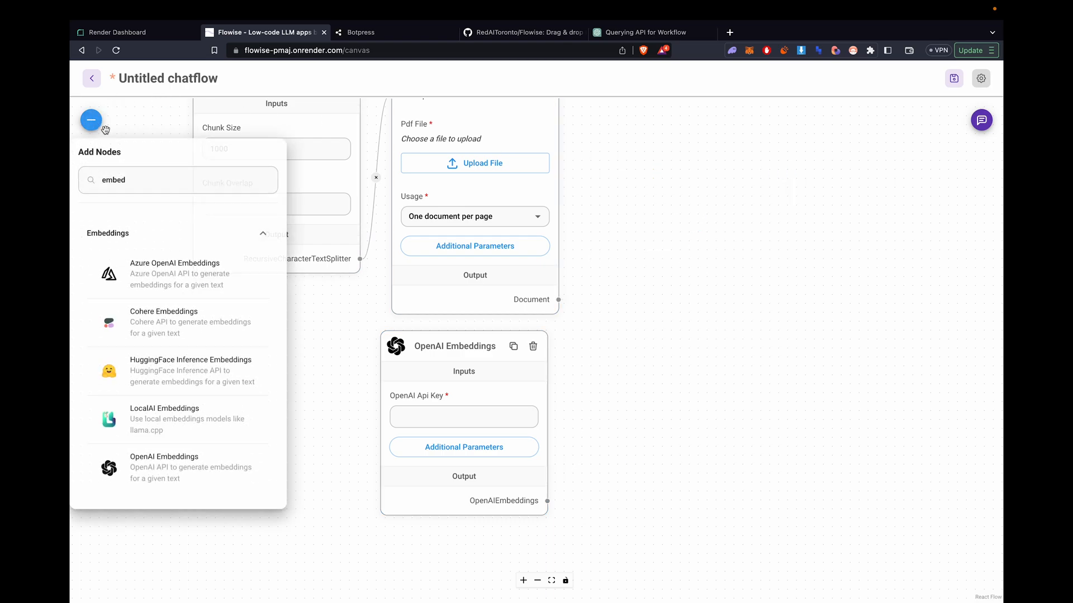
pyautogui.write('pinecone')
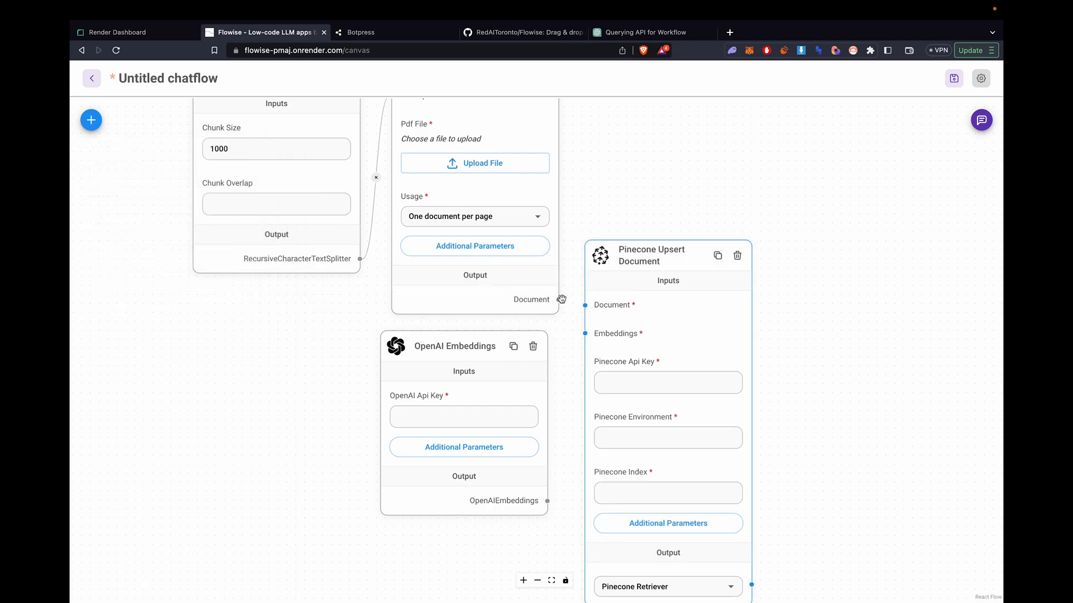
pyautogui.moveTo(552, 498)
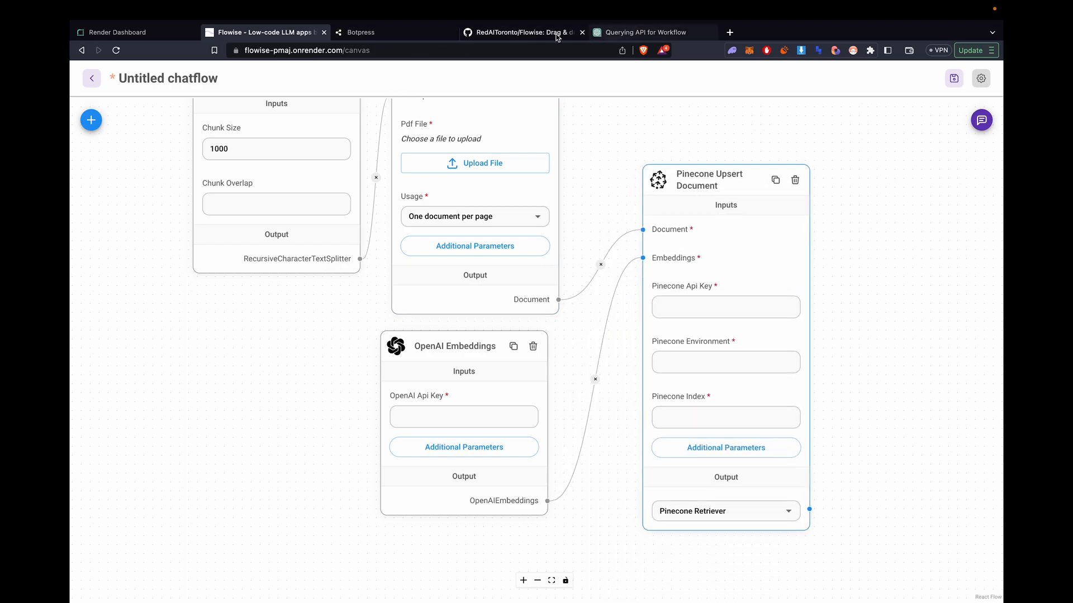
pyautogui.click(521, 33)
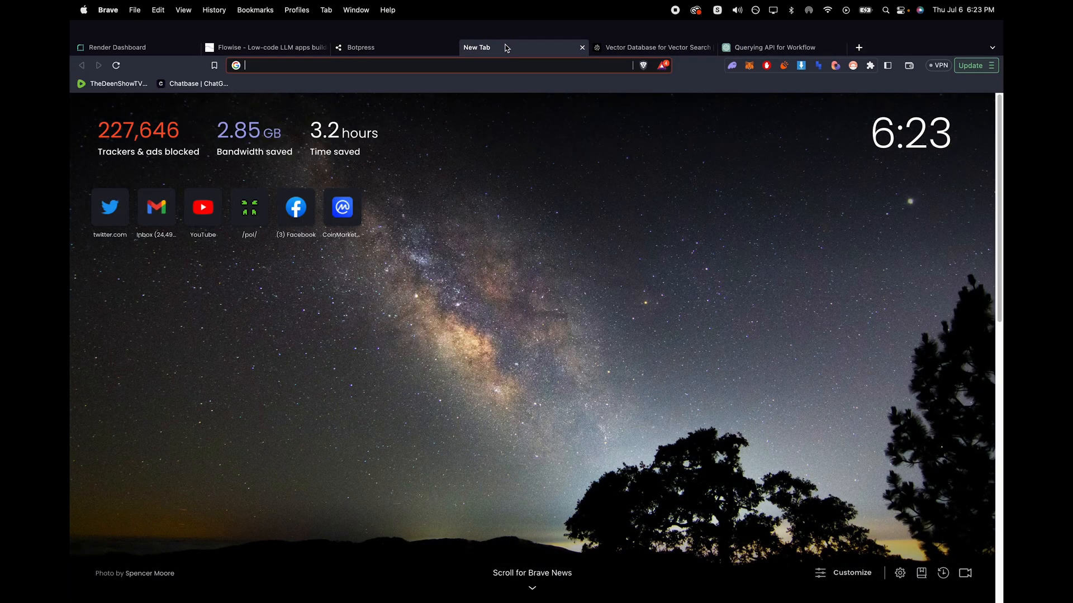
# - Visit pinecone.io and its sign-in page, then the OpenAI account login
pyautogui.click(650, 47)
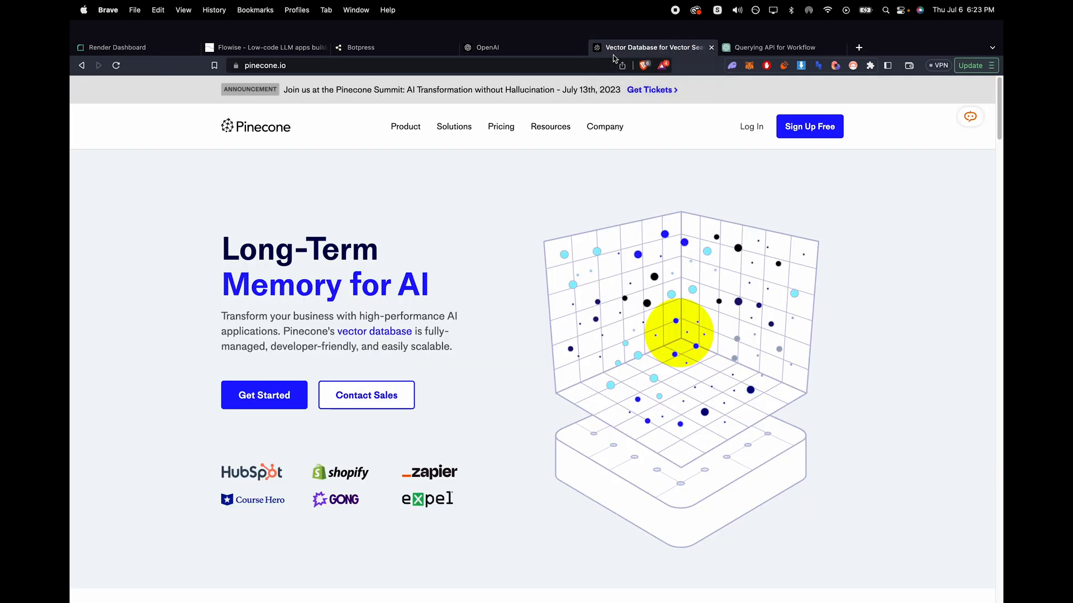
pyautogui.click(486, 32)
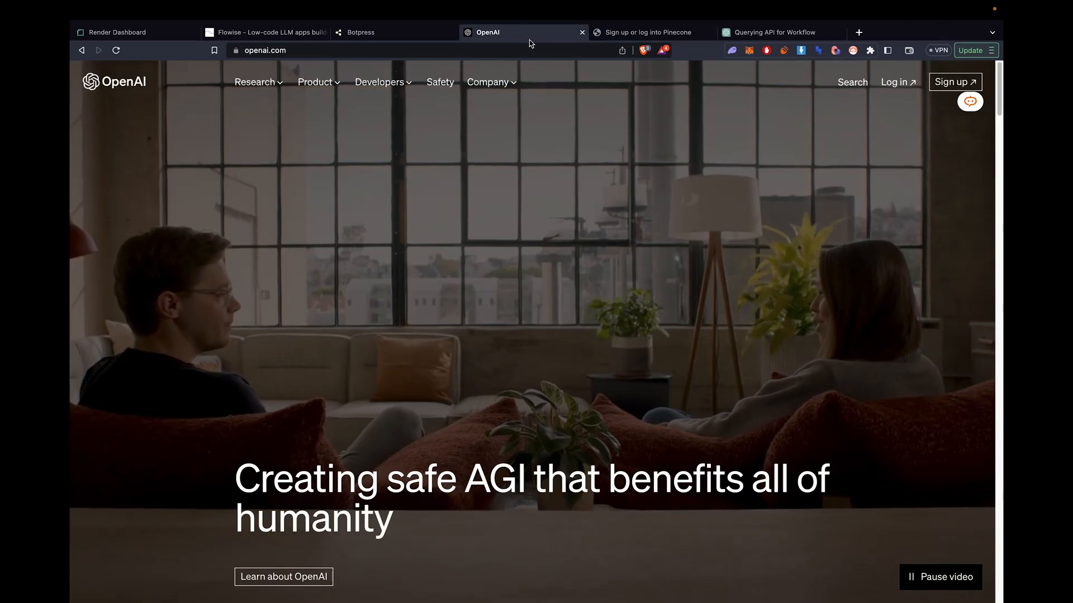
pyautogui.click(646, 32)
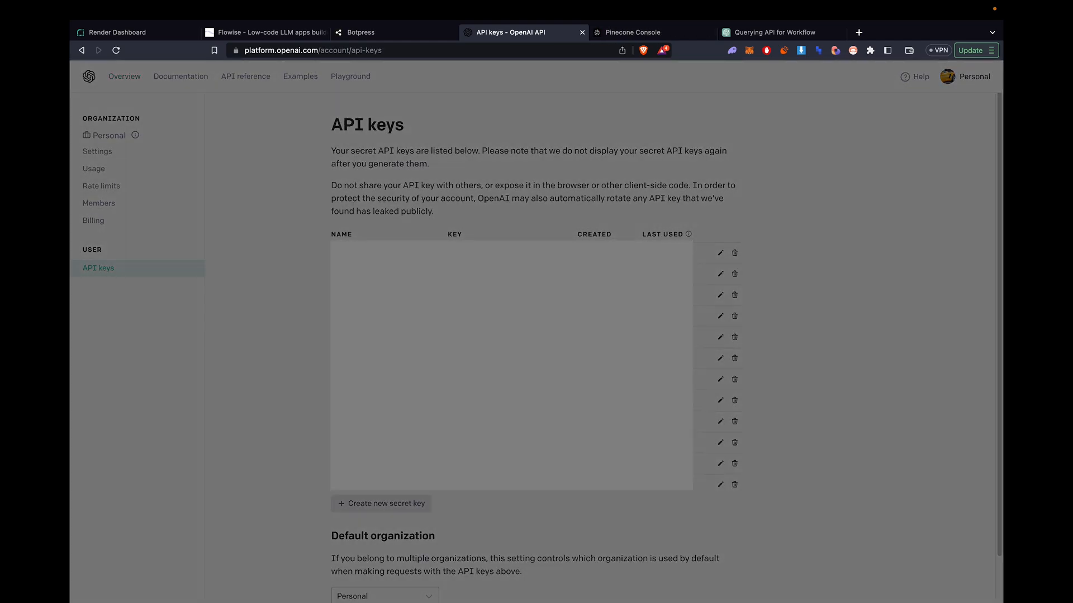
pyautogui.click(381, 503)
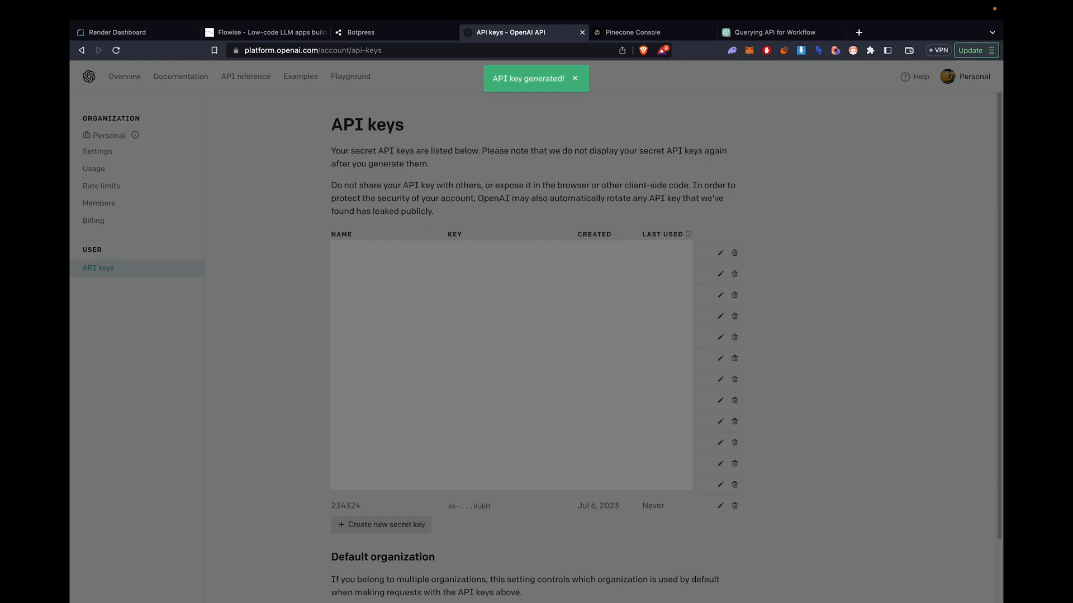
pyautogui.click(267, 33)
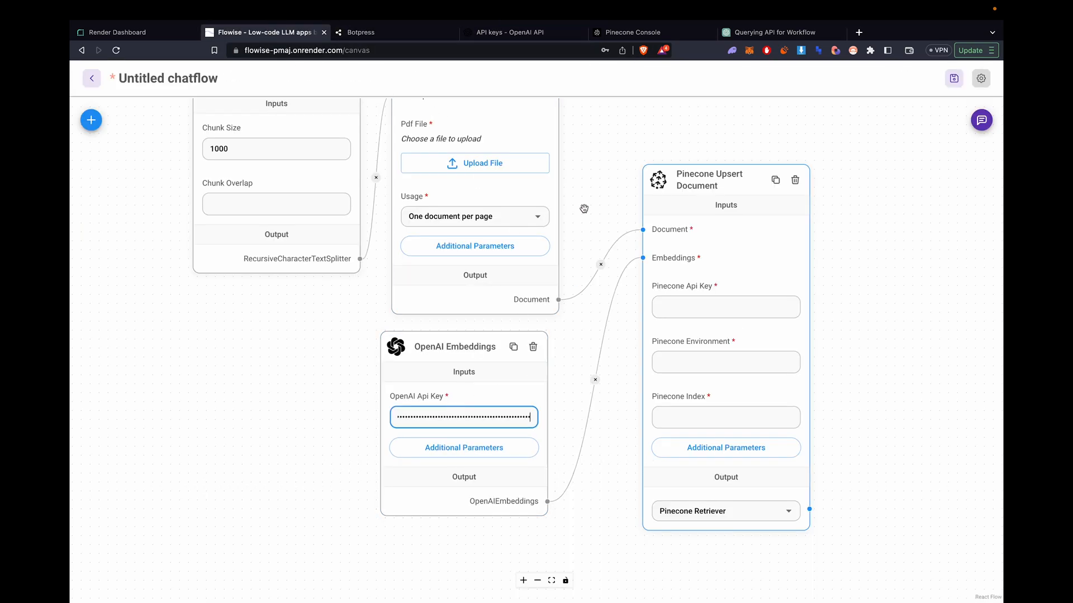
# - Paste the key into OpenAI Embeddings and add ChatOpenAI (gpt-3.5-turbo, temperature 0.9) with it
pyautogui.click(91, 120)
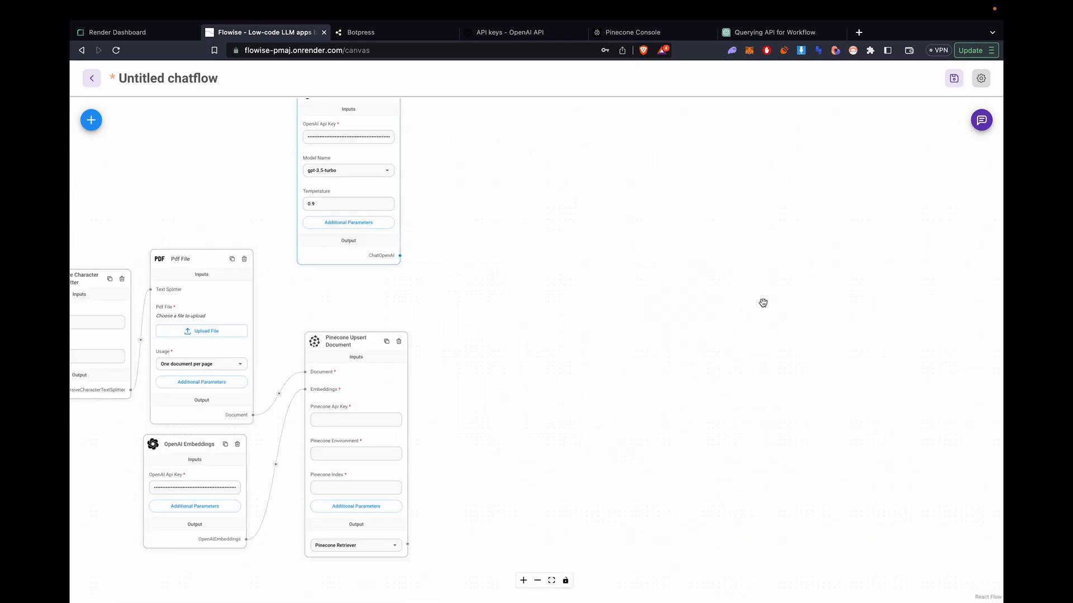
# - Place a Conversational Retrieval QA Chain node and connect ChatOpenAI as its model
pyautogui.click(91, 120)
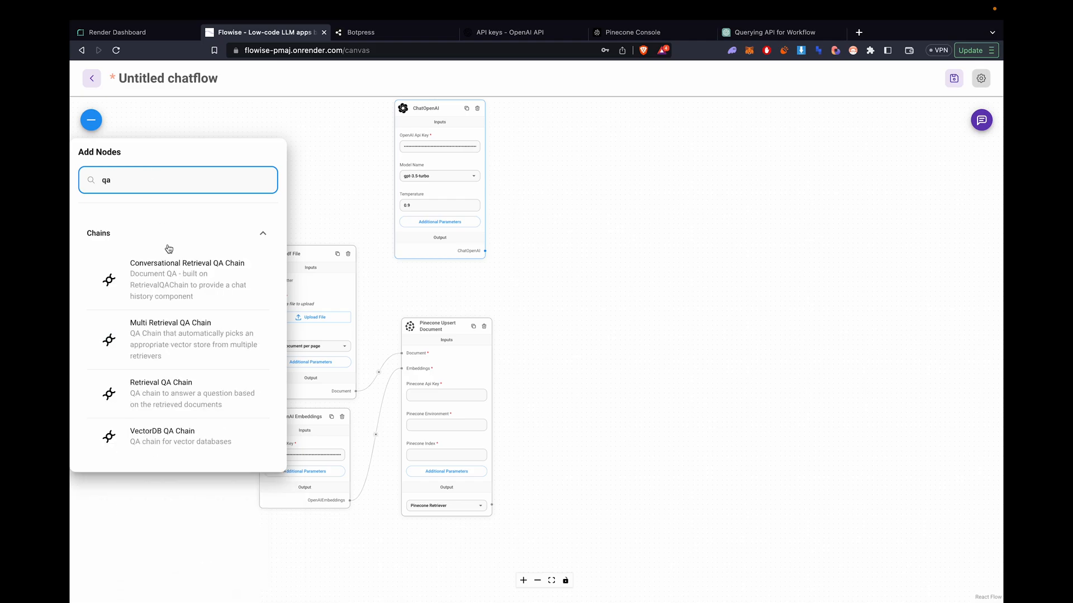
pyautogui.click(187, 263)
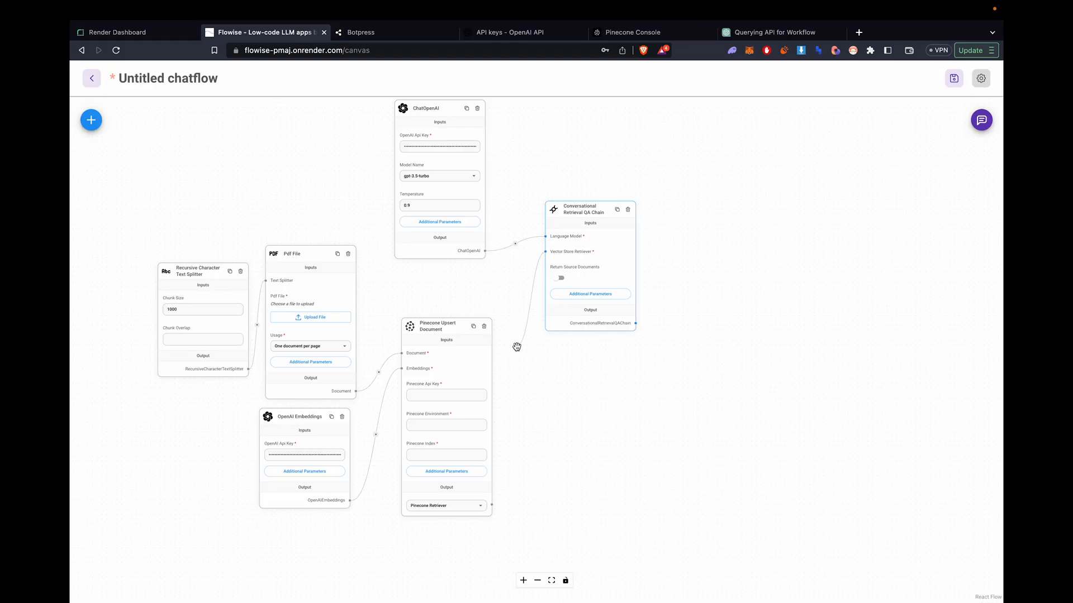
pyautogui.moveTo(586, 201)
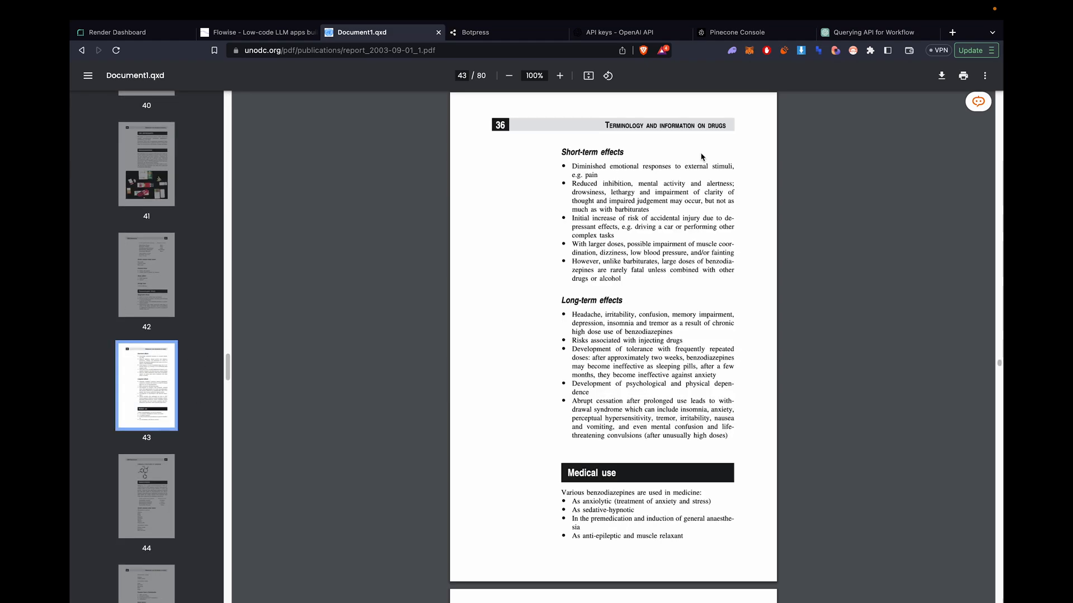
# - Upload report_2003-09-01_1.pdf to the Pdf File node, then go to Pinecone Console
pyautogui.click(258, 32)
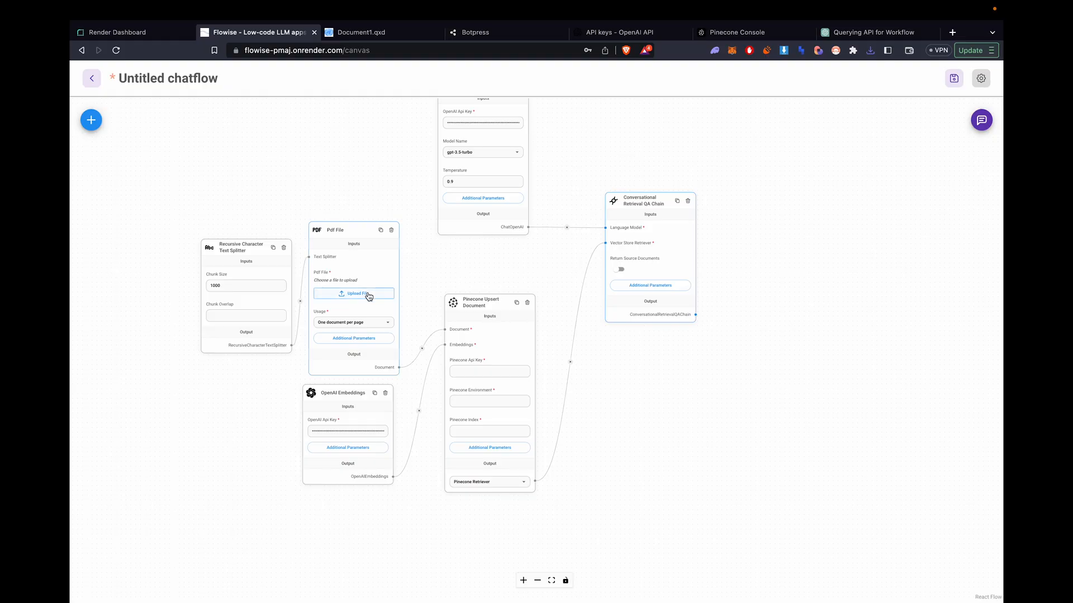
pyautogui.click(354, 293)
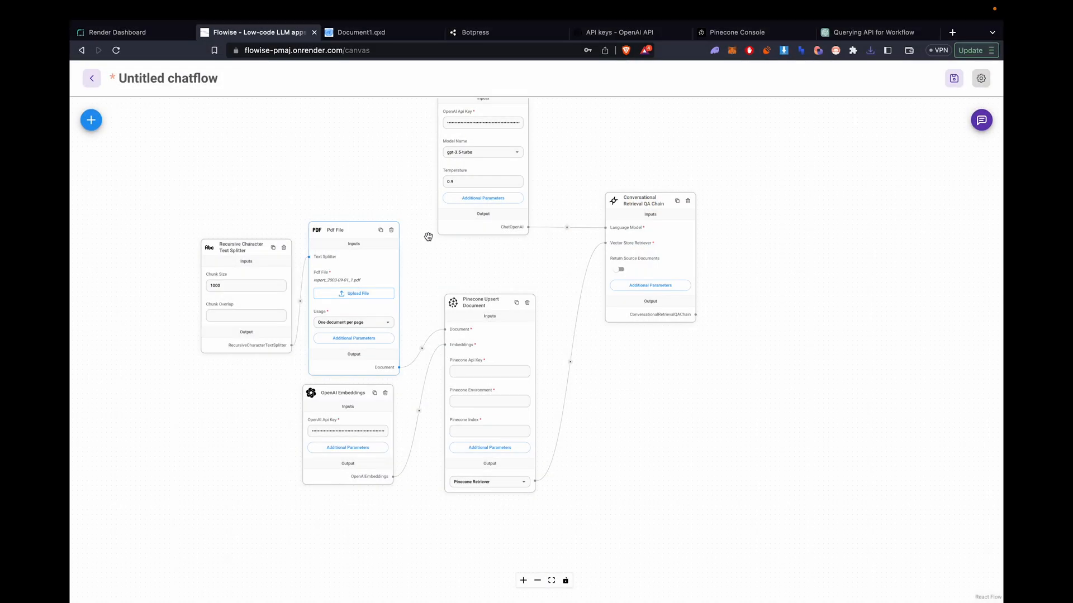
pyautogui.click(612, 33)
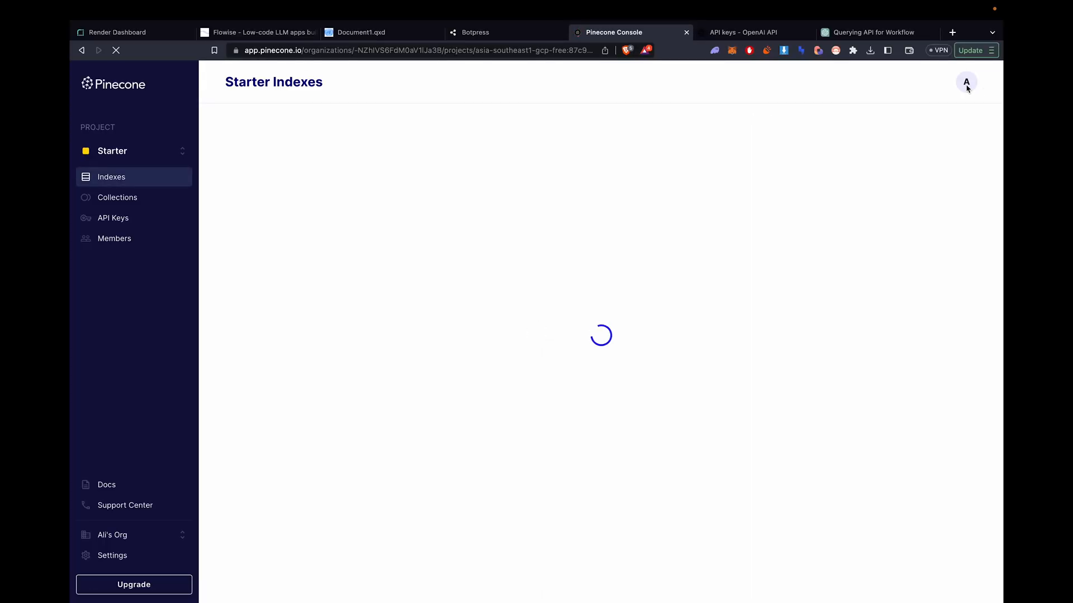
# - Create a free-tier Pinecone index 'drugs' with 1536 dimensions and cosine metric
pyautogui.click(966, 82)
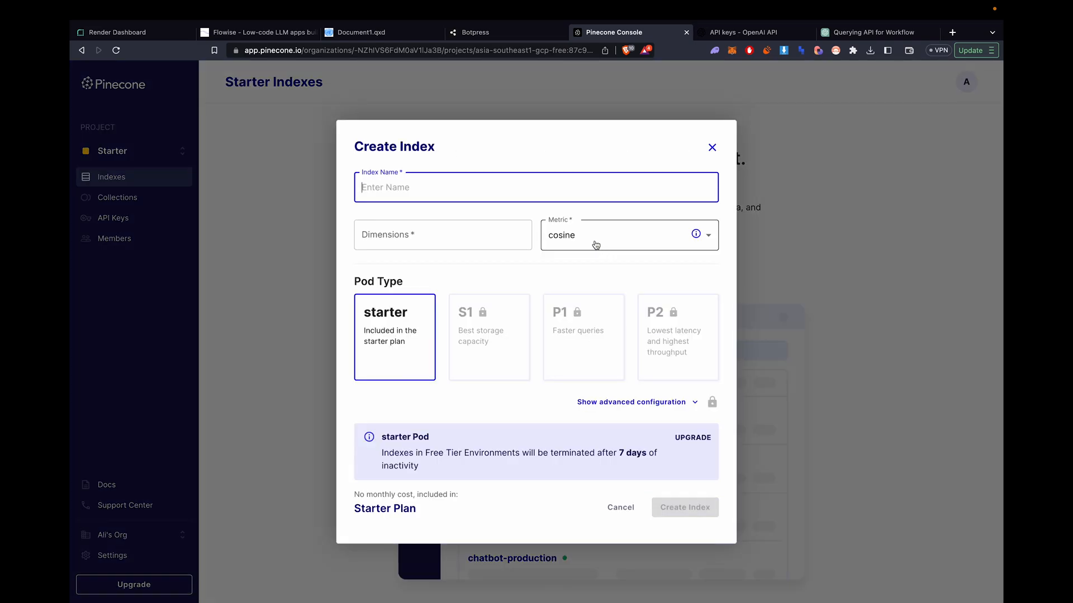
pyautogui.write('Aster')
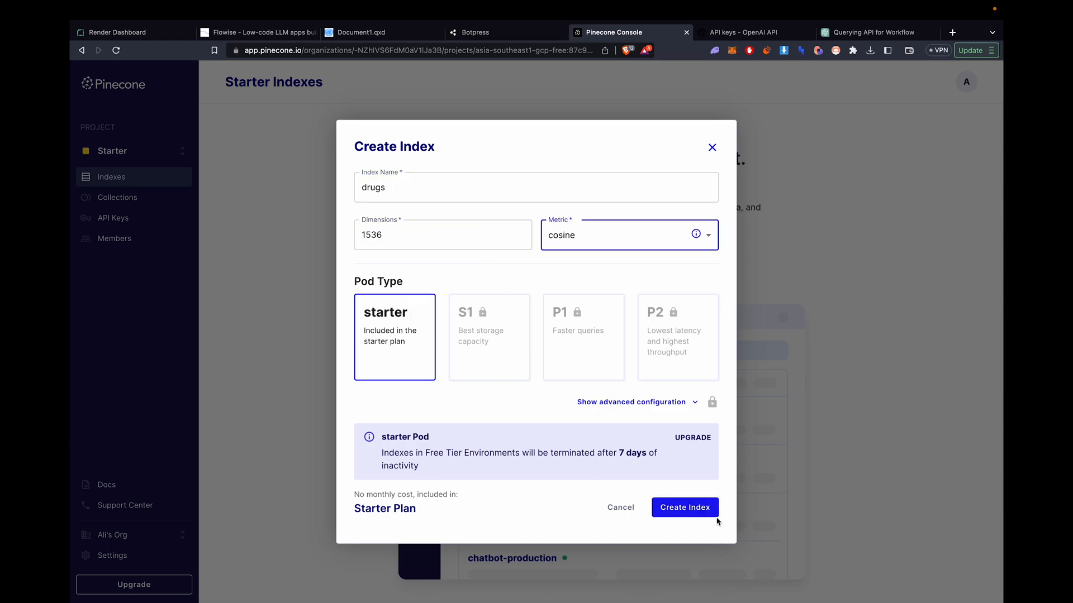
pyautogui.click(683, 508)
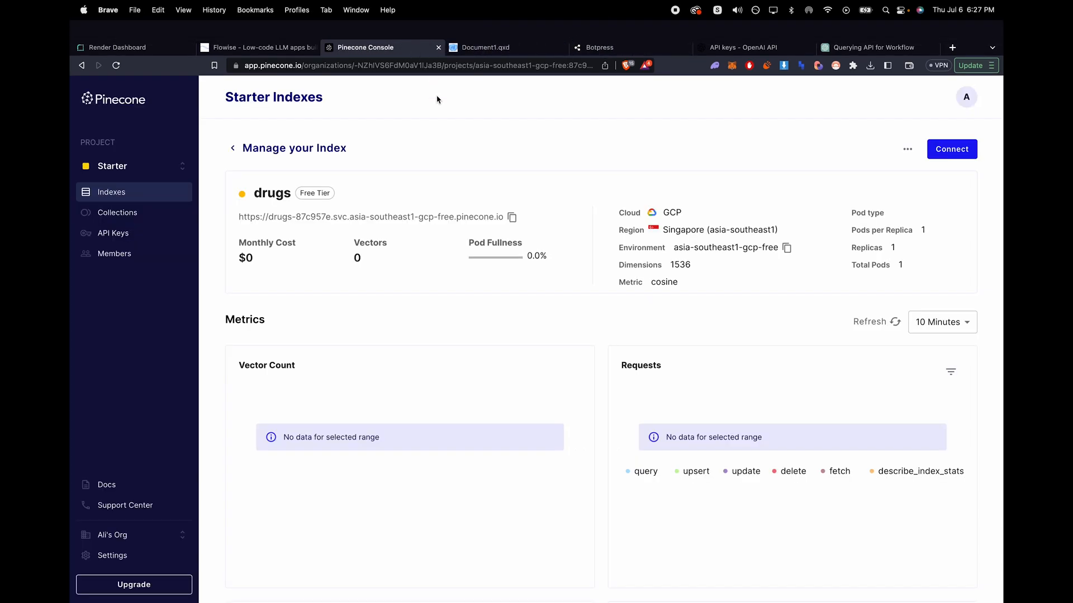
# - Enter 'drugs' as the Pinecone Index on the Flowise upsert node
pyautogui.click(258, 32)
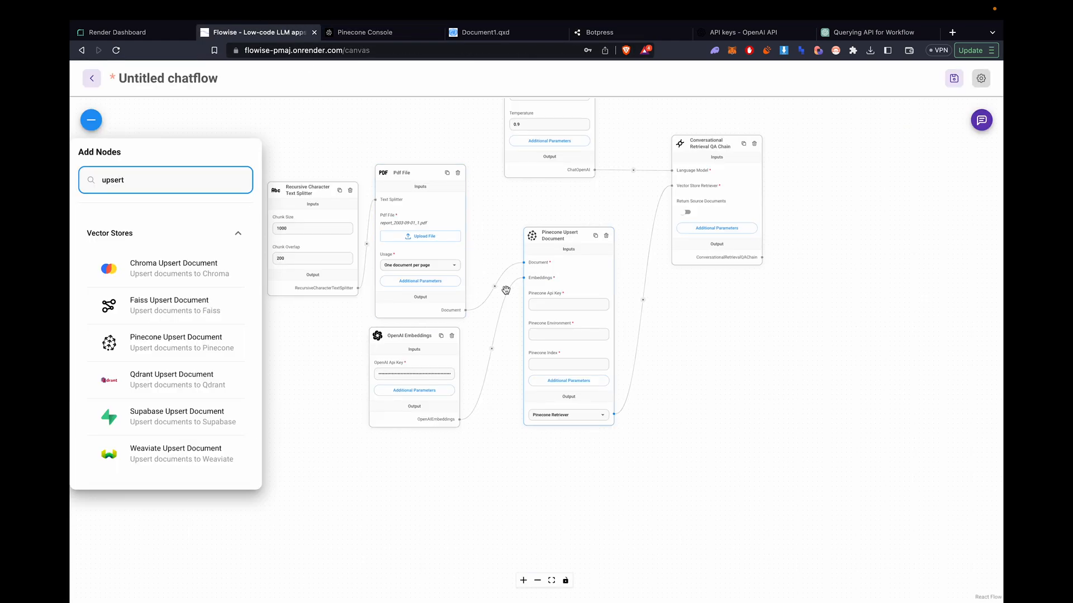
pyautogui.click(568, 363)
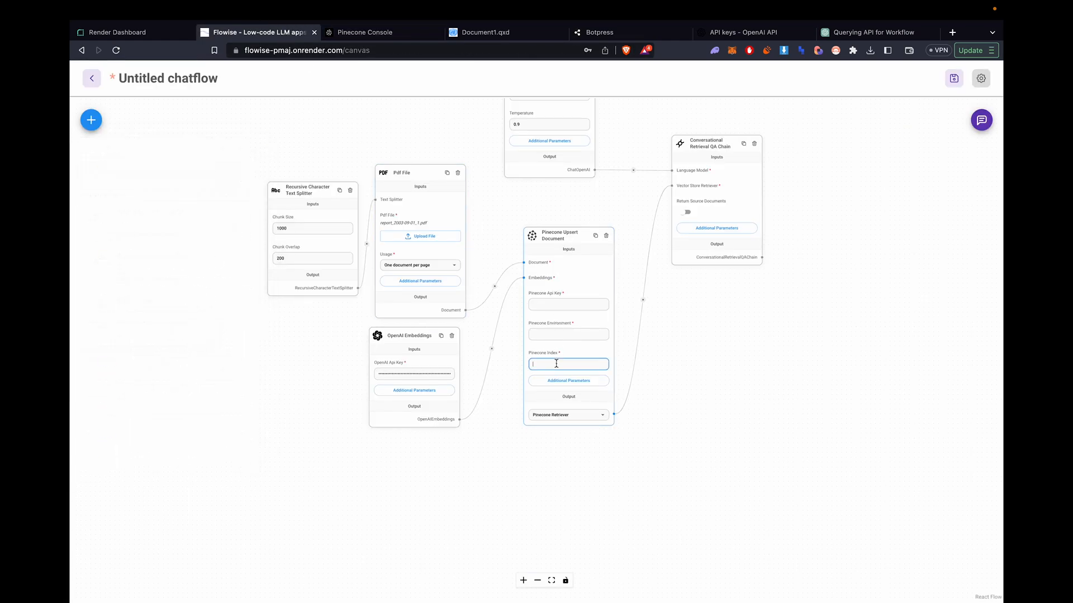
pyautogui.write('drugs')
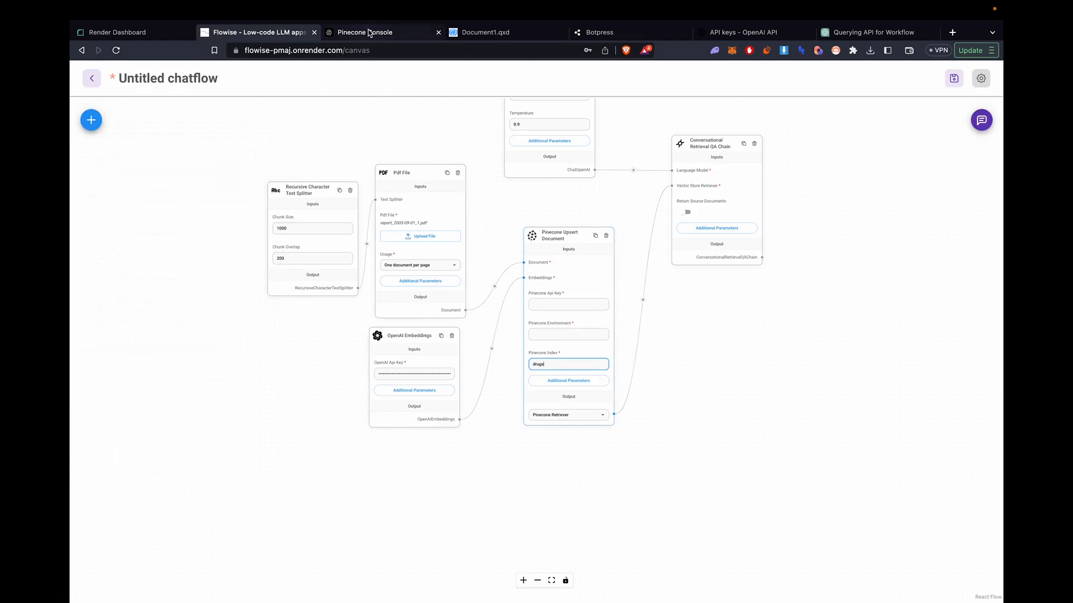
# - Check the index name in Pinecone, then open Pinecone's API Keys page
pyautogui.click(365, 33)
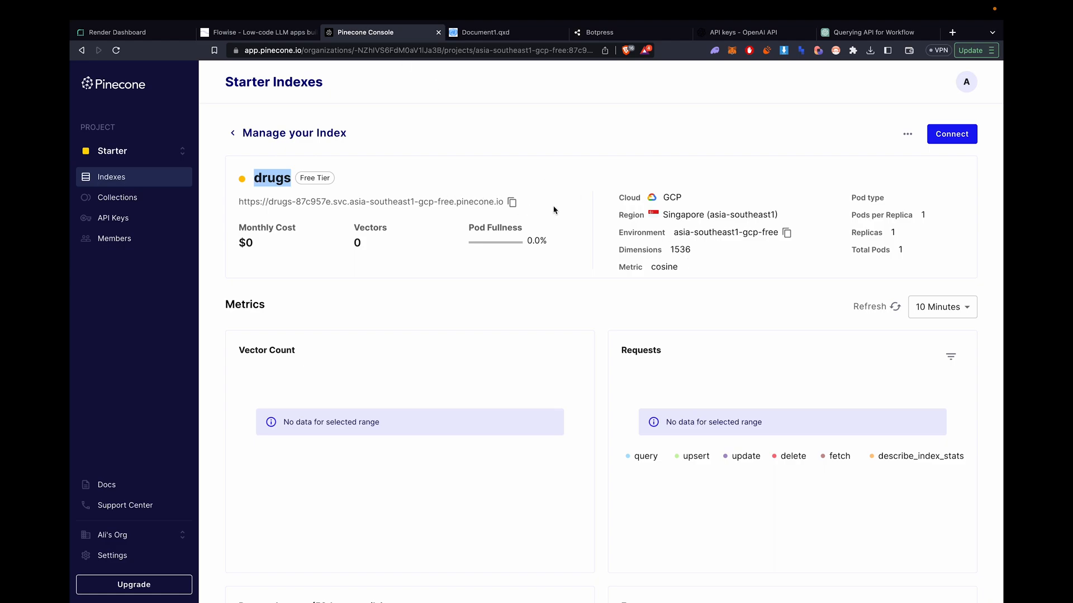
pyautogui.moveTo(268, 32)
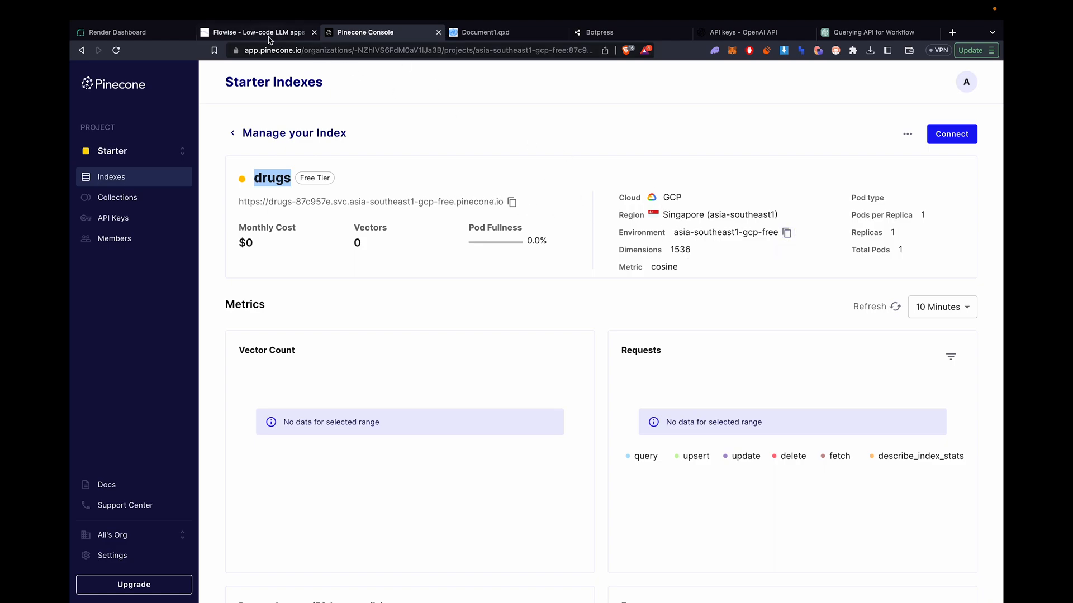
pyautogui.click(256, 33)
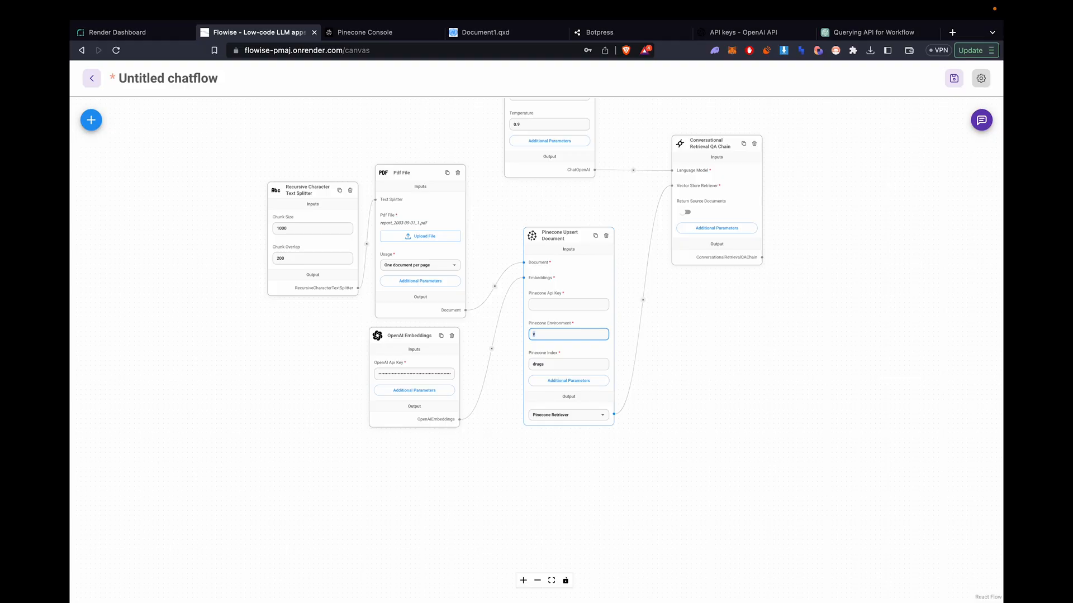
pyautogui.click(378, 32)
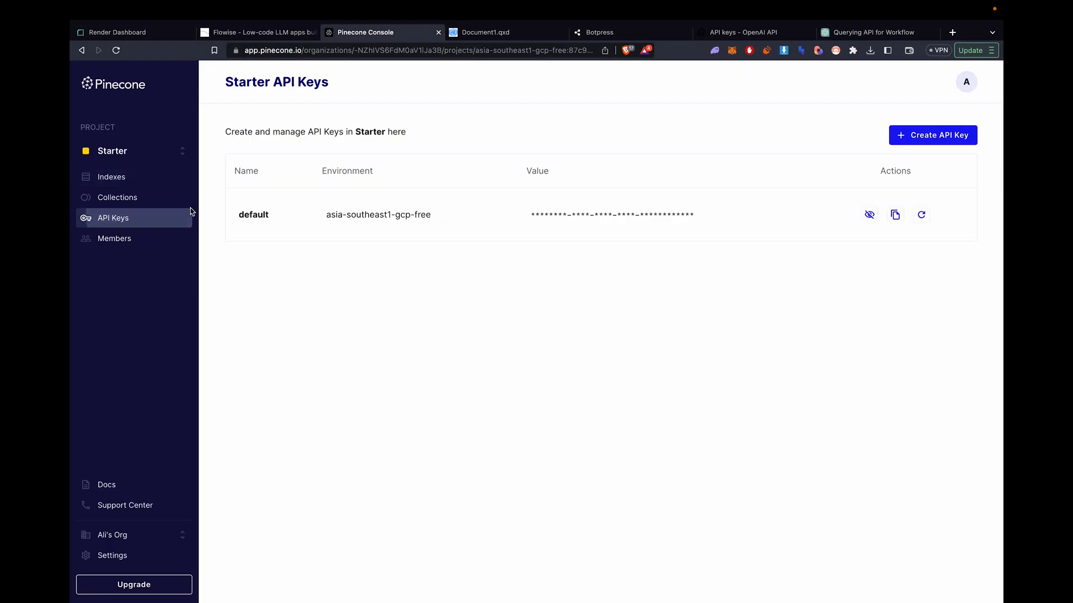
# - Create and copy a Pinecone API key named 'drug', then go back to Flowise
pyautogui.click(932, 135)
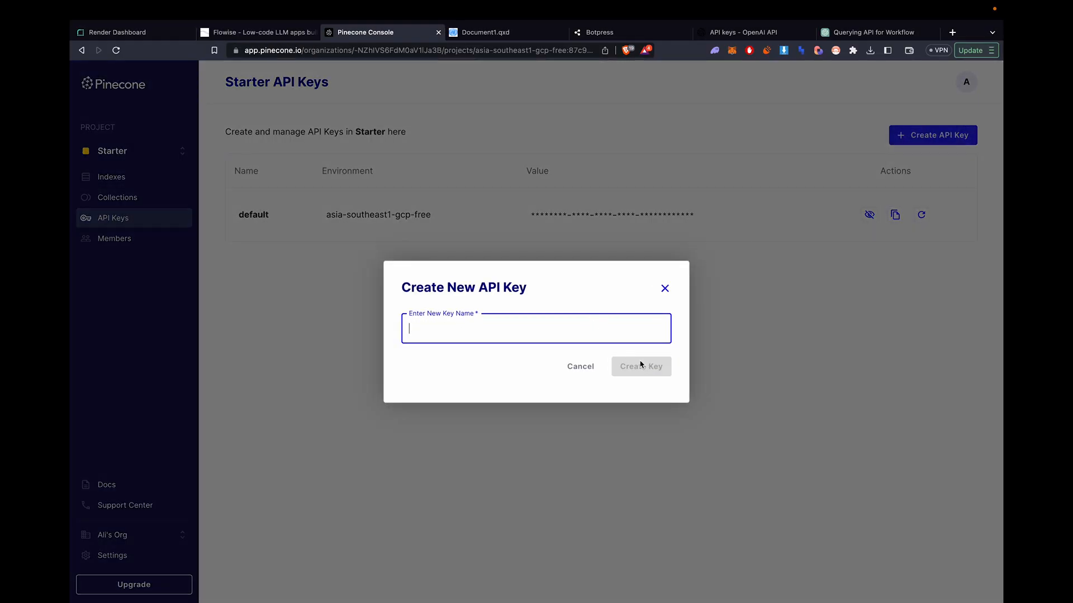
pyautogui.write('drug')
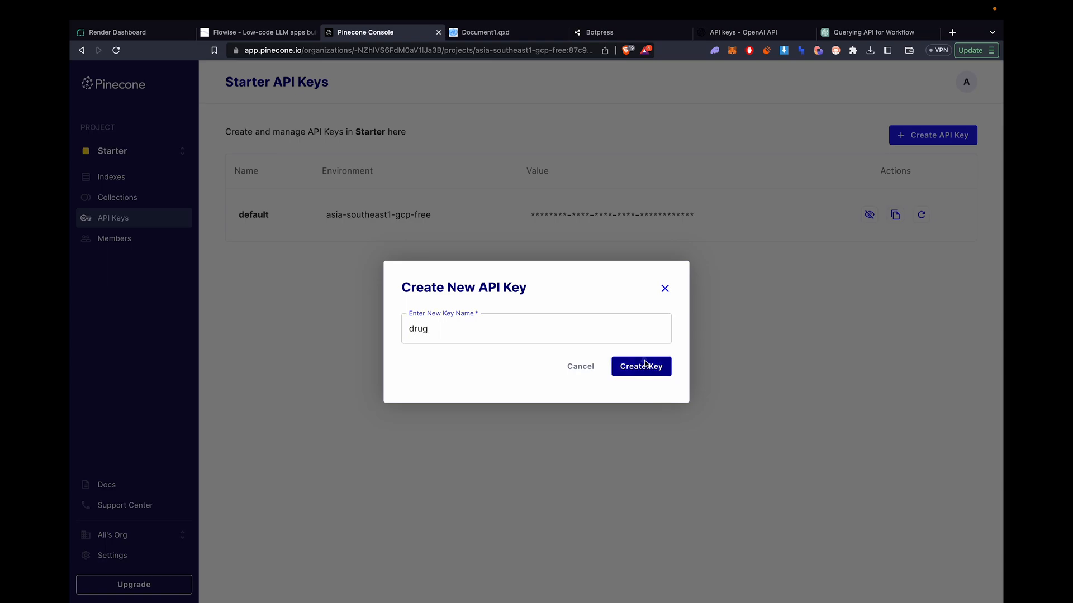
pyautogui.click(640, 366)
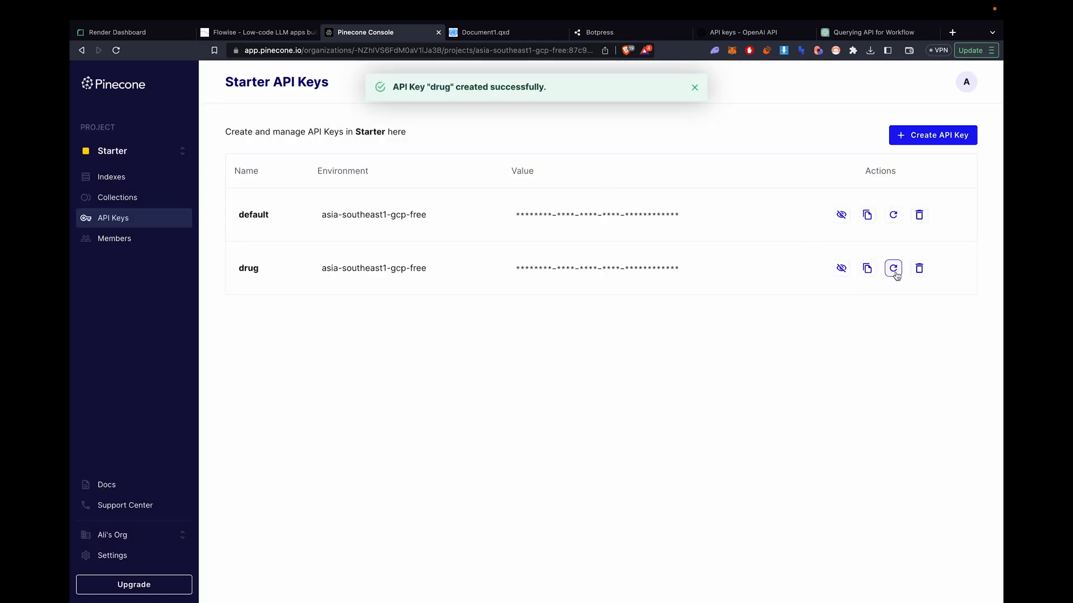
pyautogui.click(257, 32)
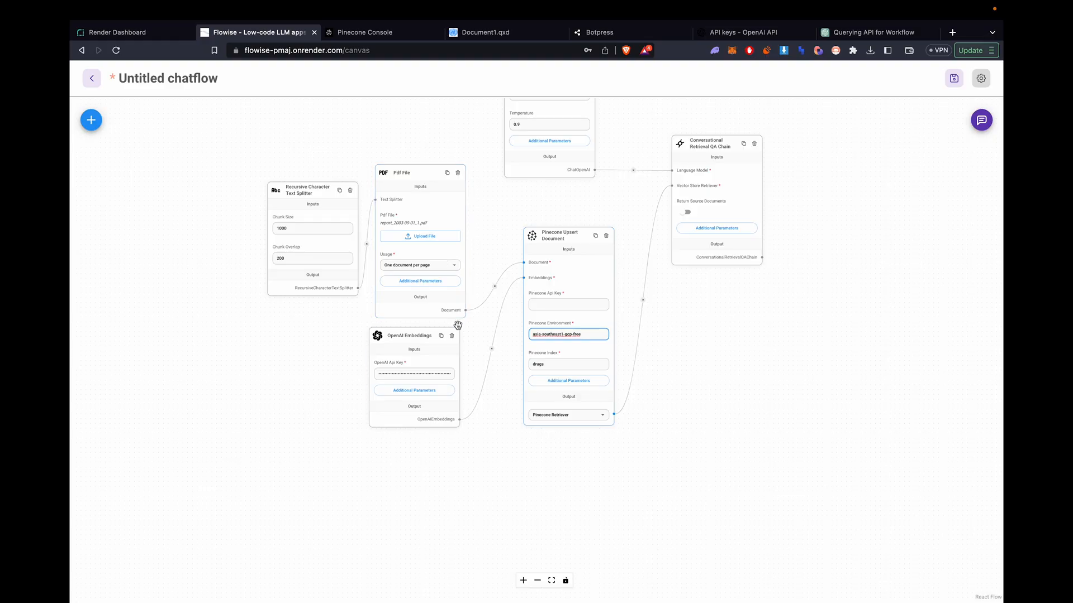
# - Enter the Pinecone API key in the upsert node, check the Pinecone index, and start saving
pyautogui.click(567, 304)
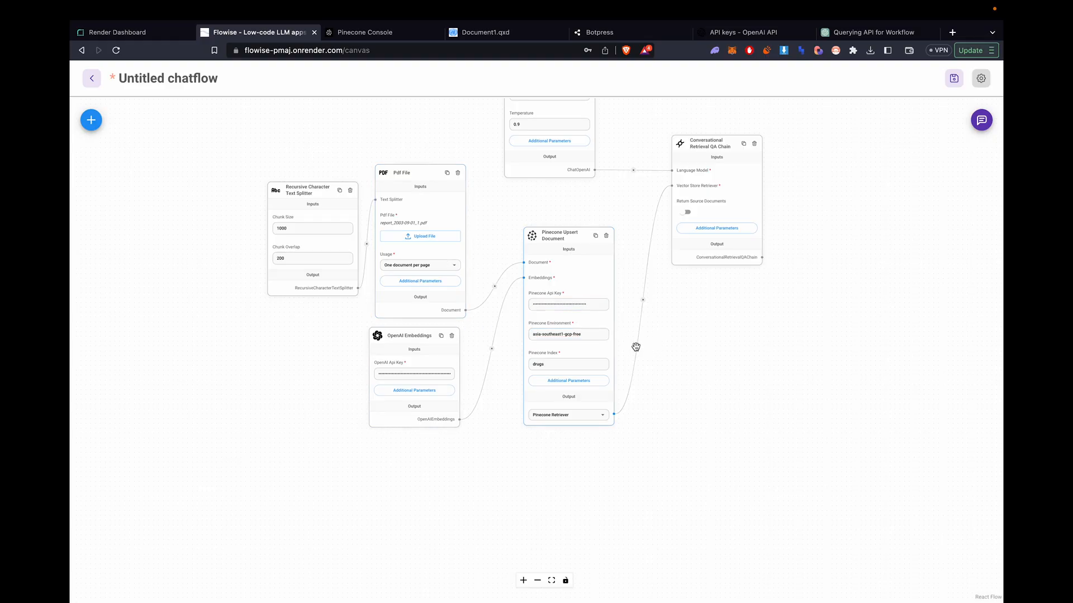
pyautogui.moveTo(624, 354)
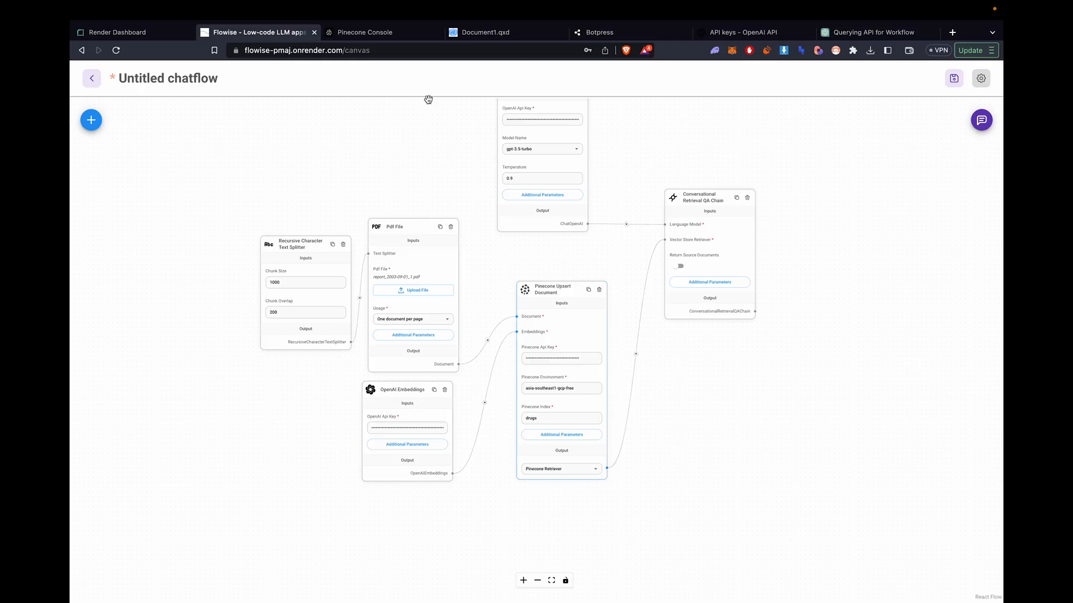
pyautogui.click(365, 32)
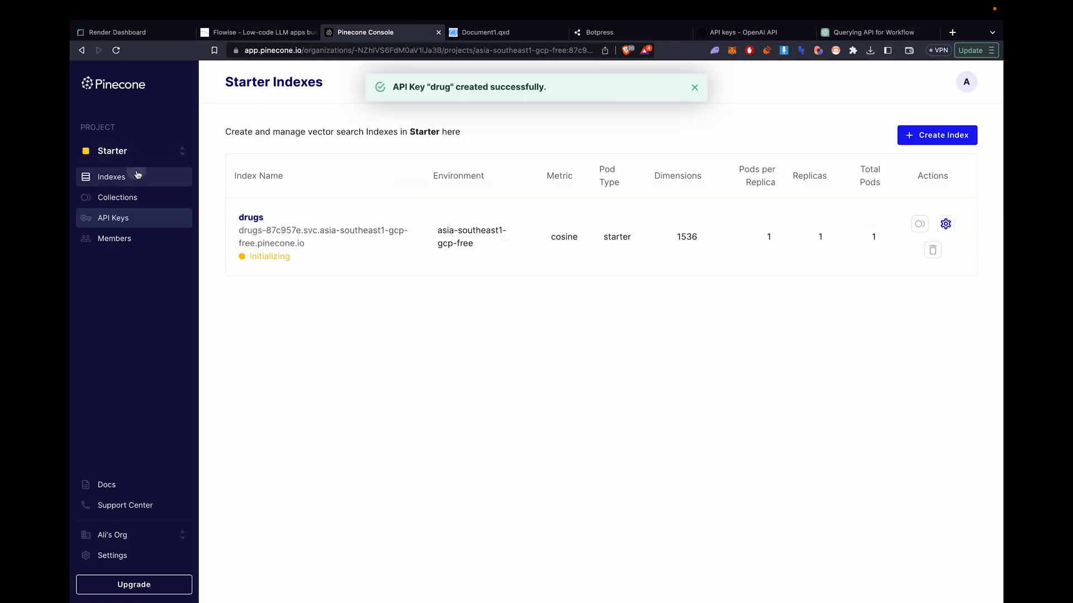
pyautogui.click(259, 32)
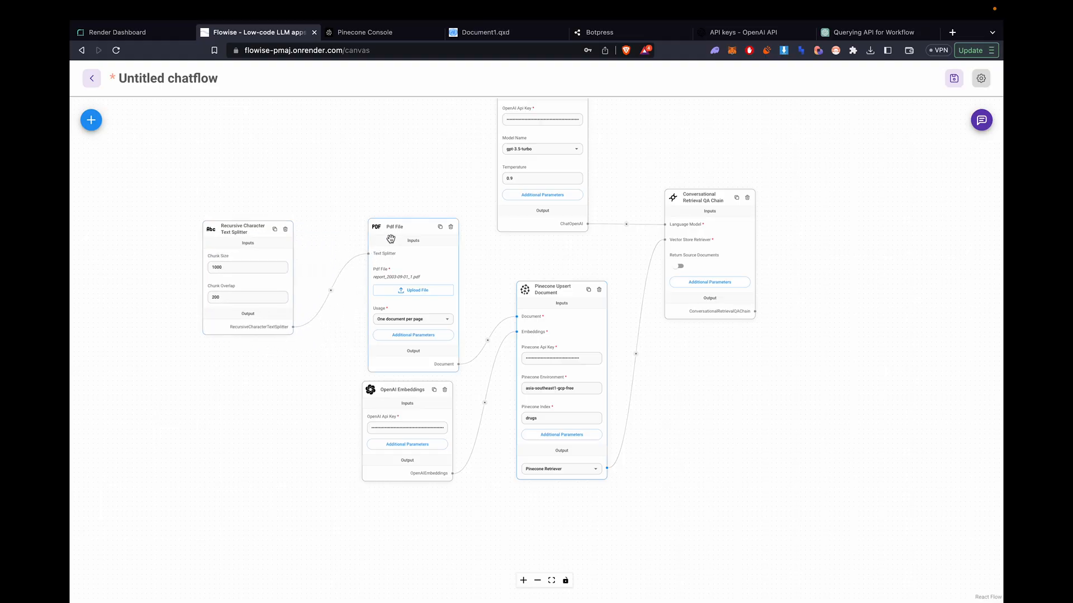
pyautogui.click(981, 119)
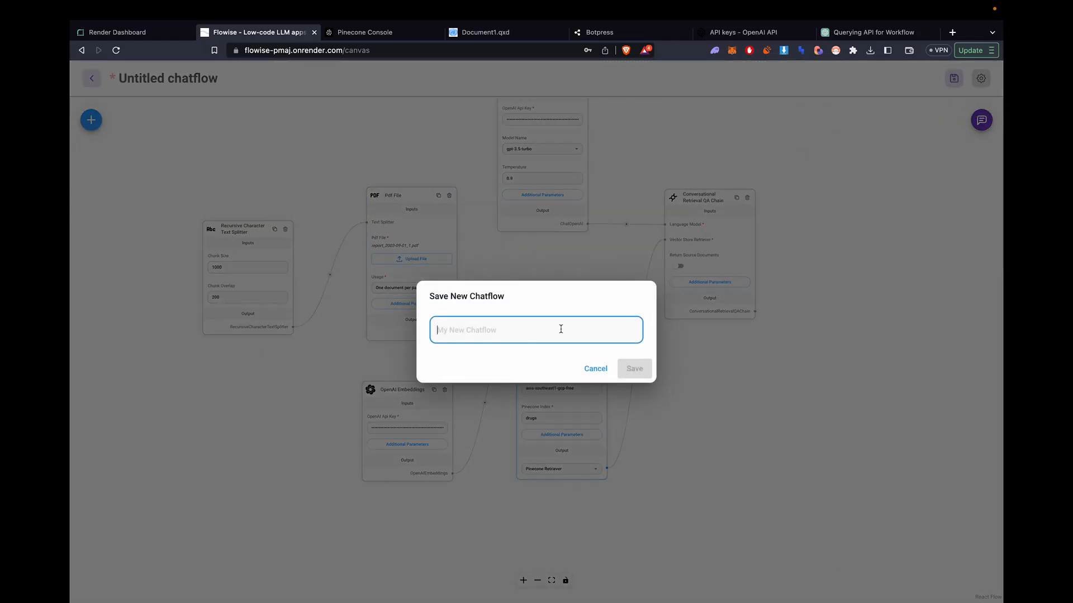
# - Save the chatflow as 'Drug' and send a 'what' test question in its chat
pyautogui.write('Drug')
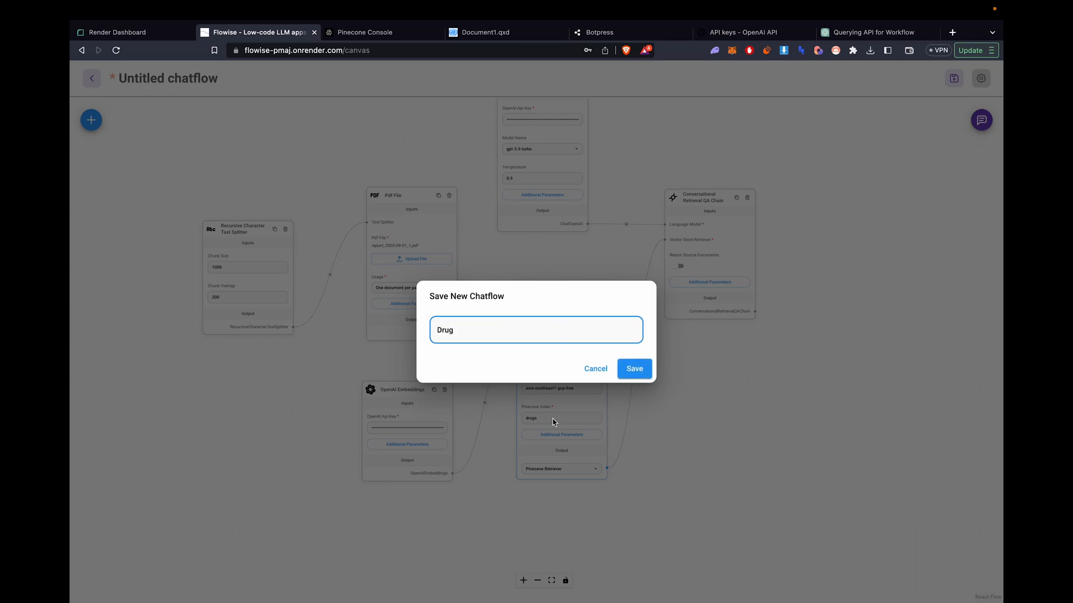
pyautogui.click(631, 369)
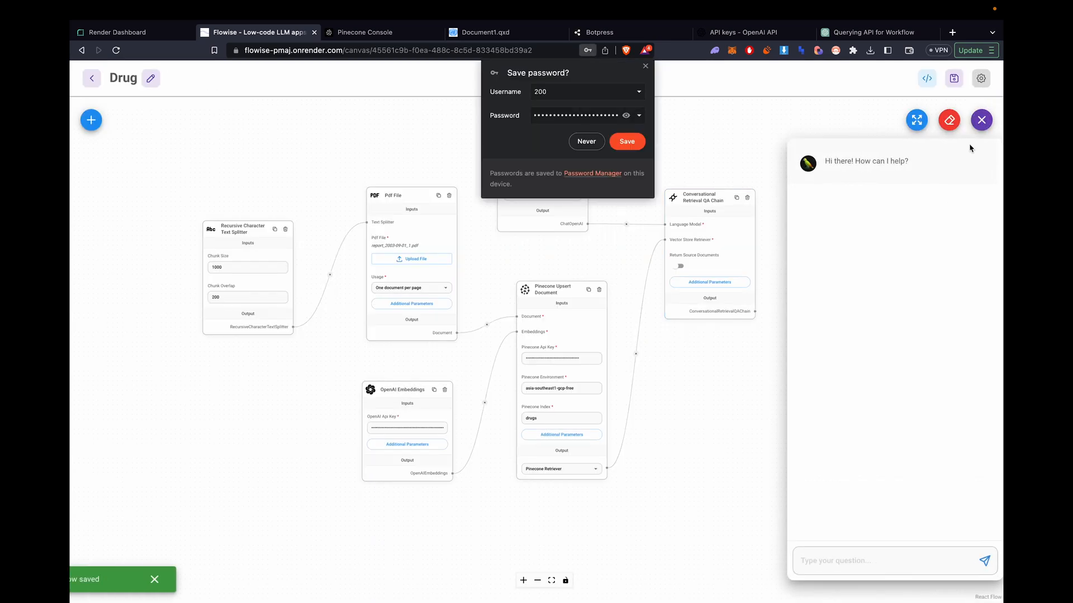
pyautogui.write('what')
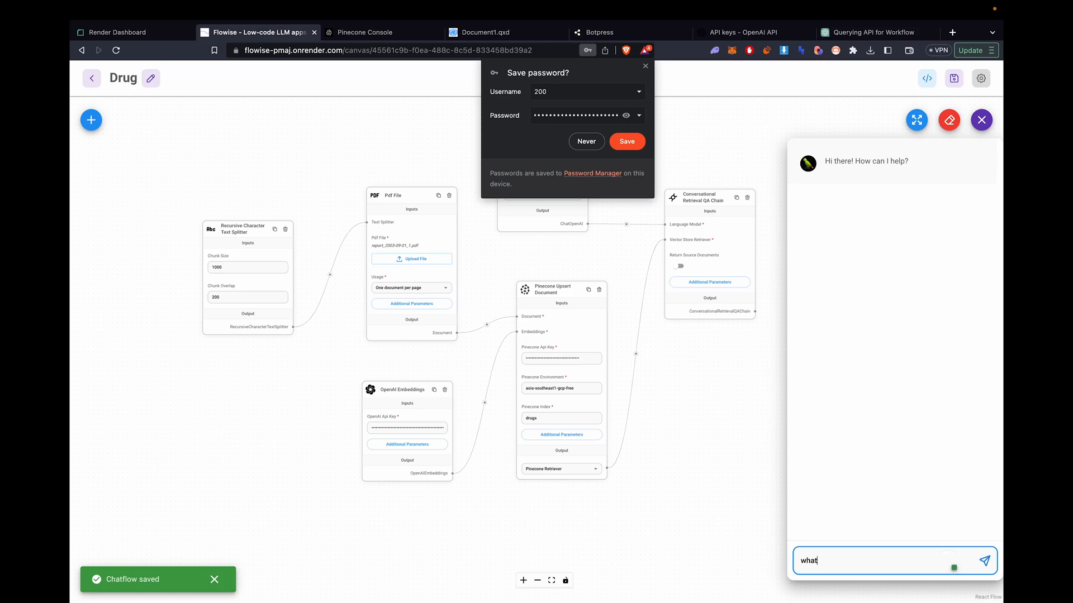
pyautogui.click(985, 560)
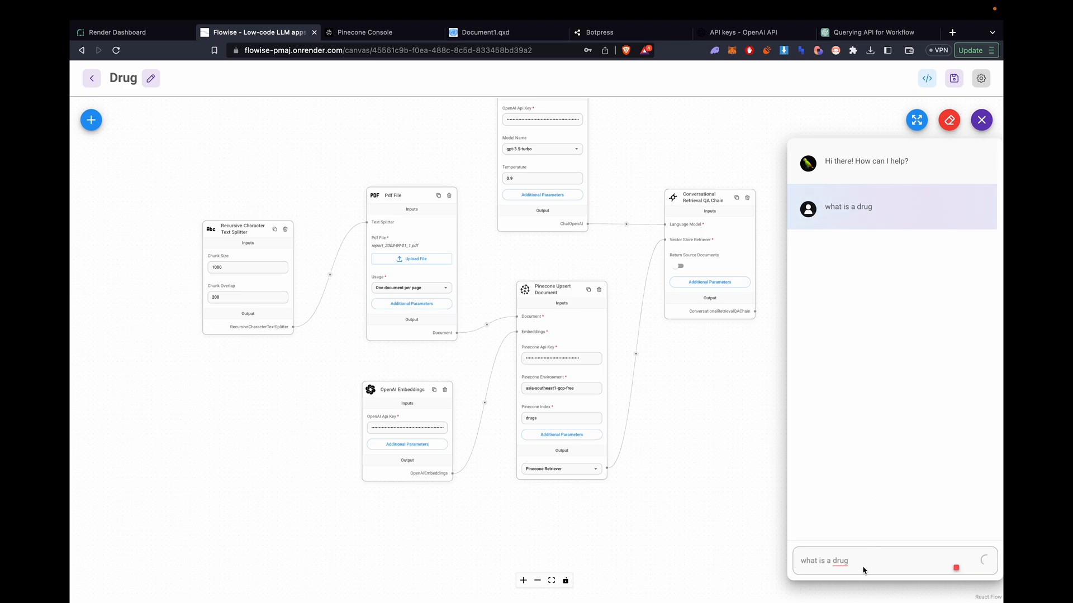
# - Reload the Pinecone indexes page to check the drugs index, then review the chat reply
pyautogui.click(364, 33)
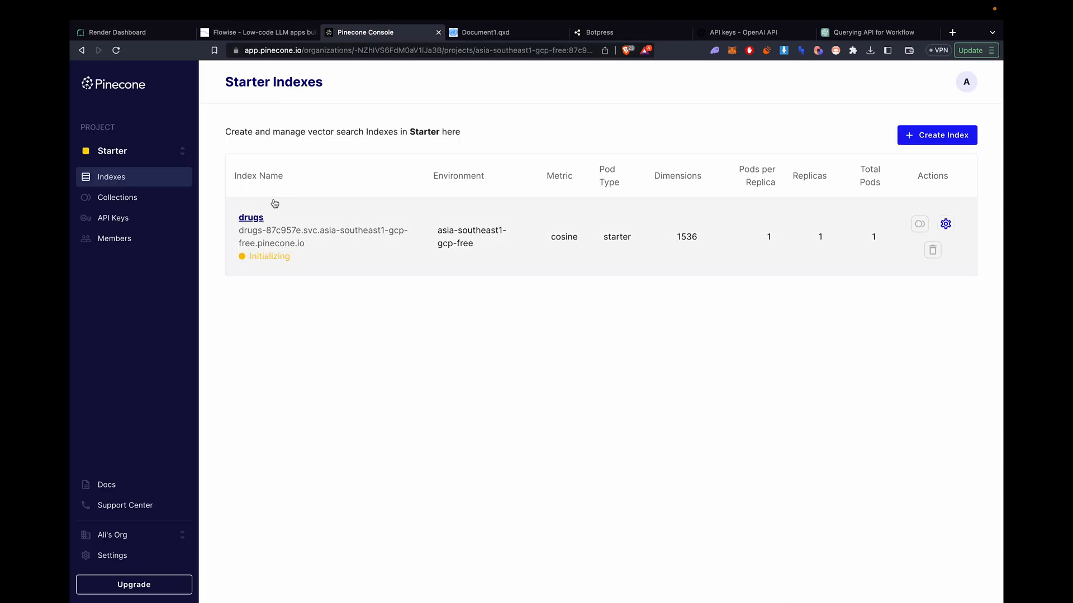
pyautogui.click(257, 33)
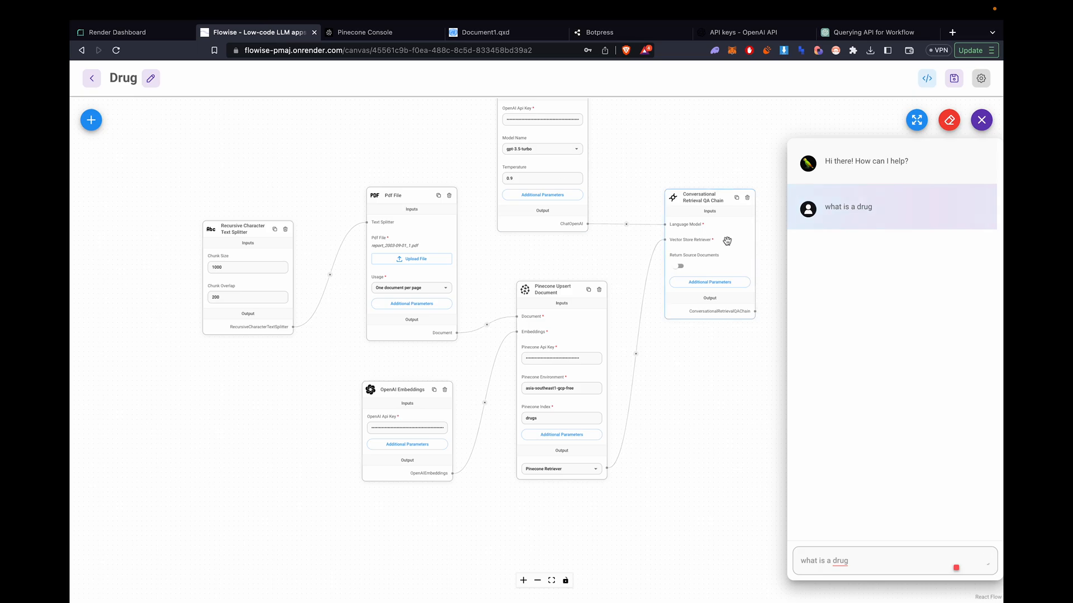
pyautogui.click(381, 32)
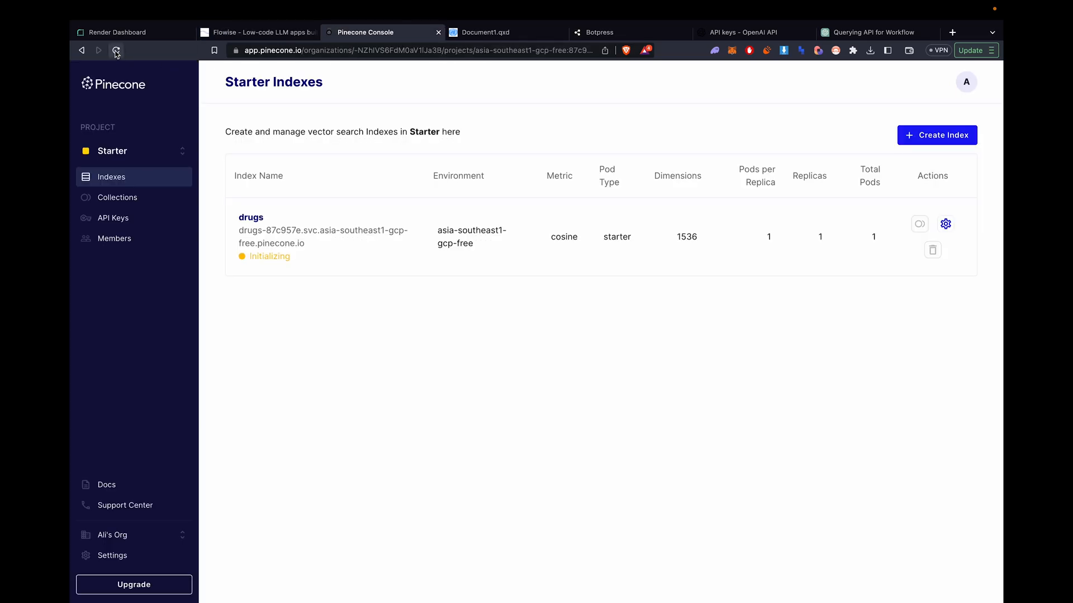
pyautogui.click(116, 50)
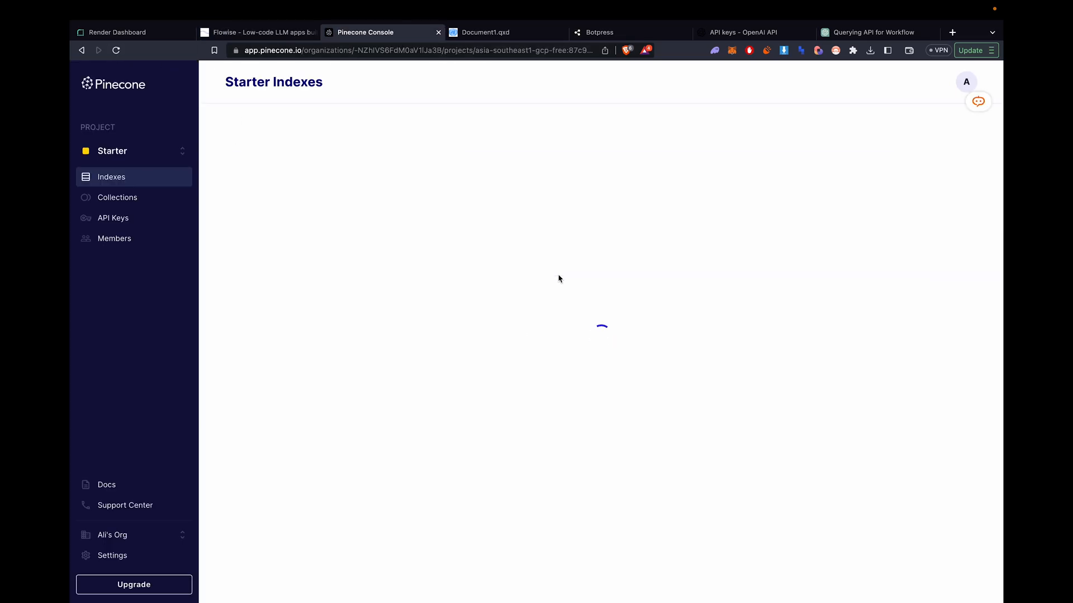
pyautogui.click(258, 33)
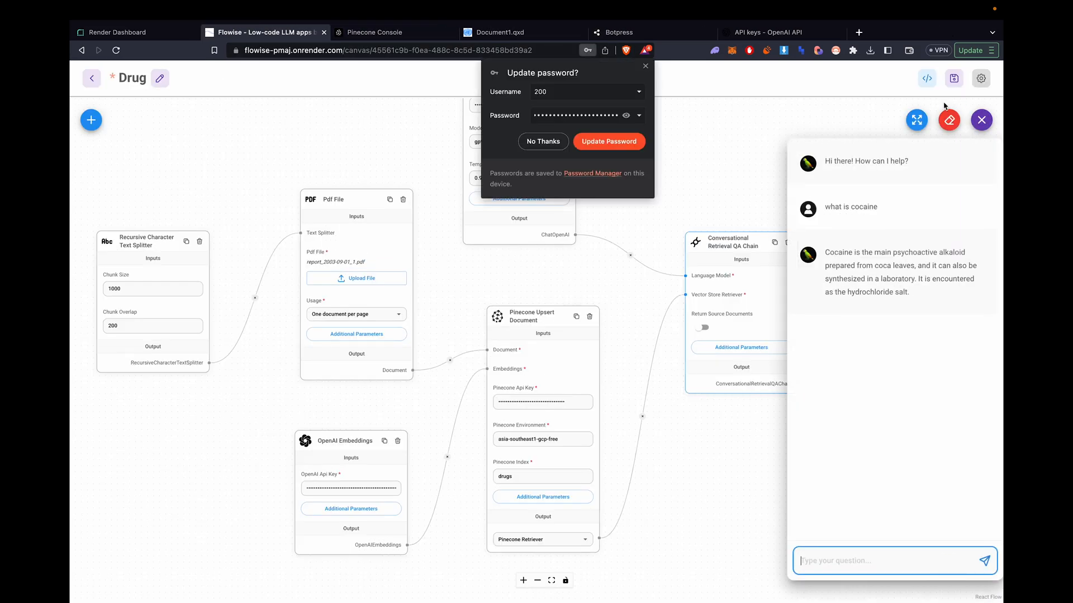
# - Clear the chat history, then ask 'what is cannabis' and 'is it safe?' in the Drug chat
pyautogui.click(981, 120)
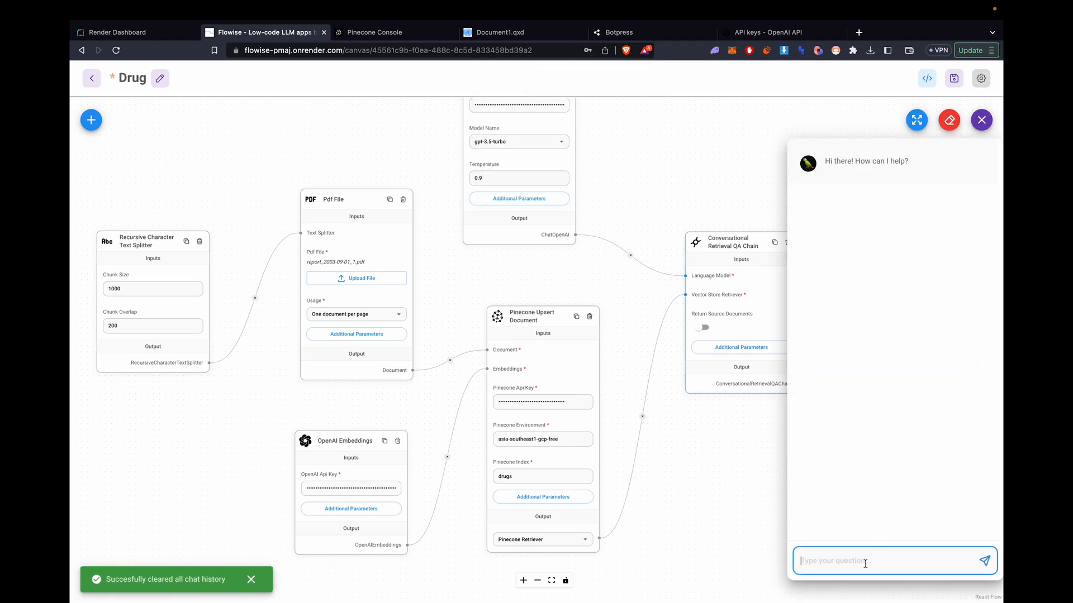
pyautogui.write('what is can')
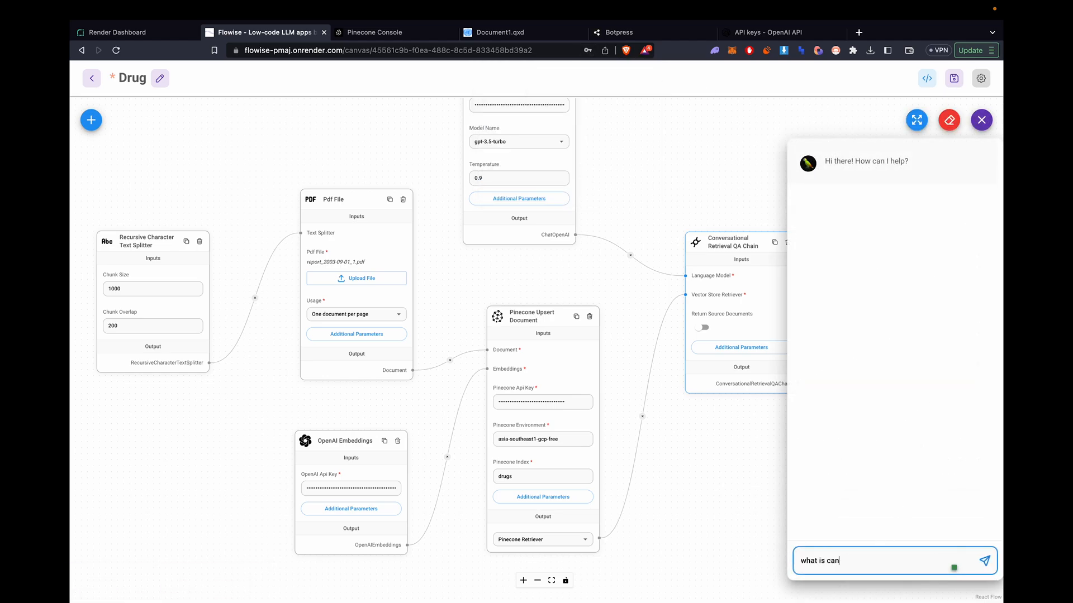
pyautogui.click(987, 561)
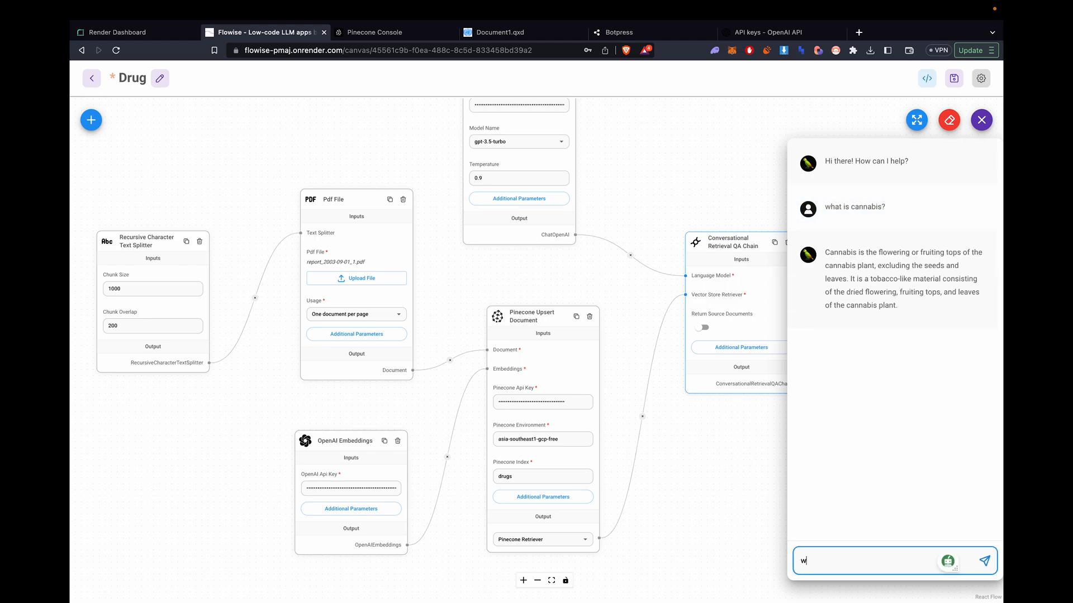
pyautogui.write('is it safe?')
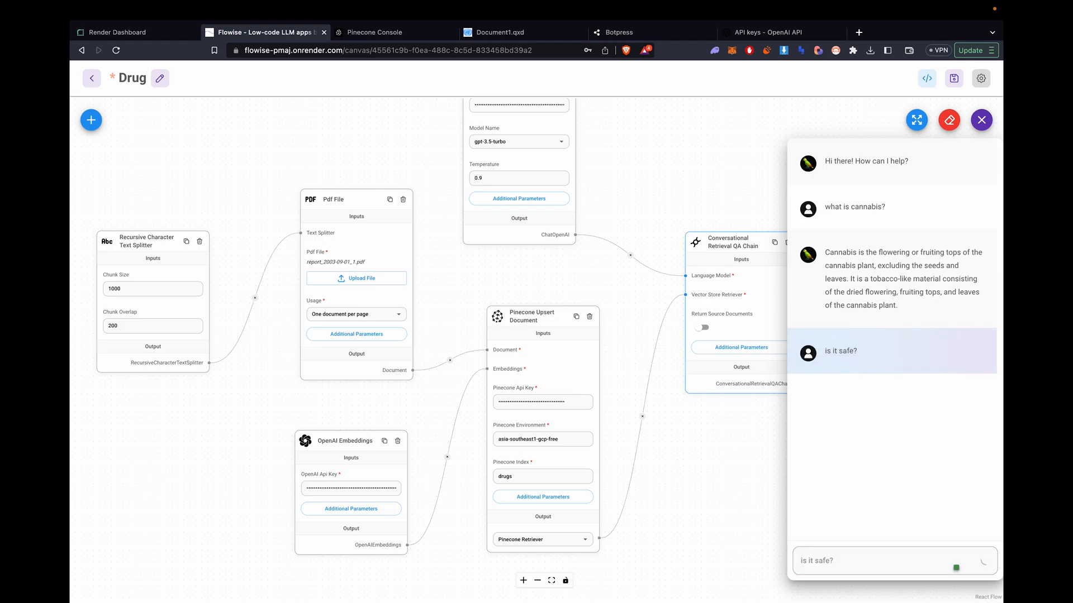
pyautogui.press('Return')
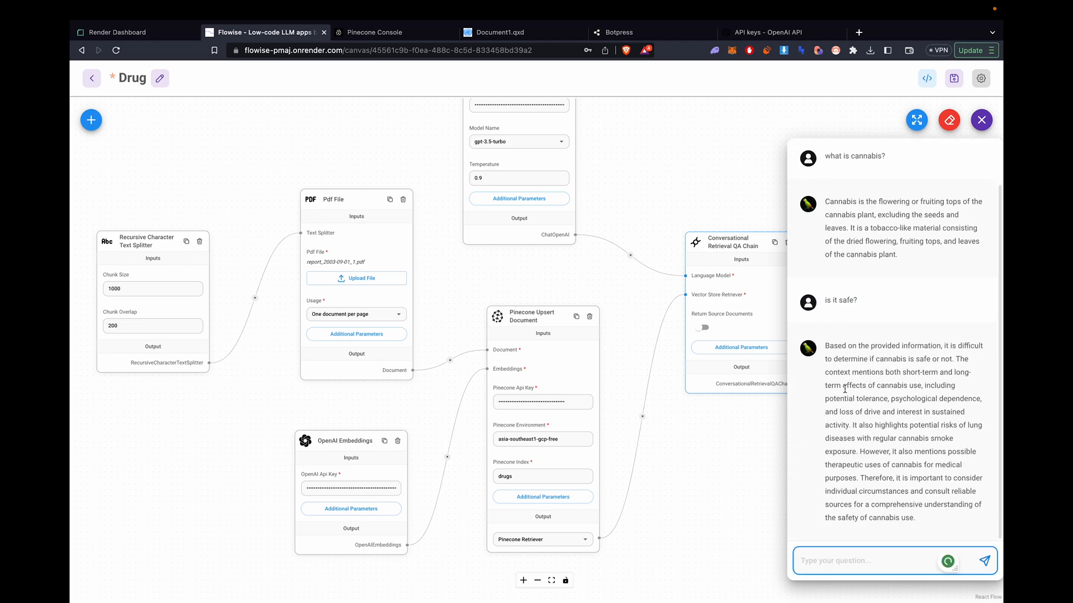
pyautogui.click(981, 119)
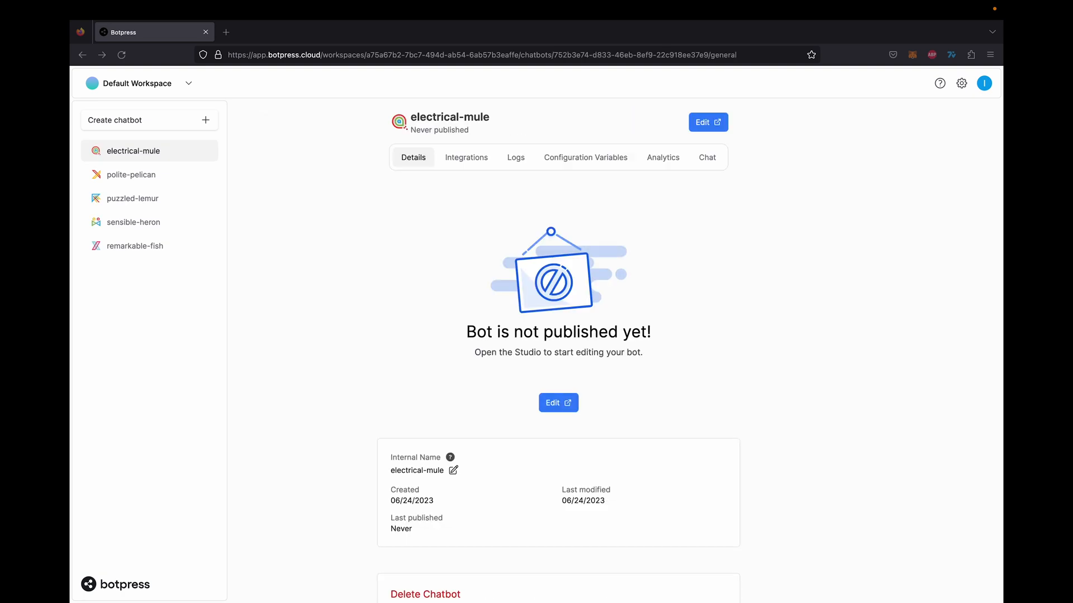
pyautogui.moveTo(944, 118)
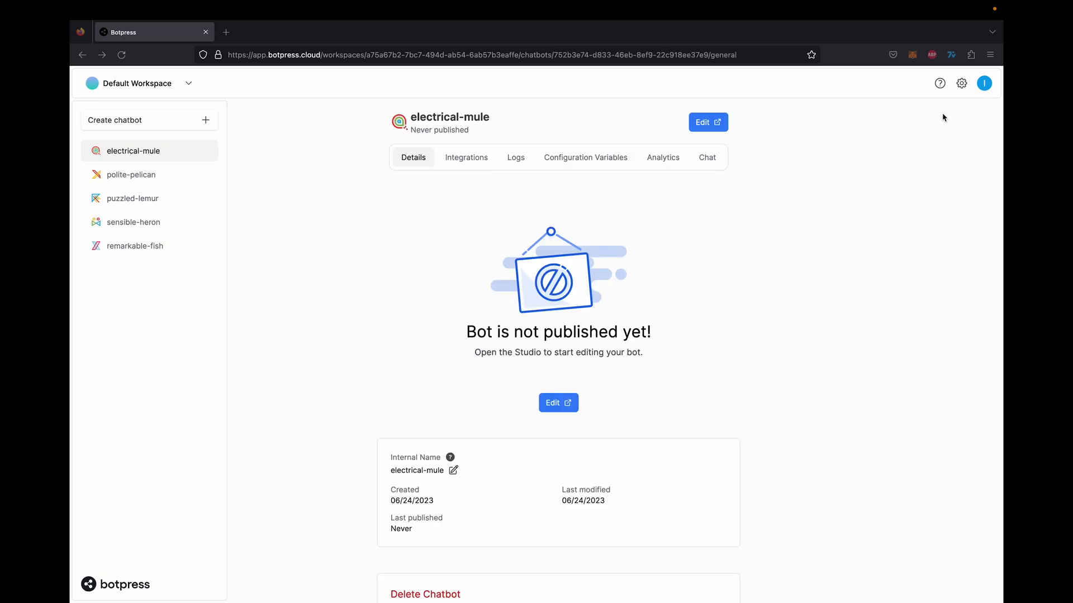
# - Delete and confirm removing electrical-mule, then open the newly created chatbot for editing
pyautogui.scroll(-3)
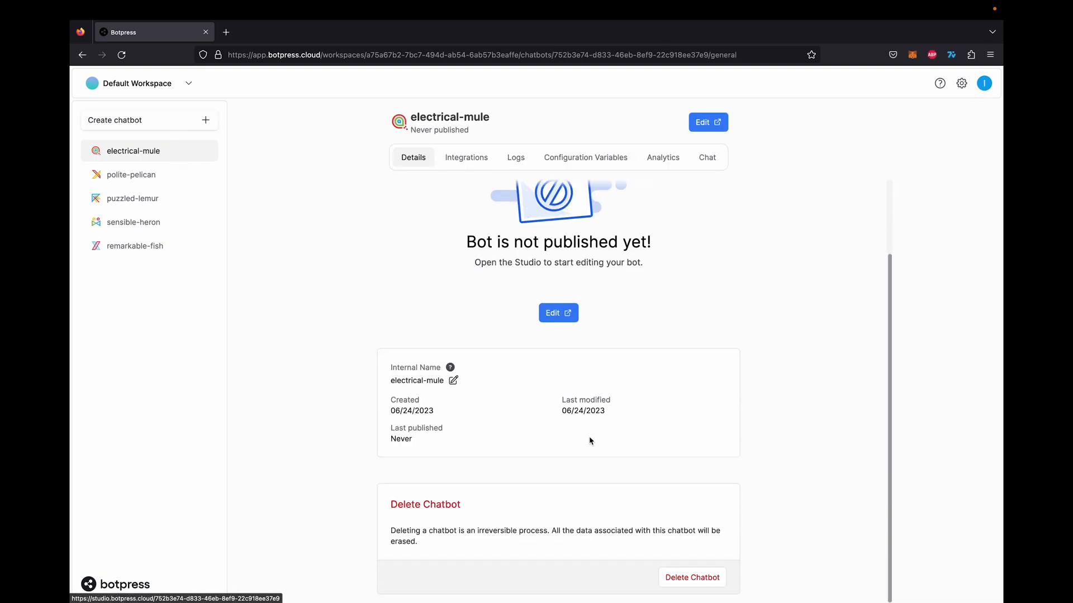
pyautogui.click(691, 577)
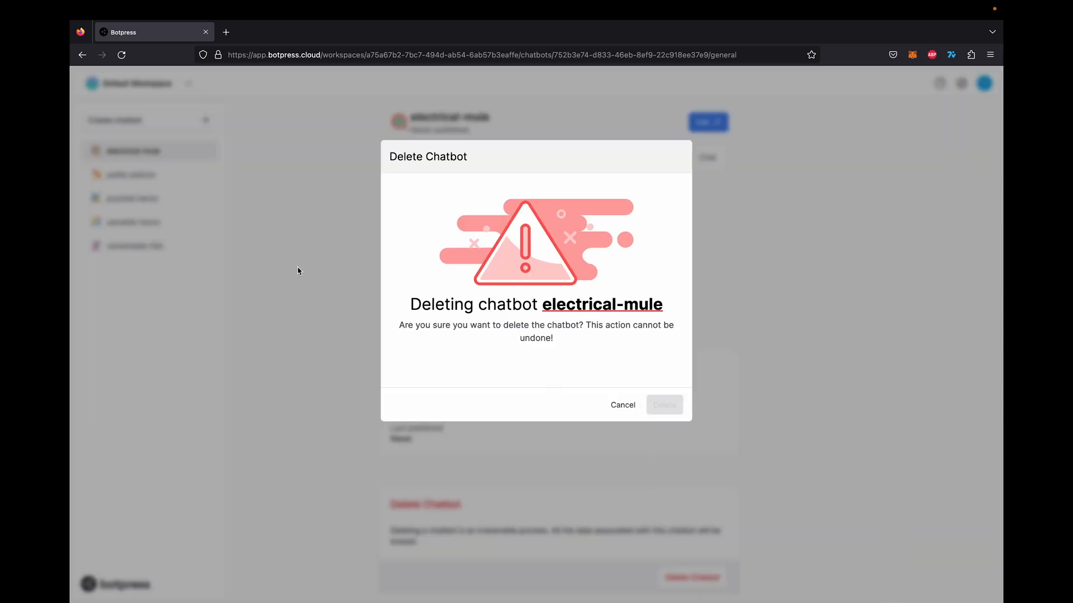
pyautogui.click(663, 405)
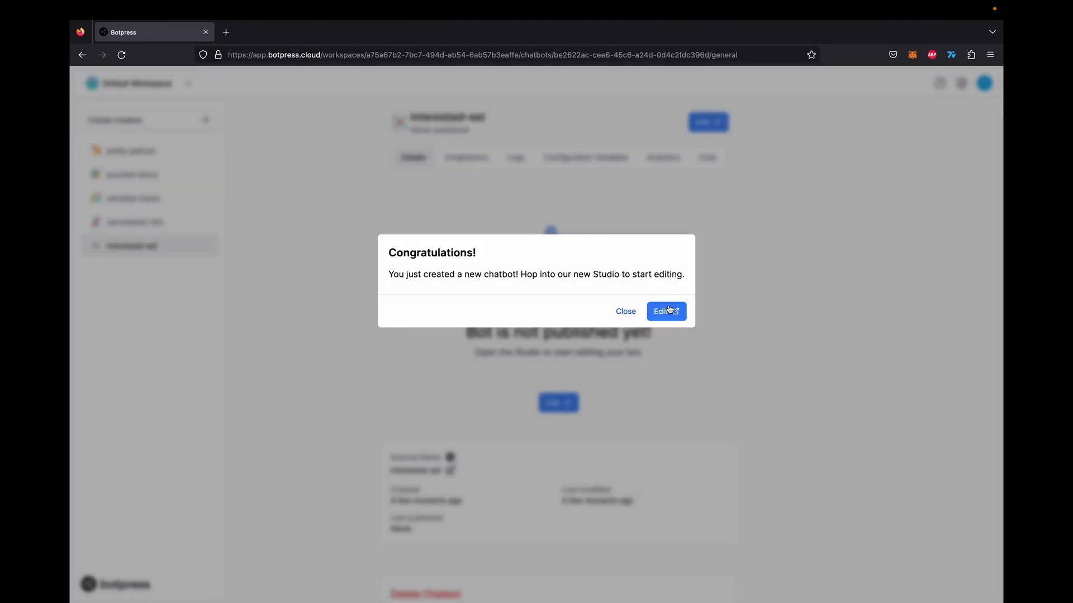
pyautogui.click(663, 311)
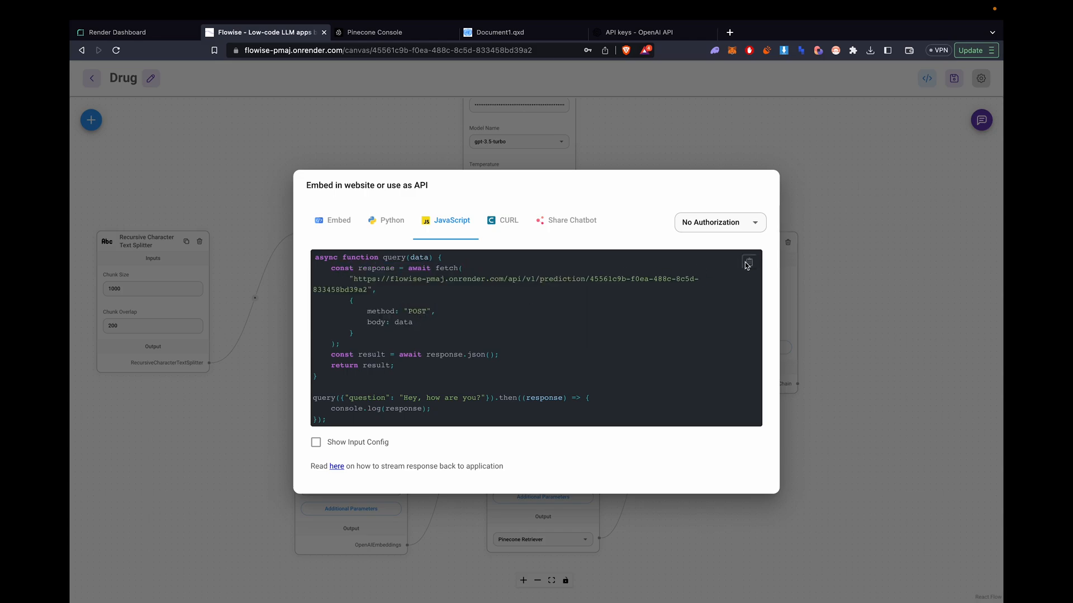
# - Copy the Drug chatflow's JavaScript API snippet and briefly view the Share Chatbot settings
pyautogui.click(747, 262)
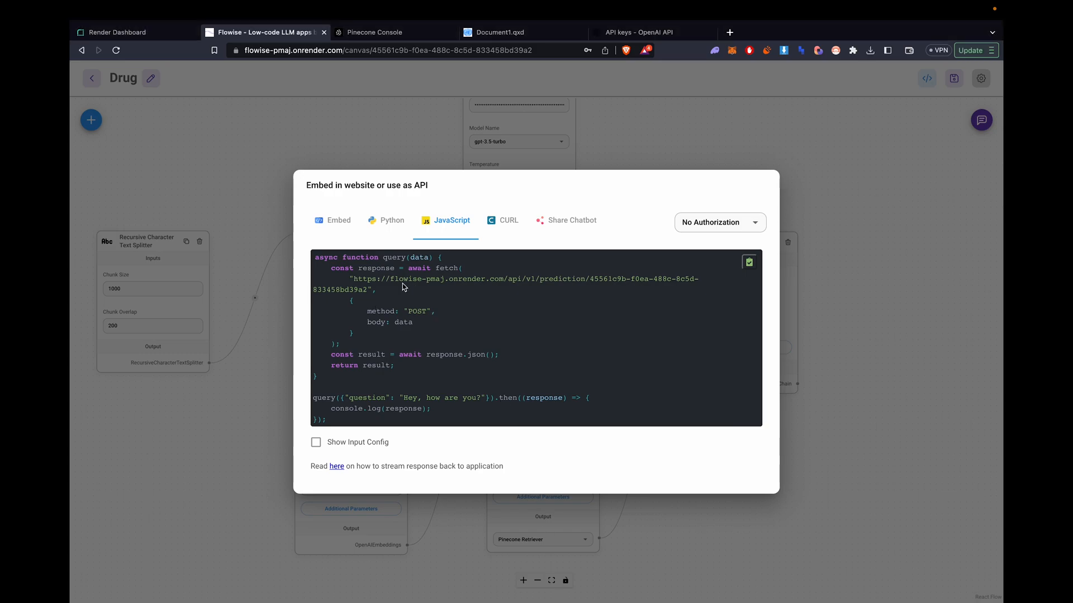
pyautogui.moveTo(448, 345)
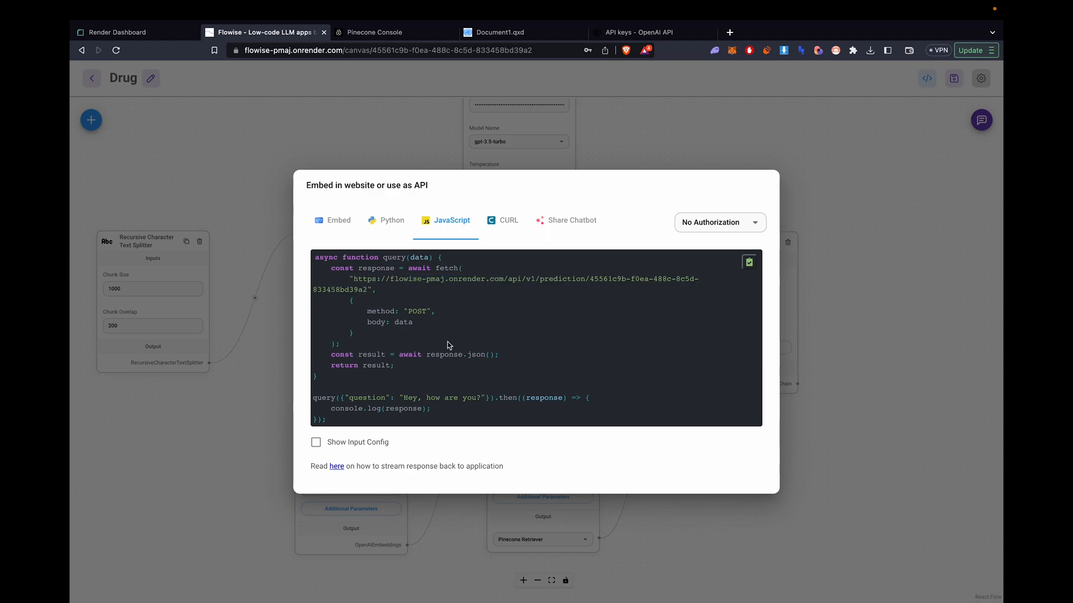
pyautogui.click(572, 220)
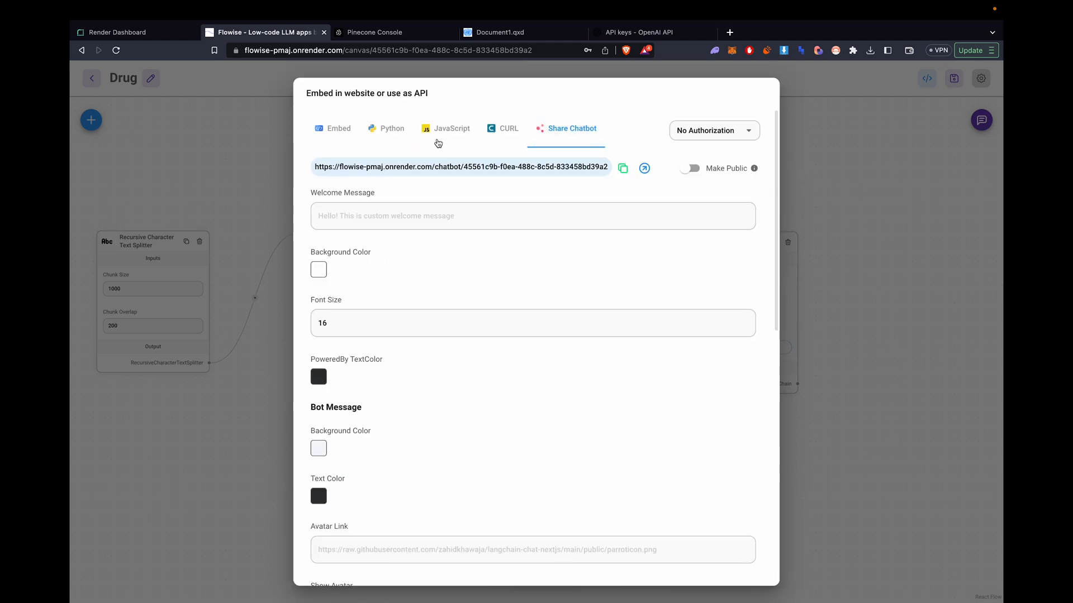
pyautogui.click(451, 128)
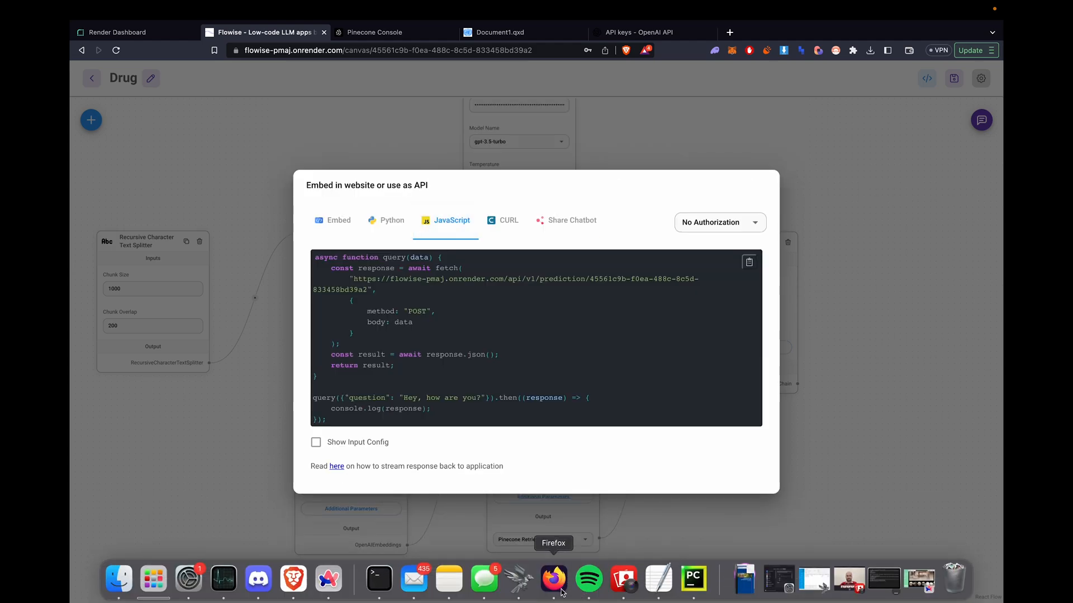
# - Maximize the Firefox window with Botpress and pick the empty Basic template
pyautogui.click(553, 579)
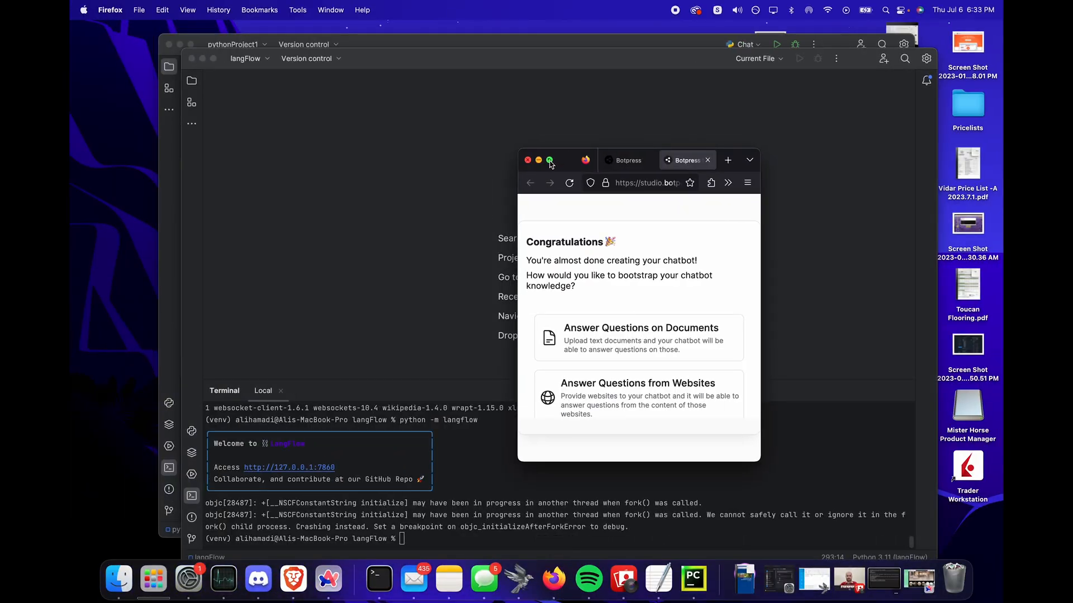
pyautogui.click(548, 160)
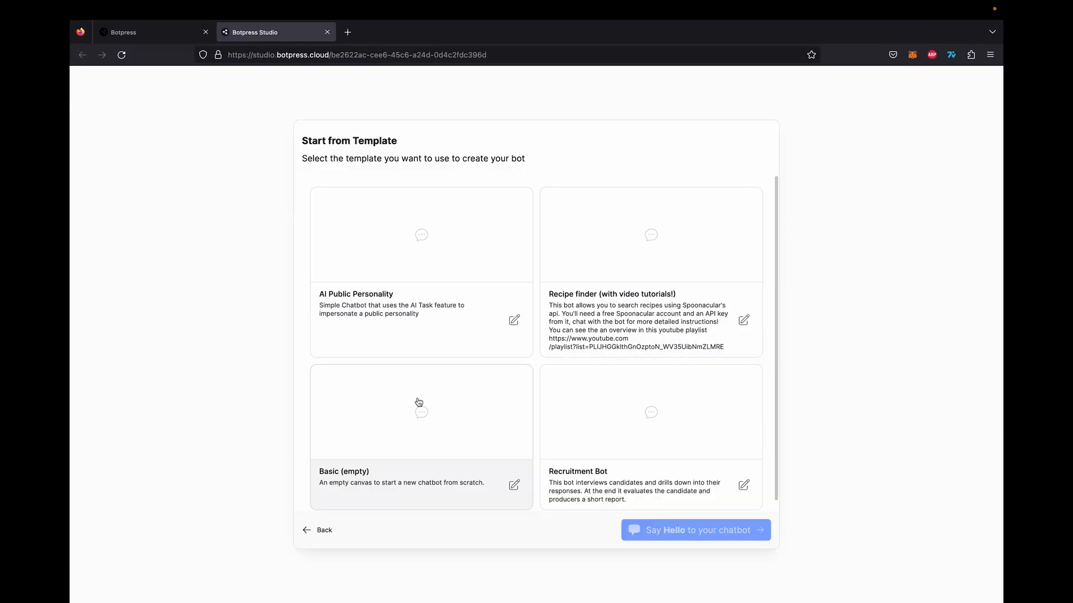
pyautogui.click(694, 530)
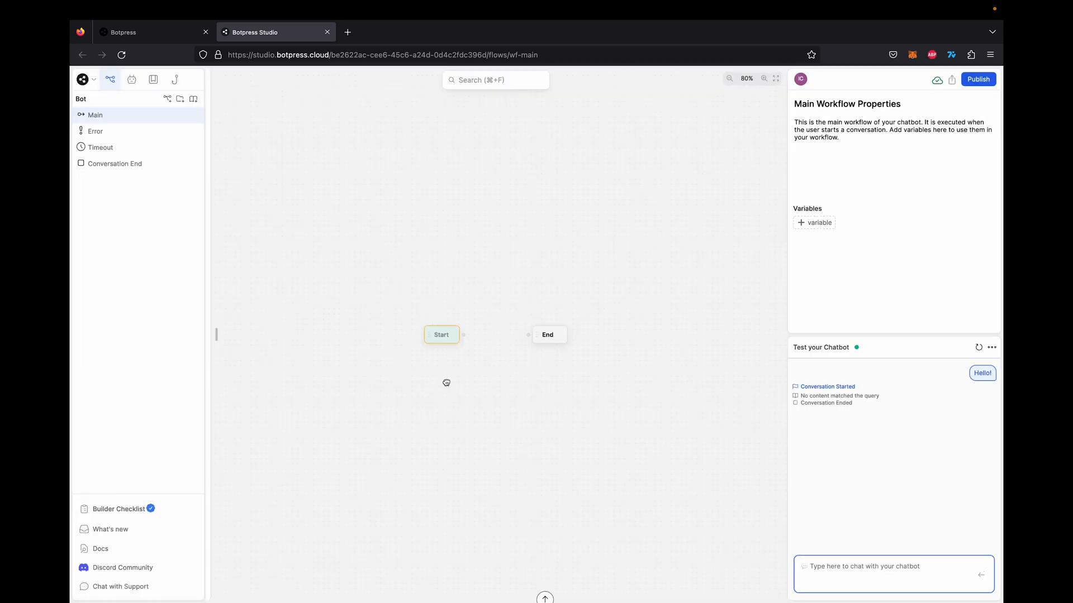
# - Add Standard1 after Start with a Single Choice card, deleting the Multiple Choice card
pyautogui.click(441, 334)
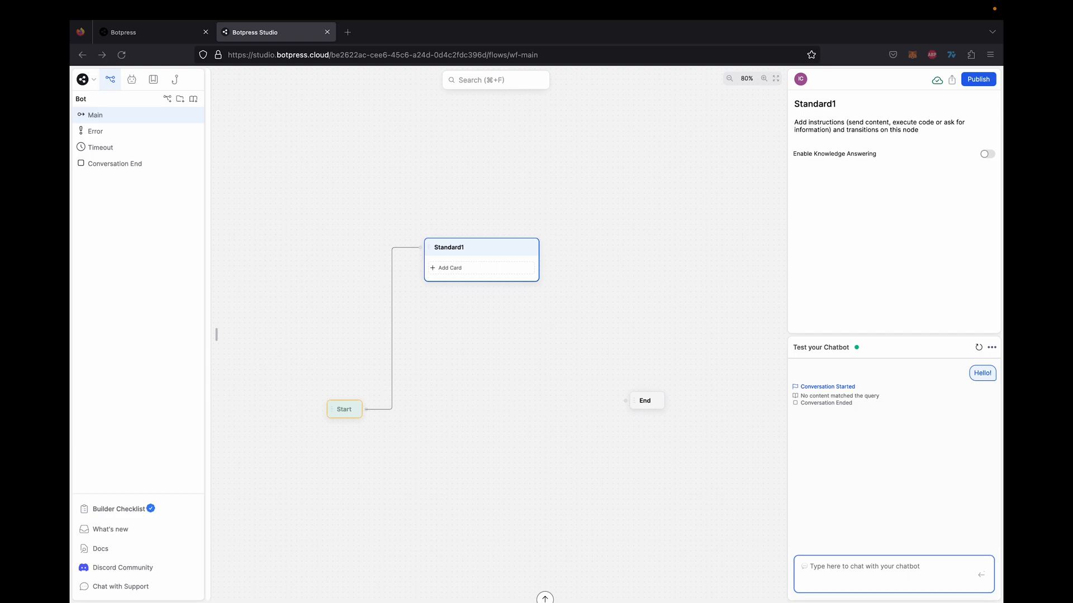
pyautogui.moveTo(318, 384)
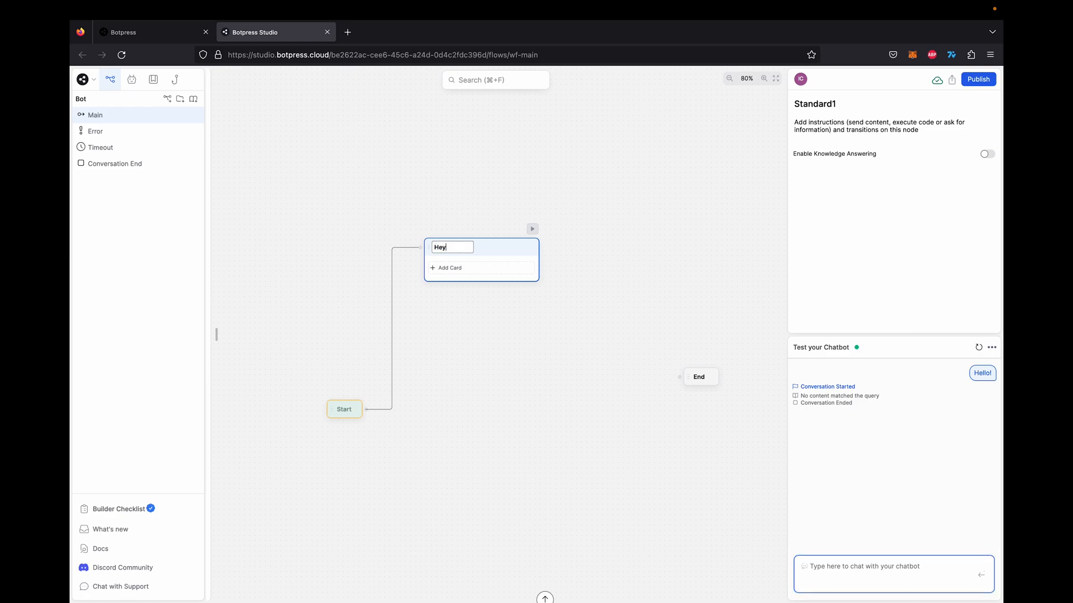
pyautogui.write('Hi')
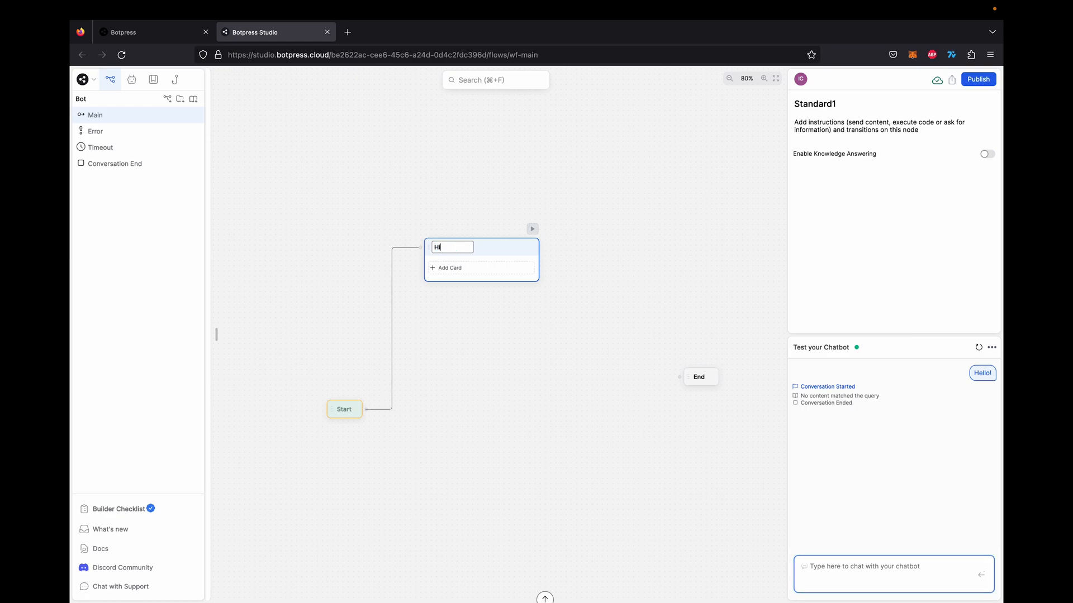
pyautogui.click(449, 268)
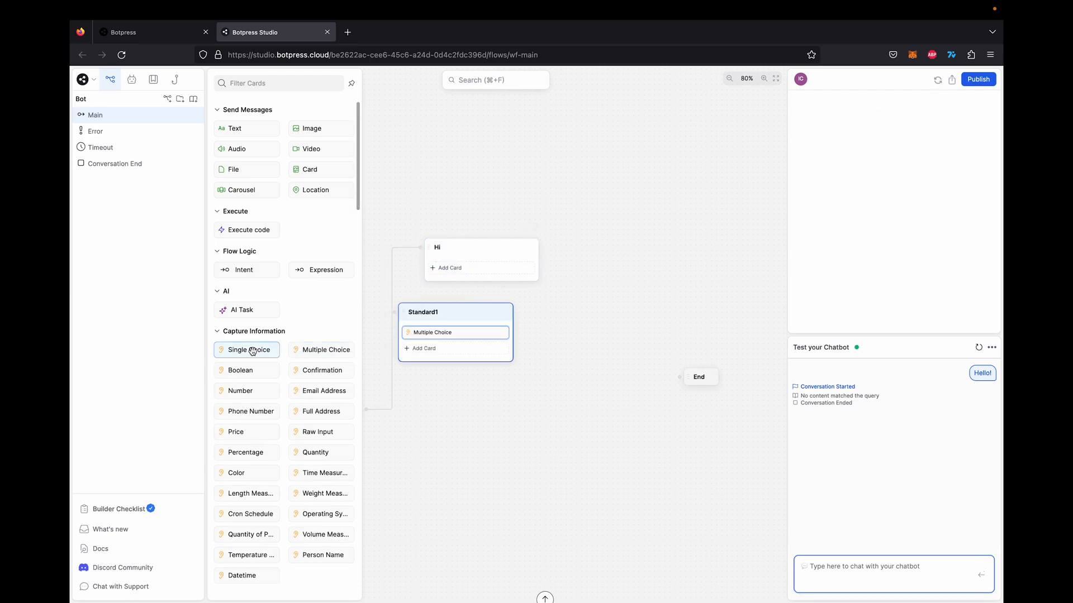
pyautogui.rightClick(455, 332)
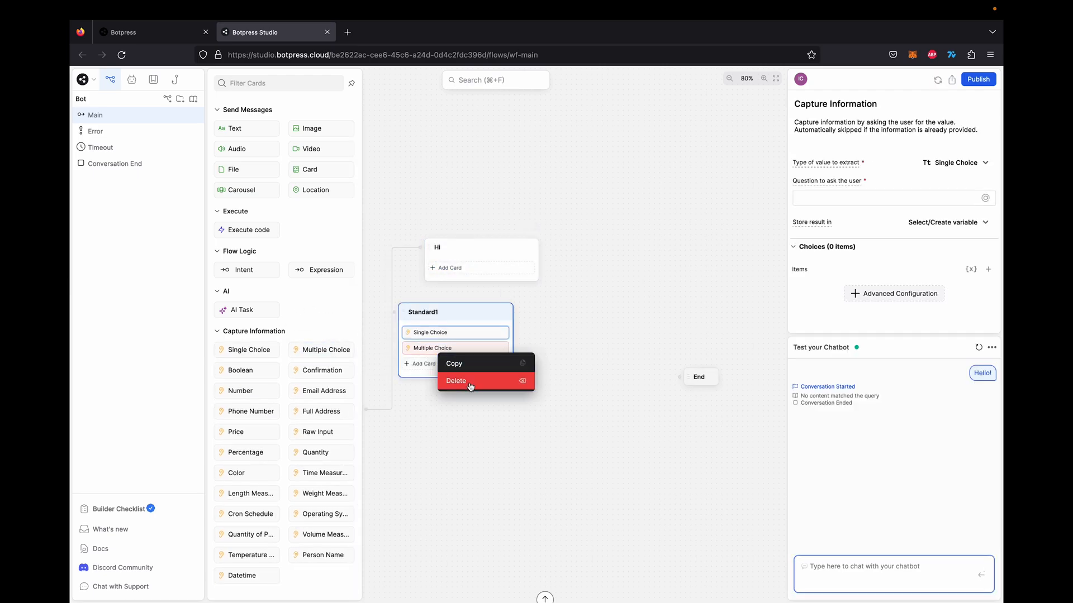
pyautogui.click(456, 381)
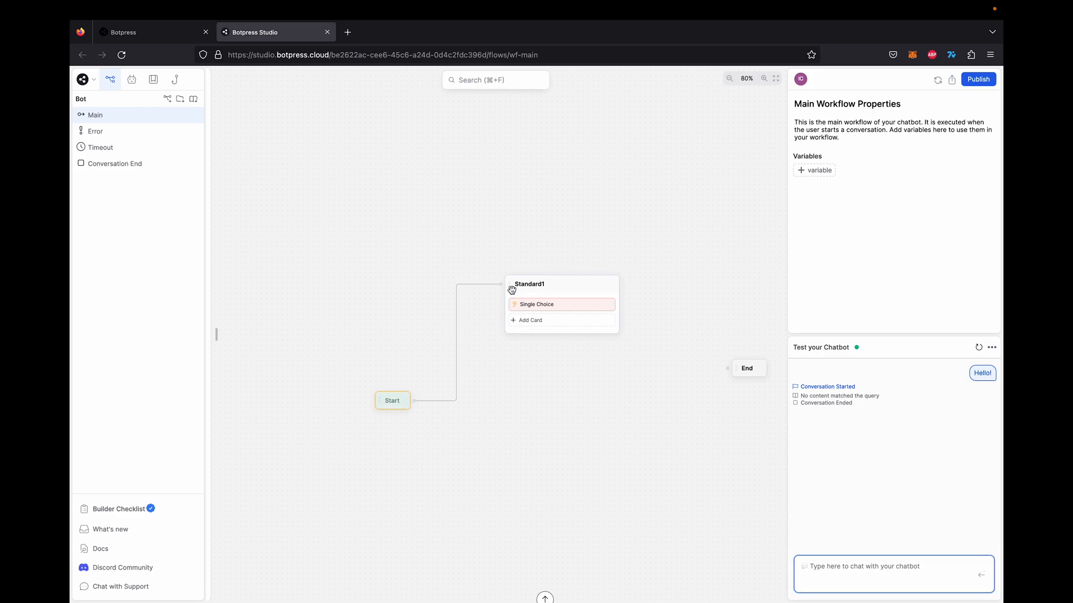
# - Give the Single Choice card the question 'Do you know what drug you want to find?' and two answer choices
pyautogui.click(561, 304)
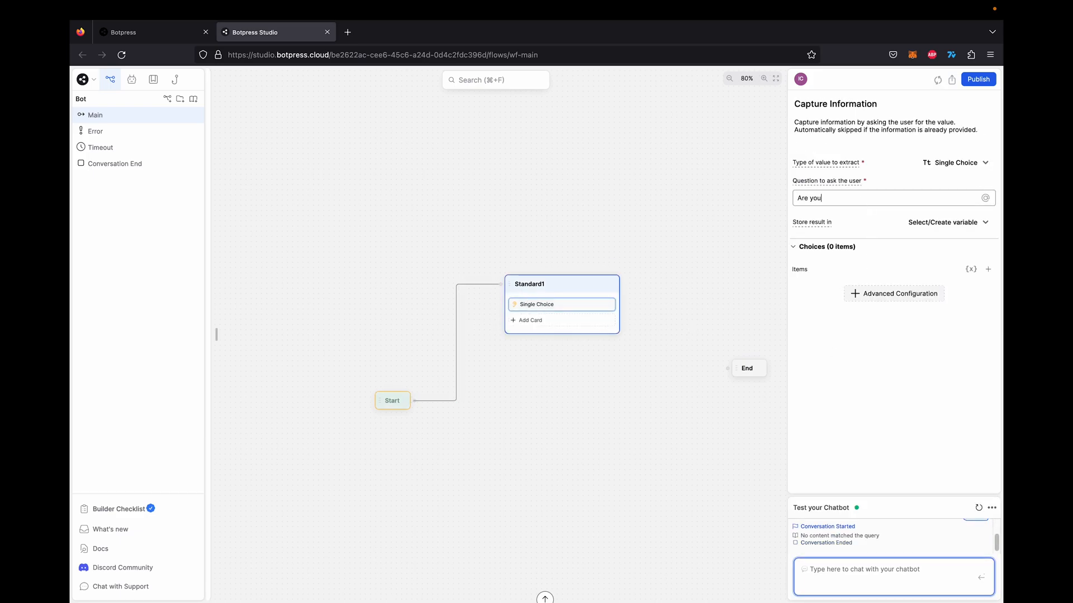
pyautogui.write('interested in learn')
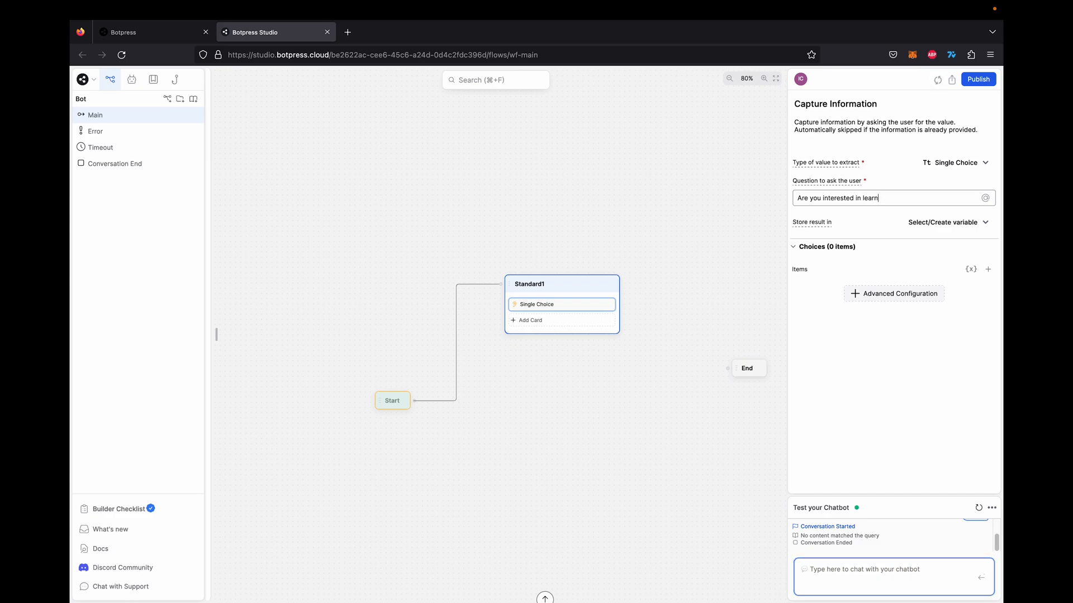
pyautogui.write('ing about')
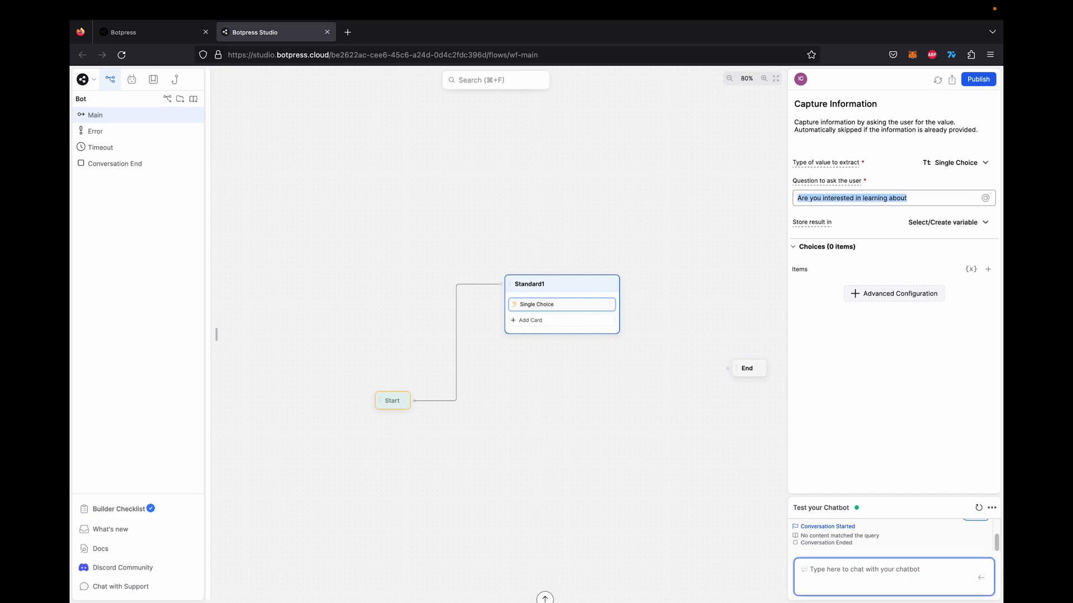
pyautogui.write('Do you know')
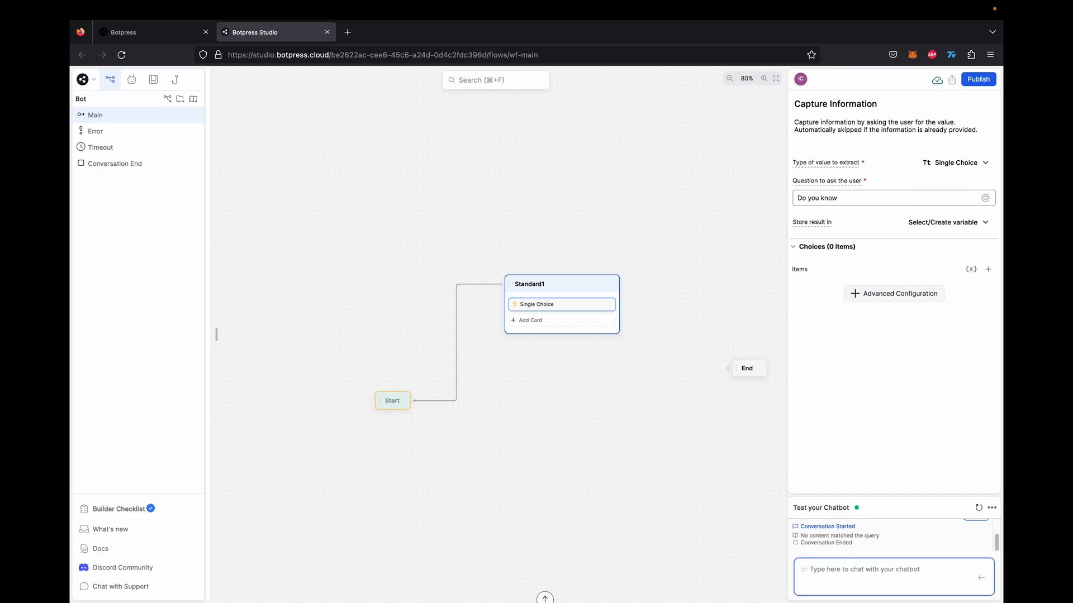
pyautogui.write('what drug you want to find?')
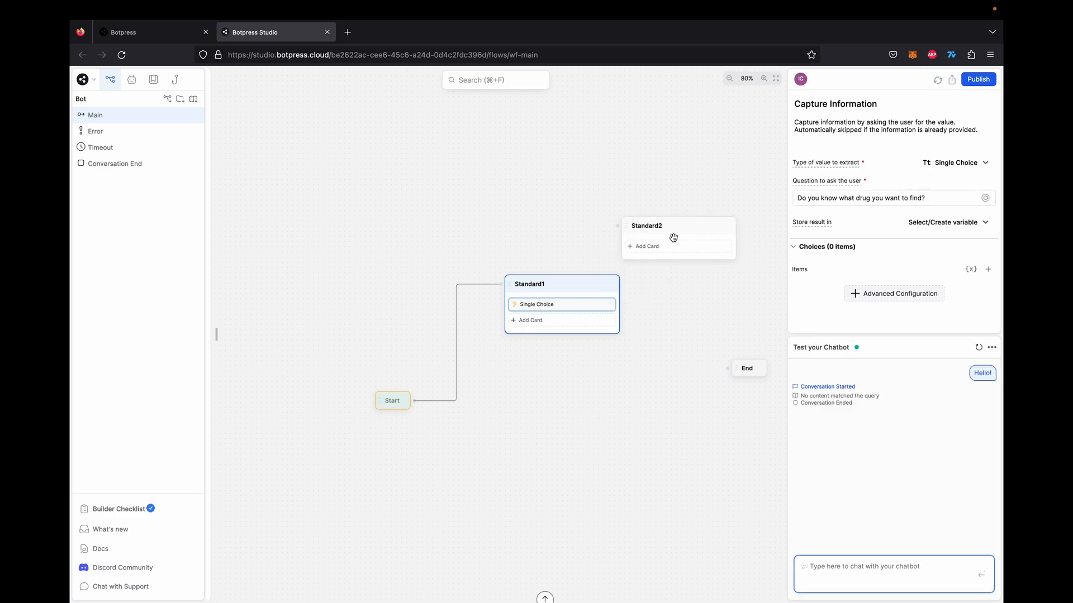
pyautogui.click(987, 269)
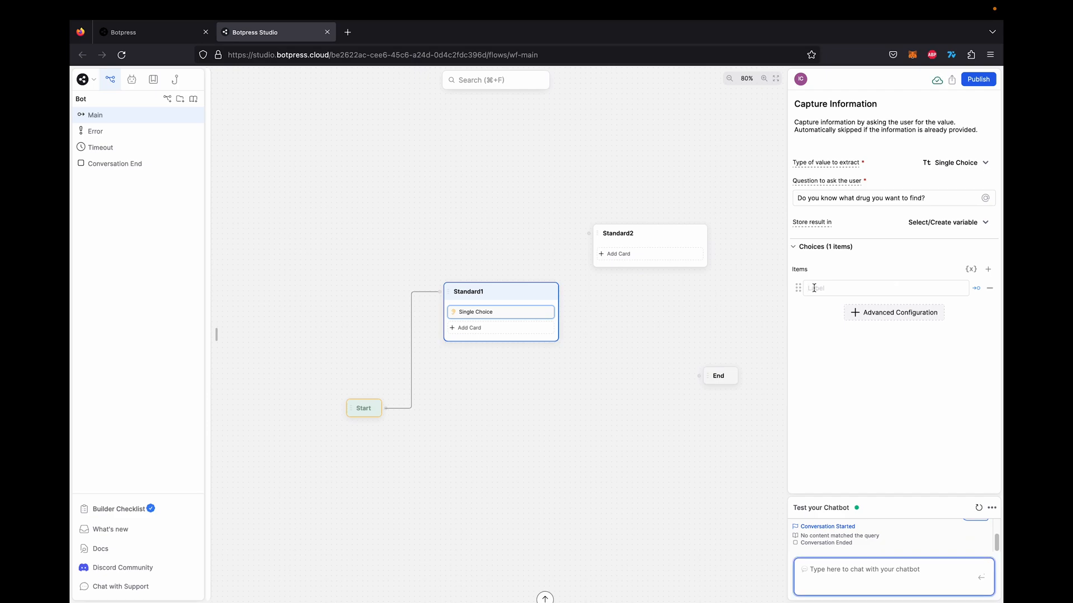
pyautogui.click(988, 269)
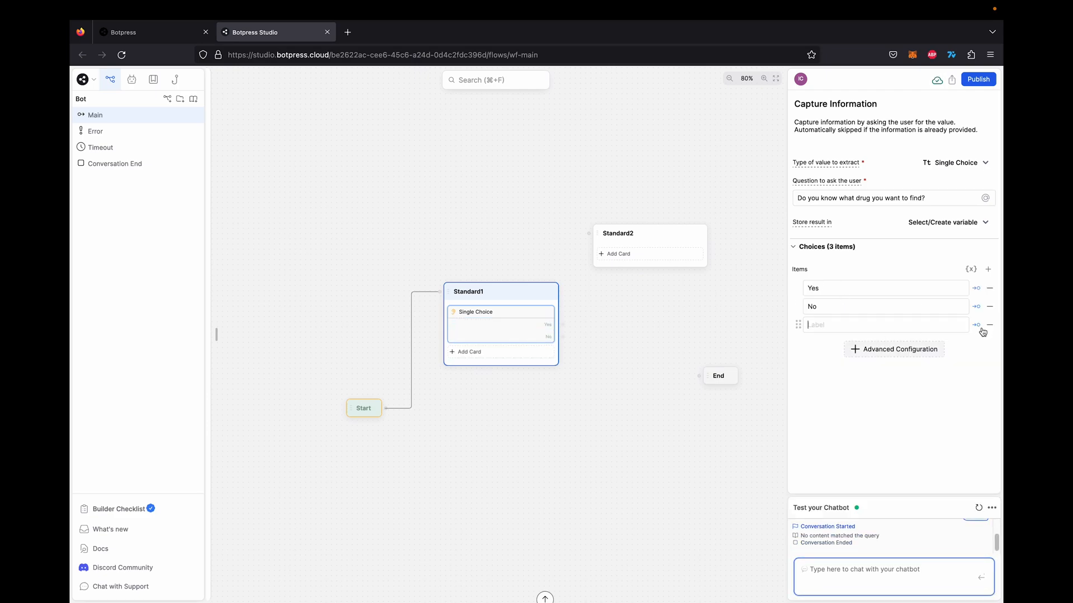
pyautogui.click(989, 325)
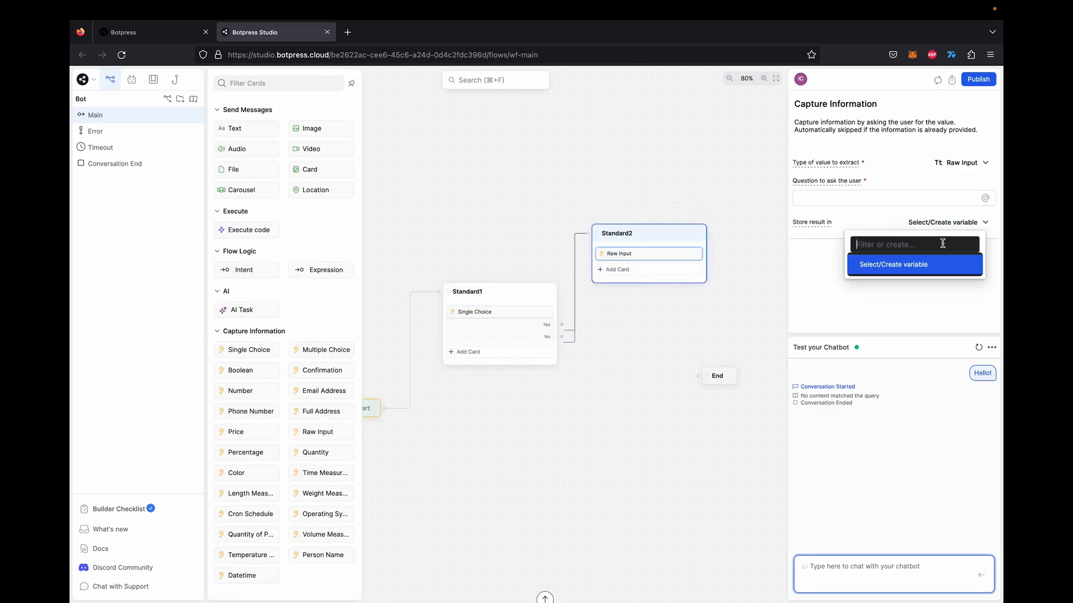
# - Enter 'Please describe or say the drug you want information on.' as the Raw Input question
pyautogui.write('d')
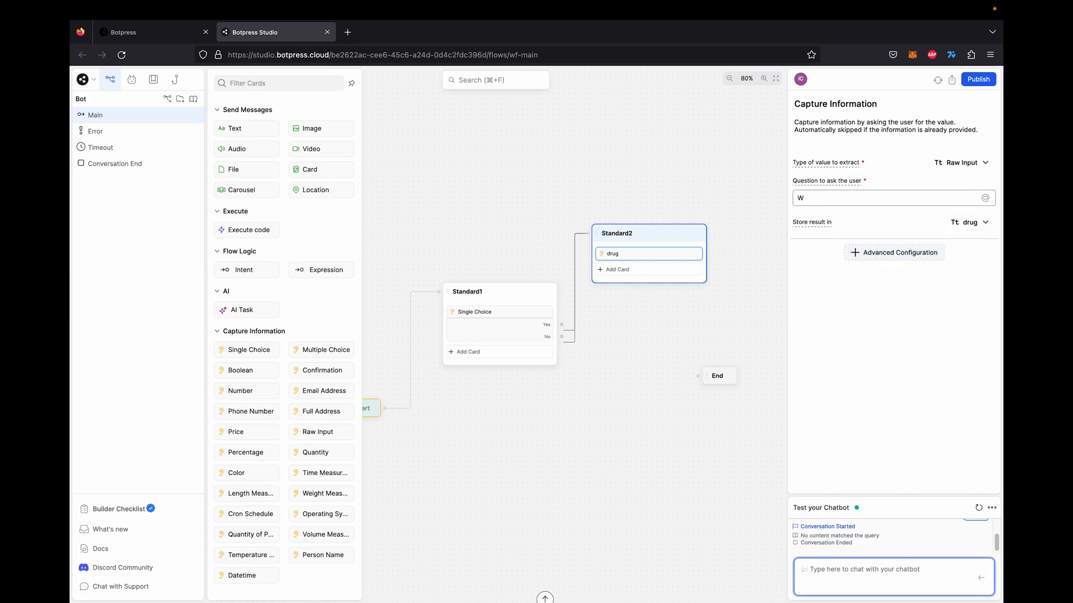
pyautogui.write('hat')
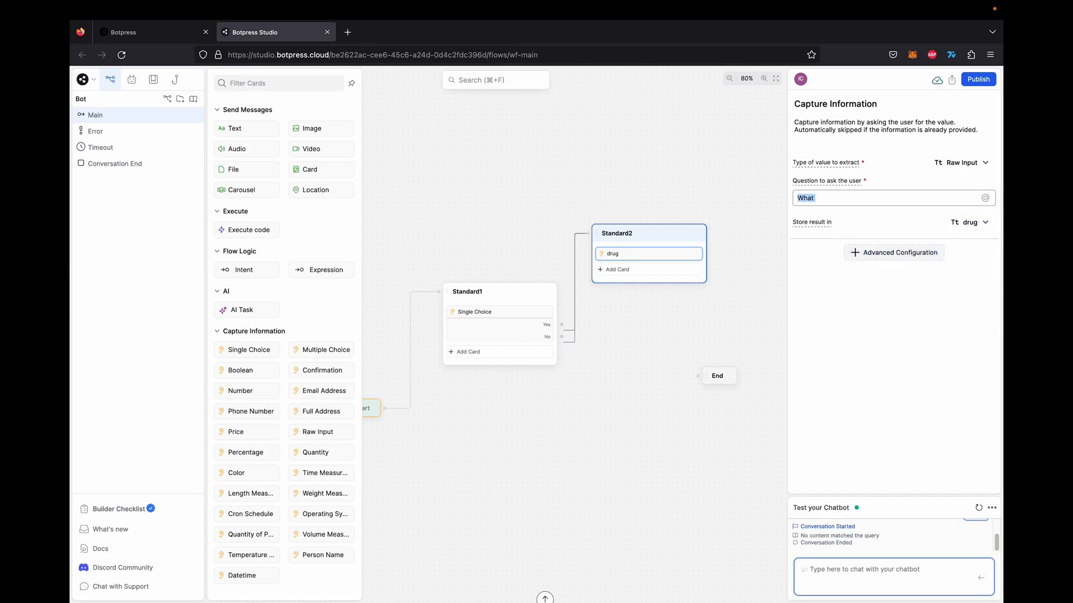
pyautogui.write('Please describe')
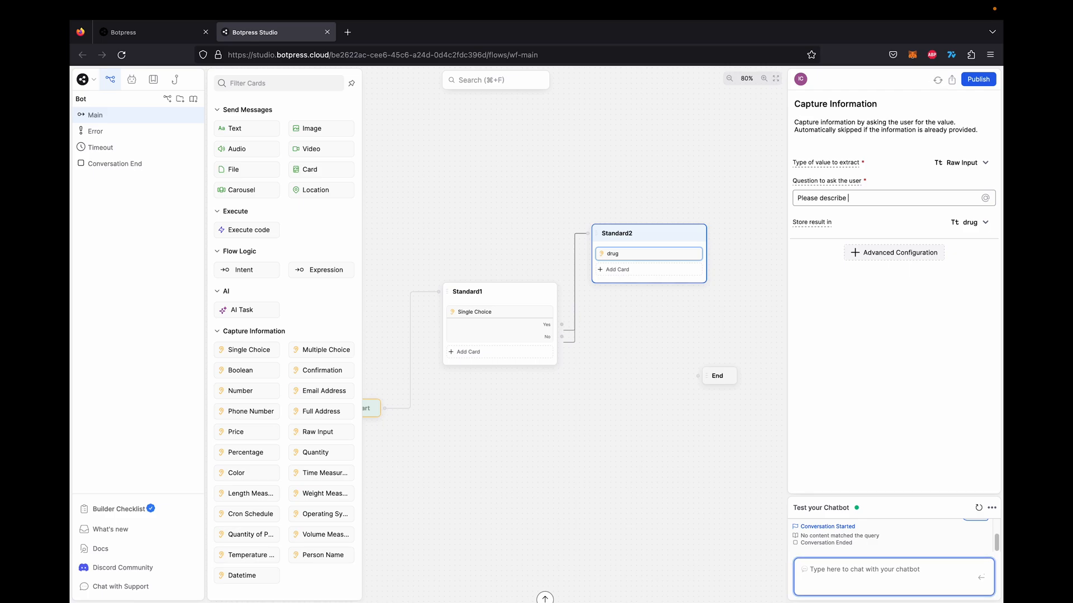
pyautogui.write('or say the d')
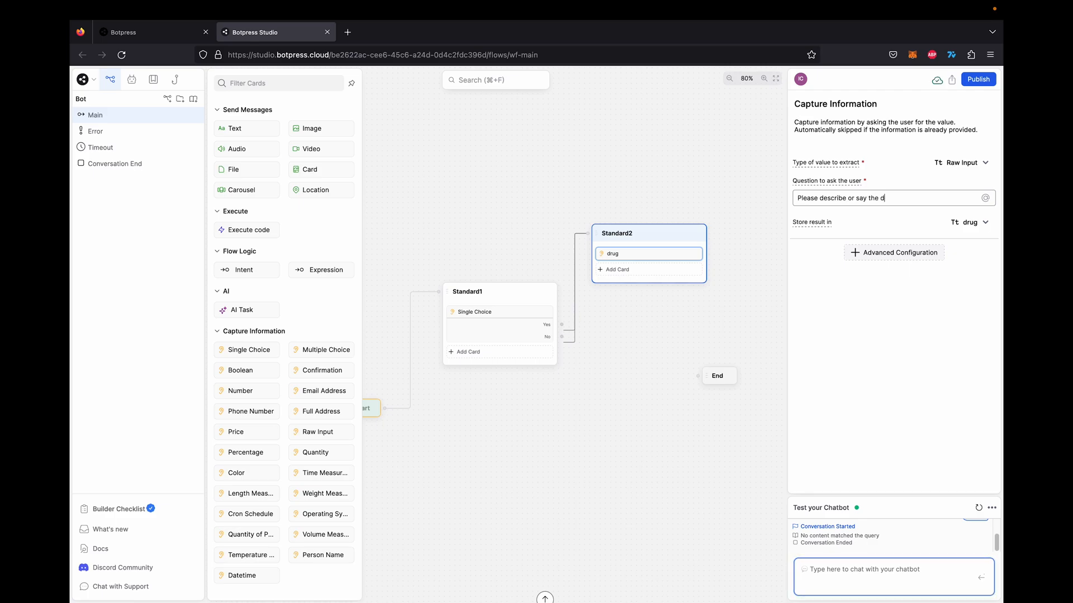
pyautogui.write('rug you want information on.')
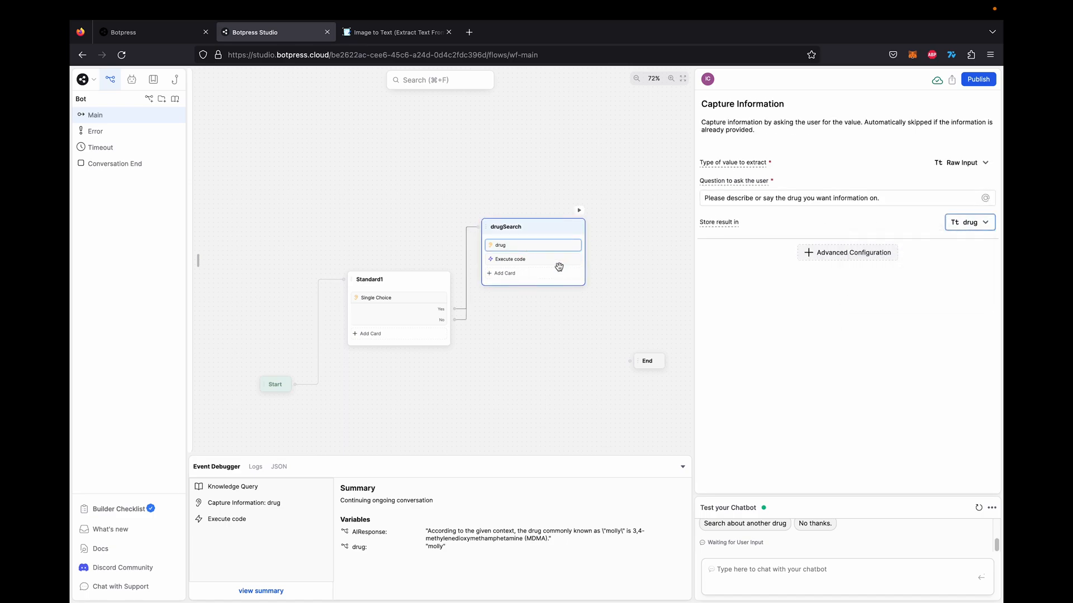
pyautogui.moveTo(536, 260)
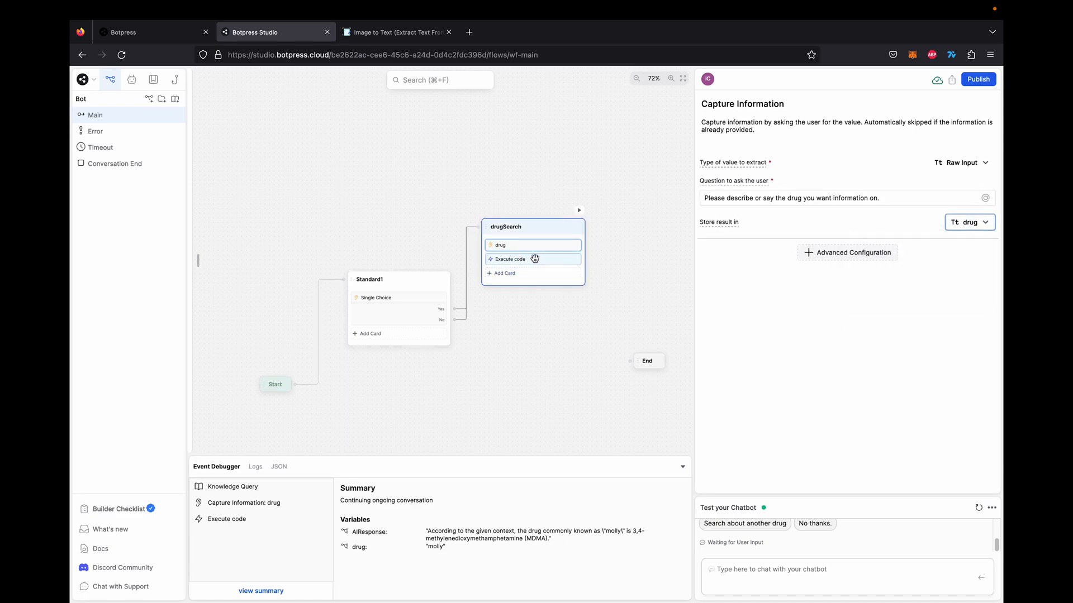
# - Open the Execute code card in the drugSearch node
pyautogui.click(509, 259)
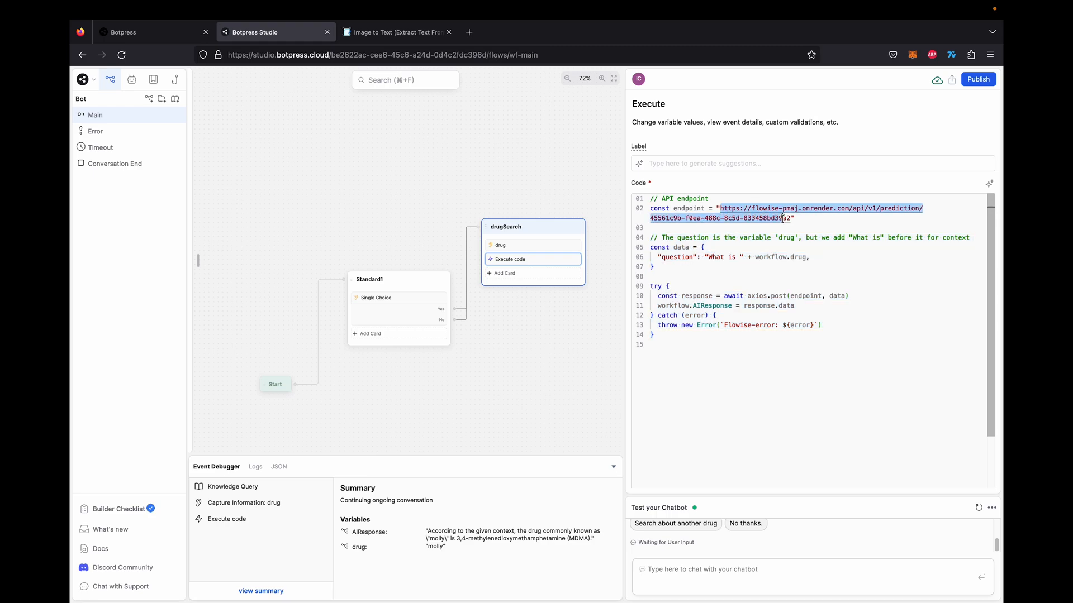
pyautogui.moveTo(786, 212)
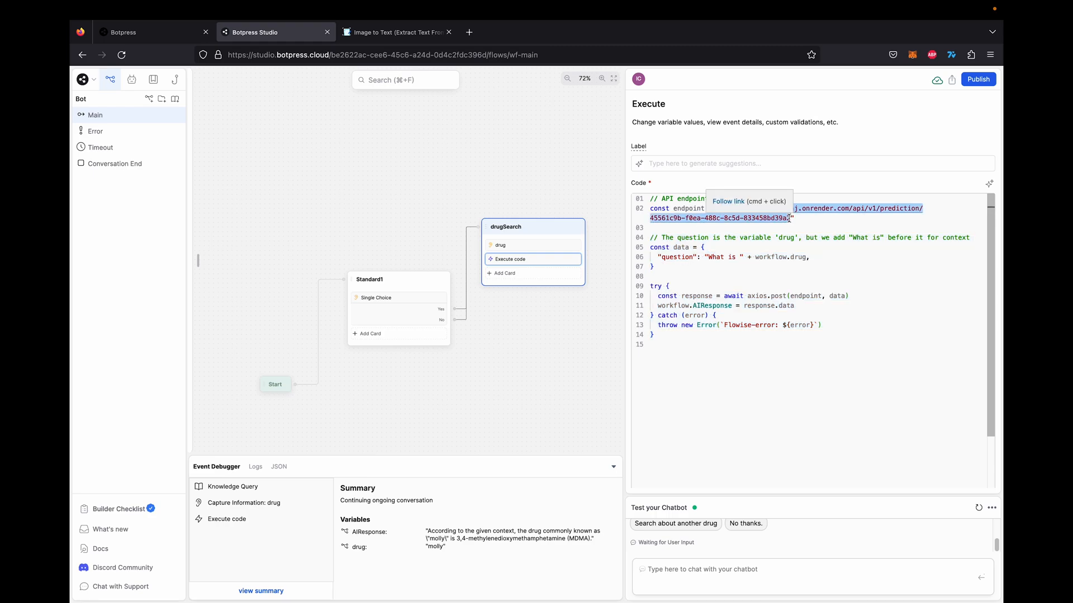
# - Swap the endpoint for 'YOUR API URL HERE', check the drug and AIResponse references, then show workflow variables
pyautogui.write('YOUR API URL"')
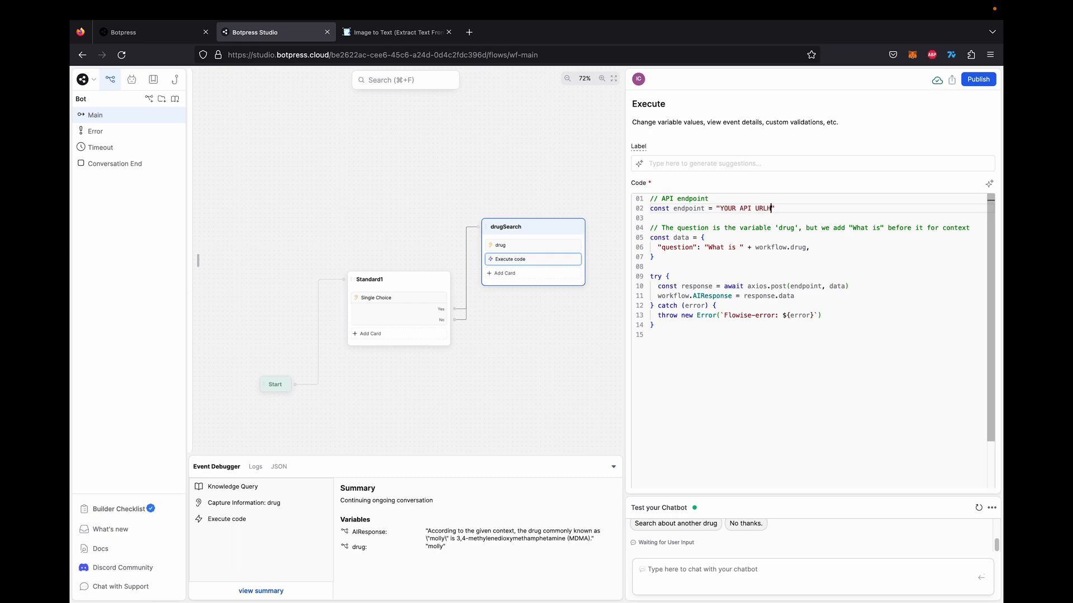
pyautogui.write('HERE.')
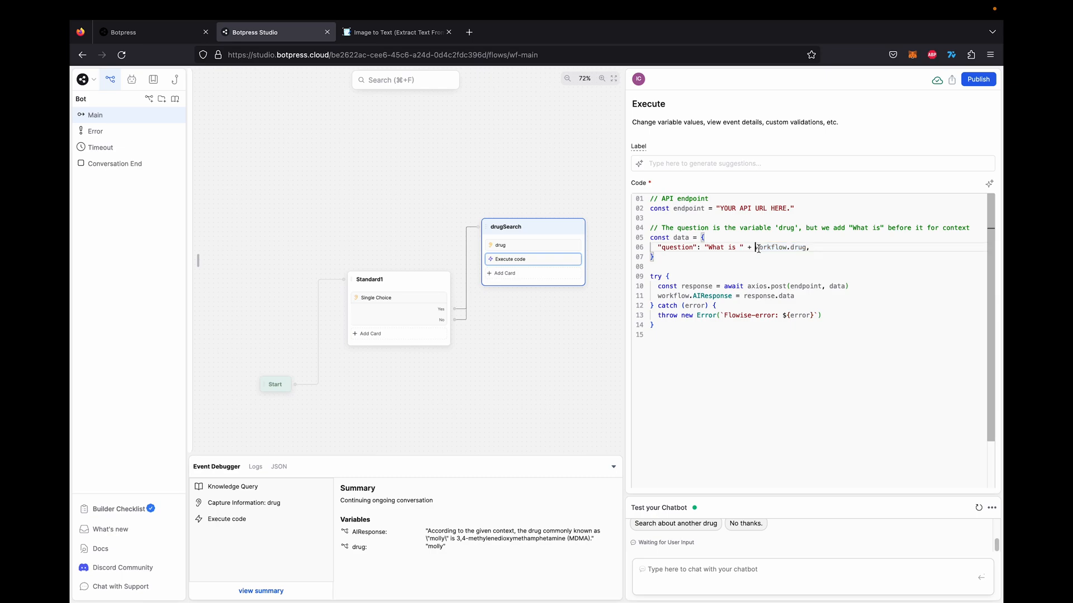
pyautogui.doubleClick(782, 247)
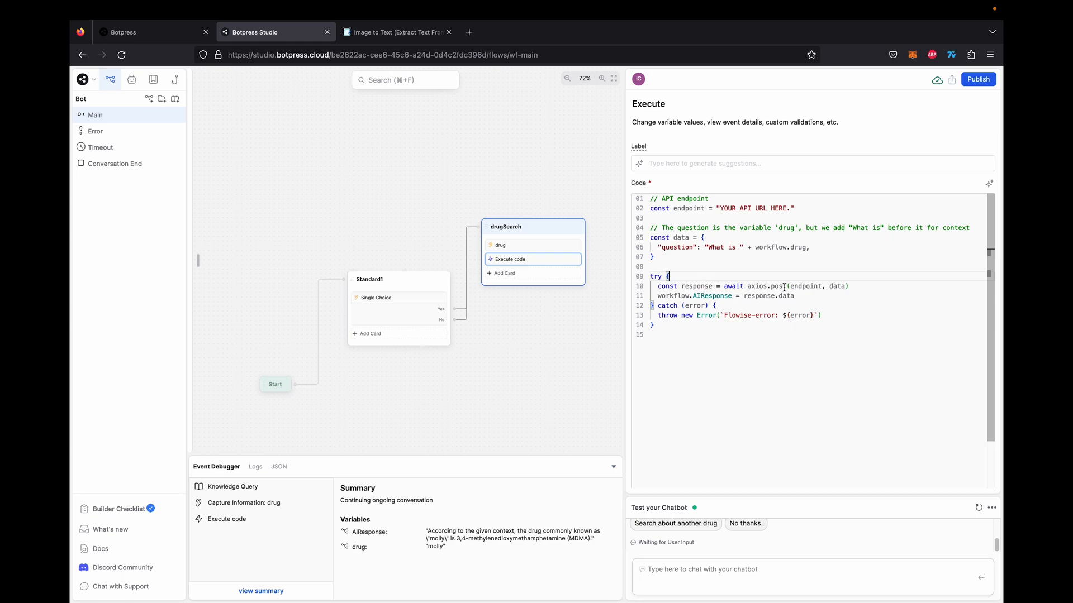
pyautogui.doubleClick(711, 296)
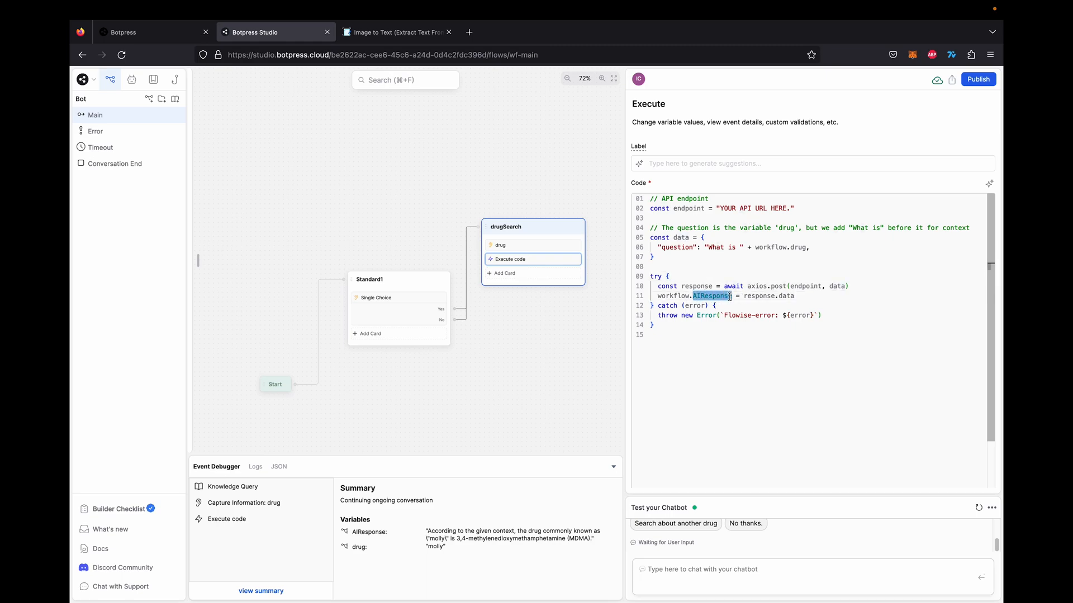
pyautogui.click(544, 350)
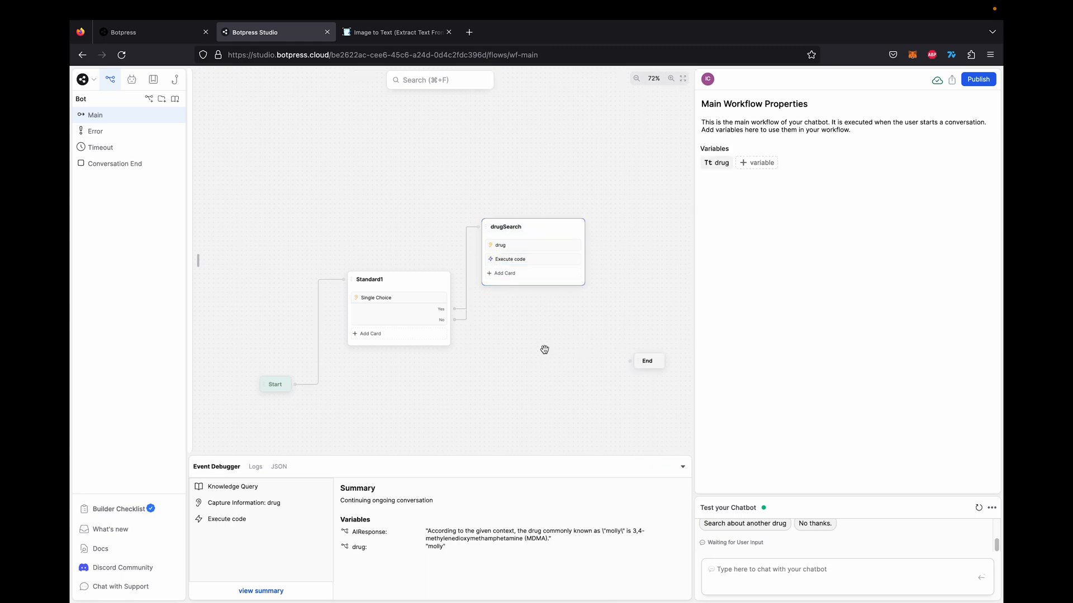
# - Add a new String workflow variable named AIResponse beside drug
pyautogui.click(758, 162)
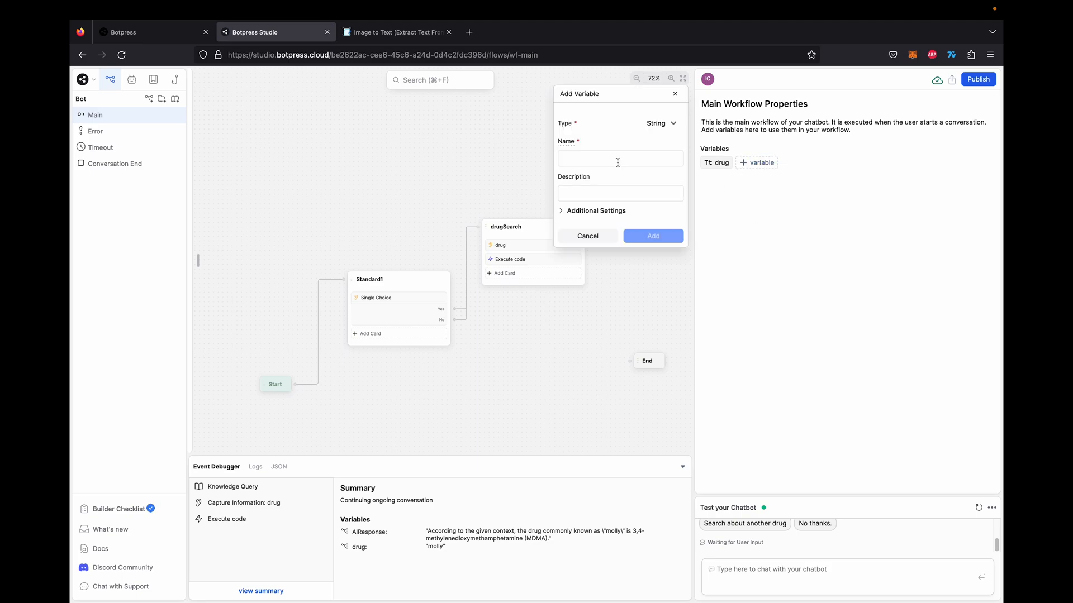
pyautogui.click(652, 236)
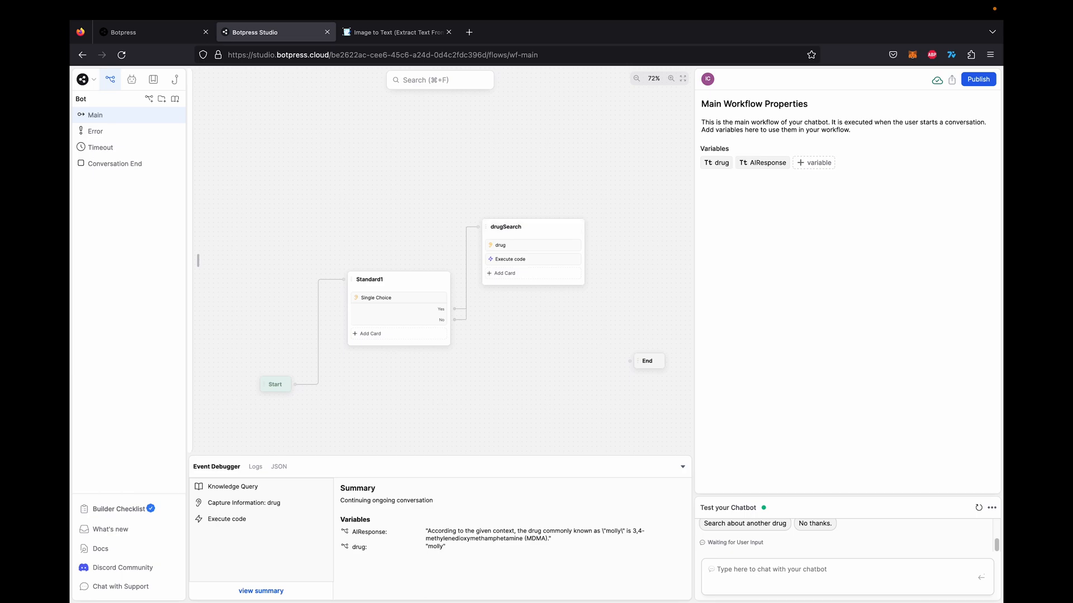
pyautogui.moveTo(286, 581)
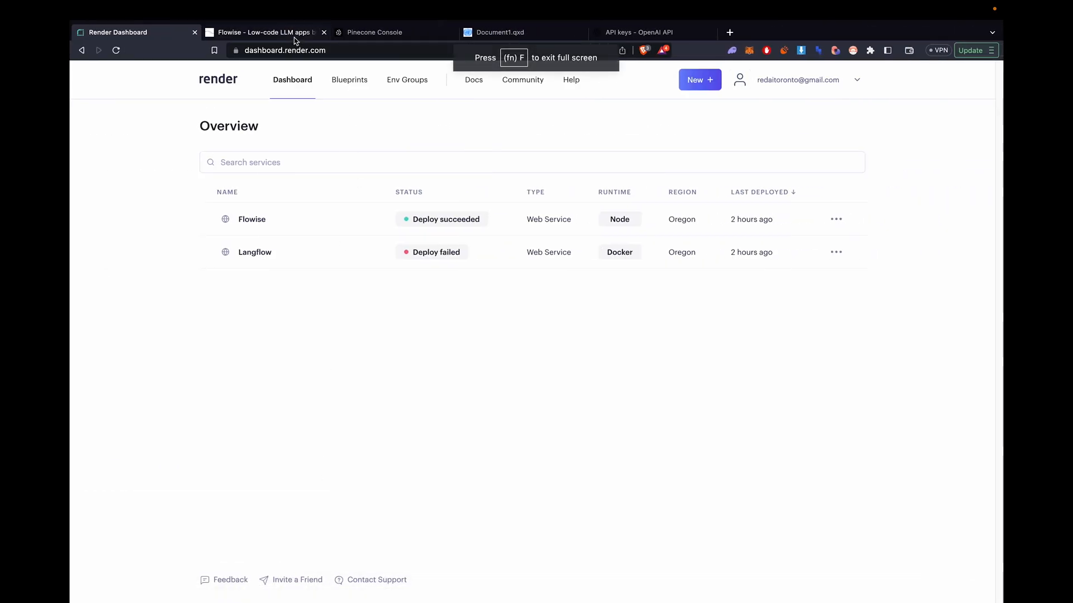
# - Copy the Drug chatflow's prediction endpoint URL from Flowise's API code
pyautogui.click(263, 33)
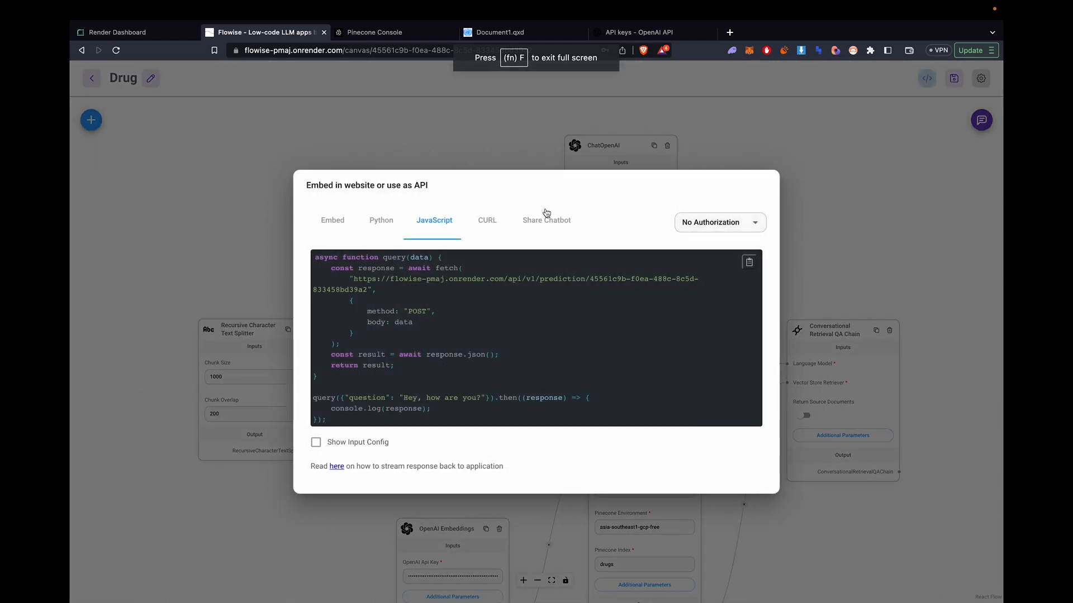
pyautogui.rightClick(366, 291)
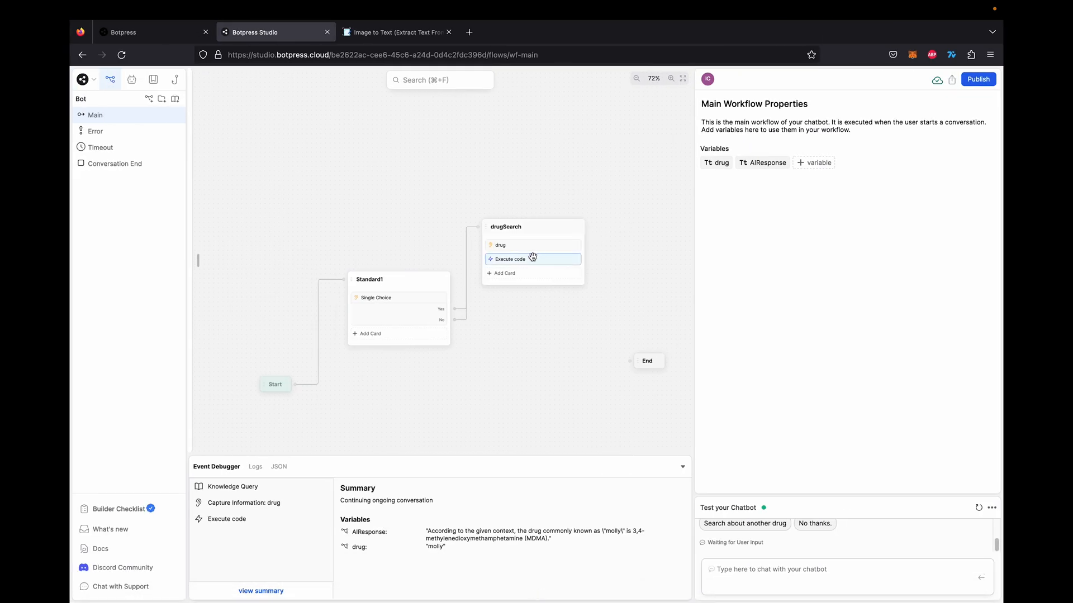
# - Paste the flowise-pmaj.onrender.com prediction URL into the code, then add Text and Expression cards to drugSearch
pyautogui.click(509, 258)
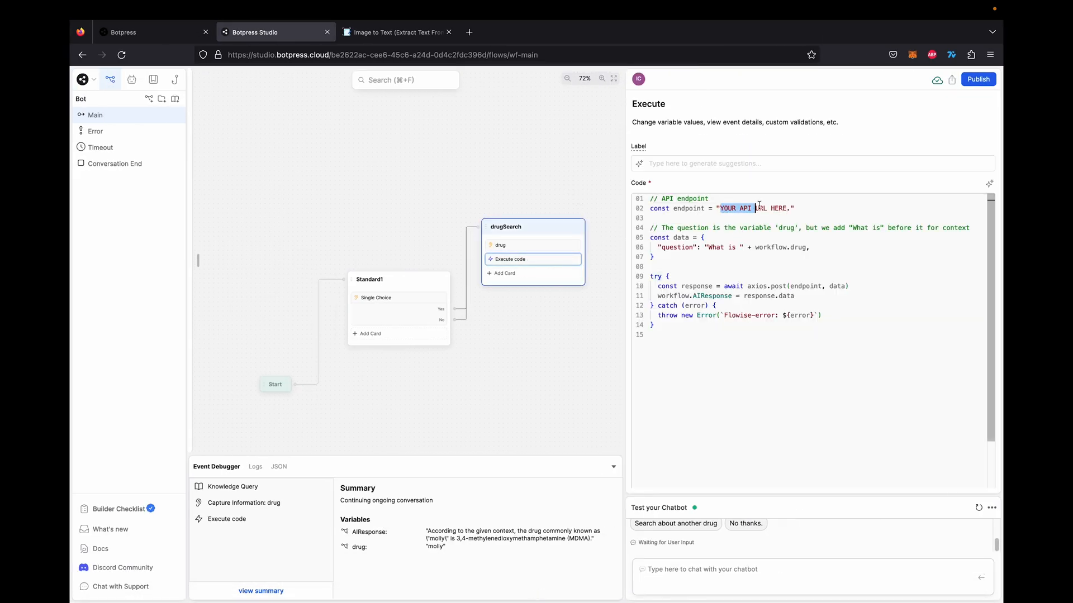
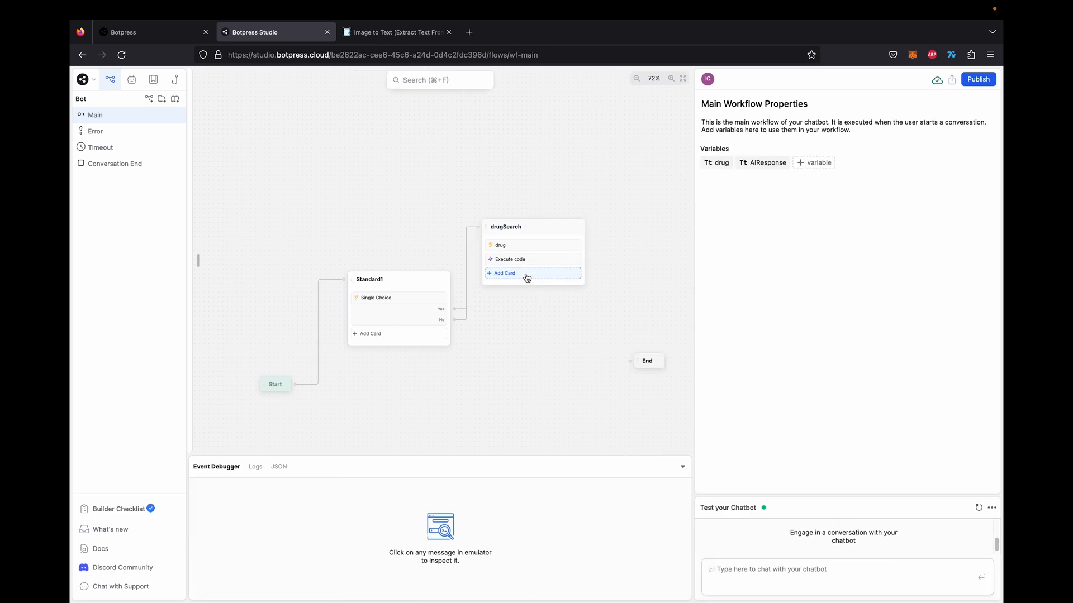
pyautogui.click(504, 274)
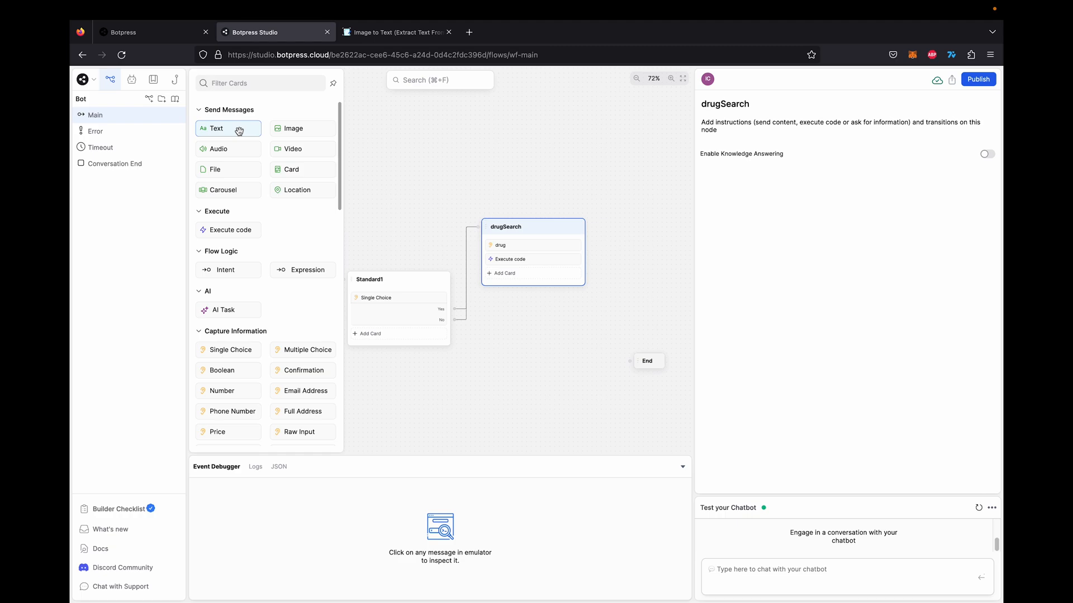
pyautogui.click(217, 129)
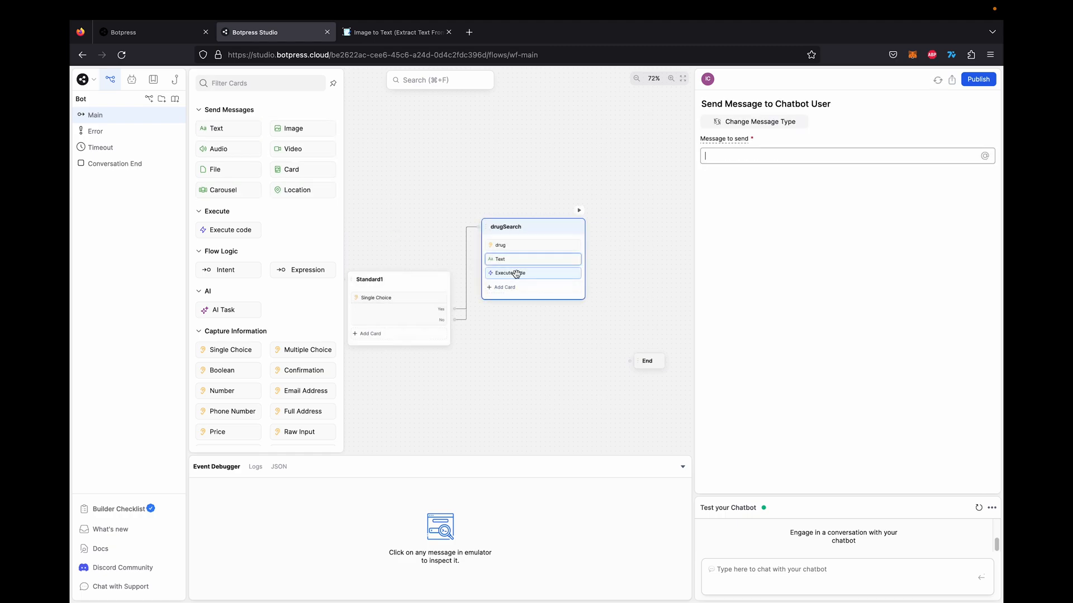
pyautogui.click(505, 227)
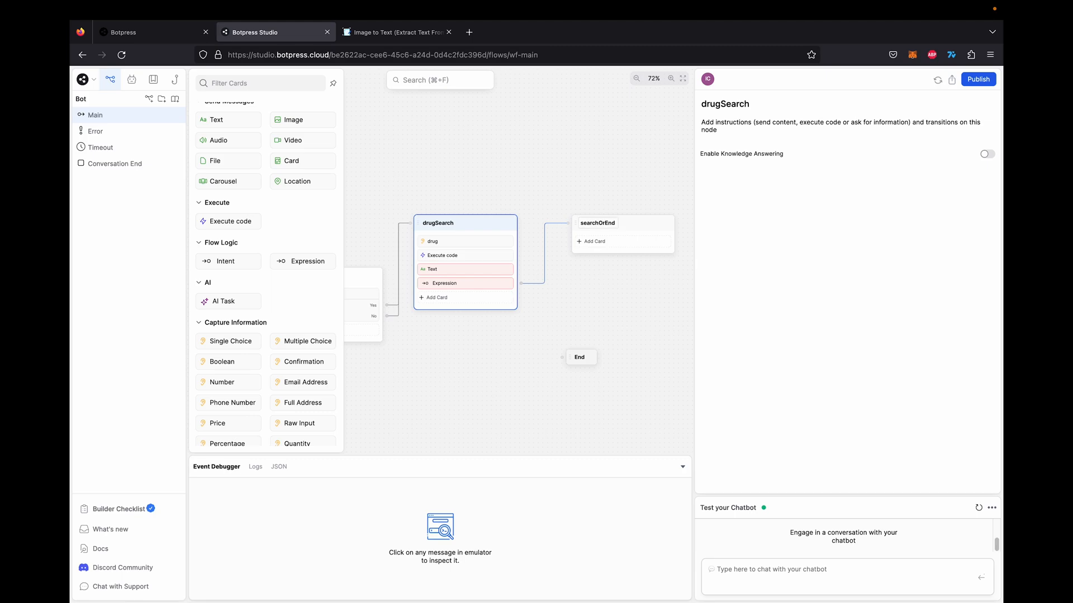
# - Give searchOrEnd a Single Choice card asking 'Are you done?' with a 'No, search again' choice
pyautogui.click(598, 222)
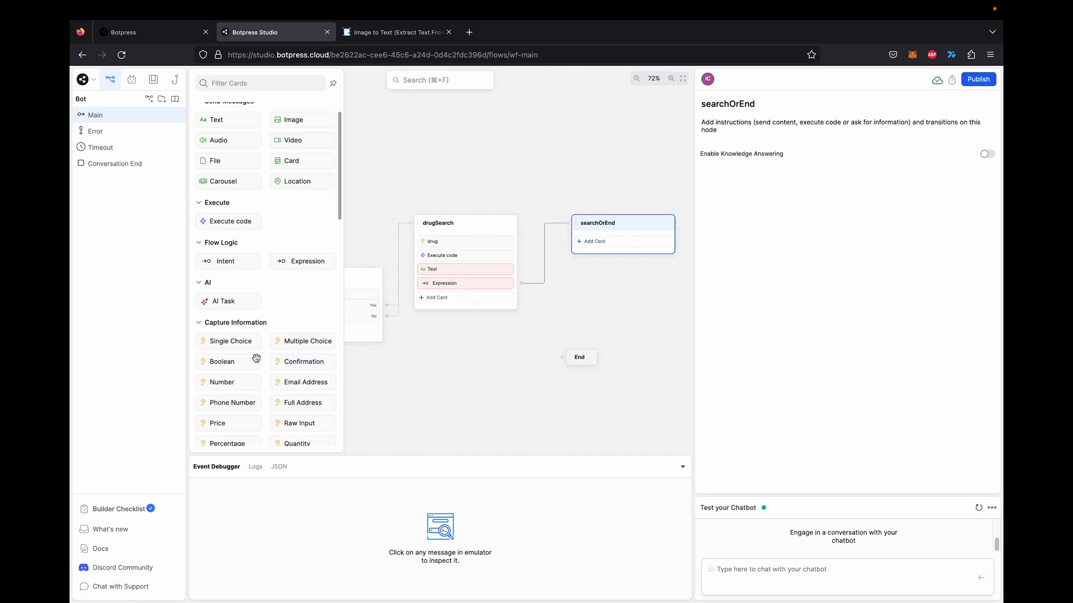
pyautogui.click(228, 341)
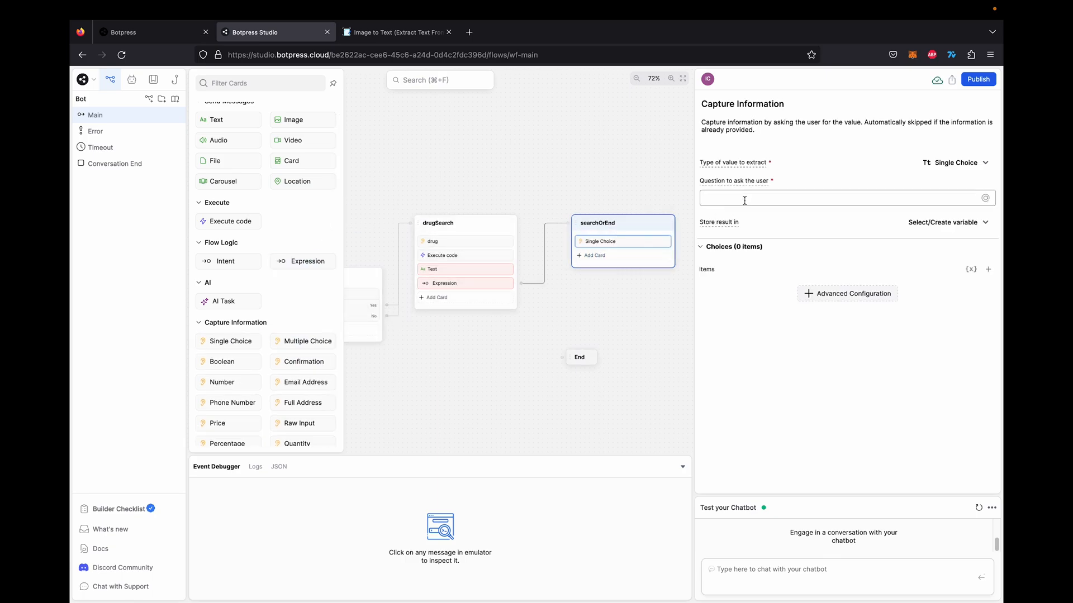
pyautogui.write('Do you')
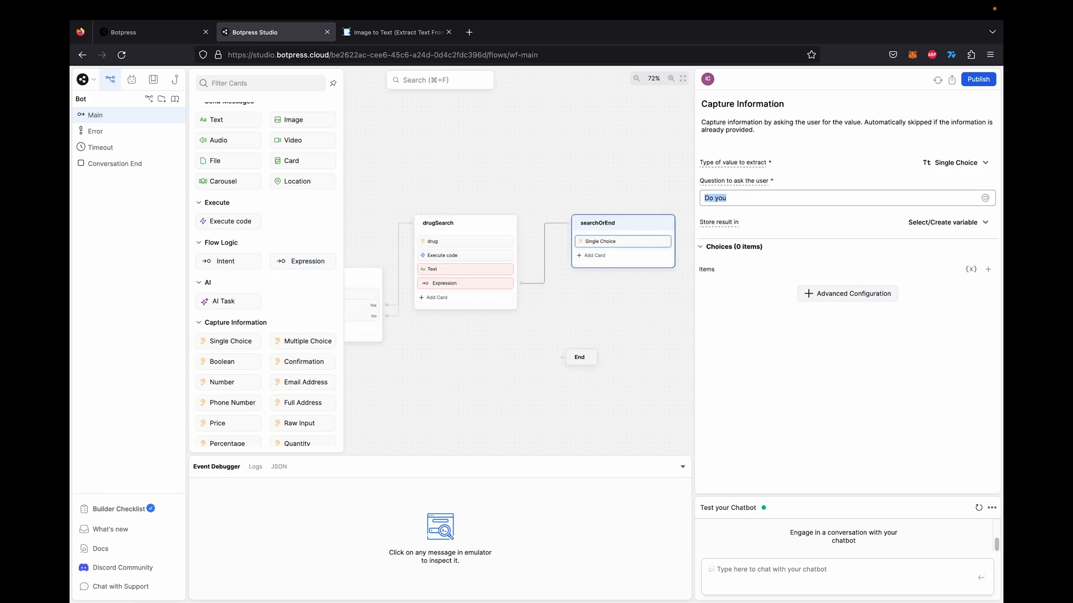
pyautogui.write('Are you done?')
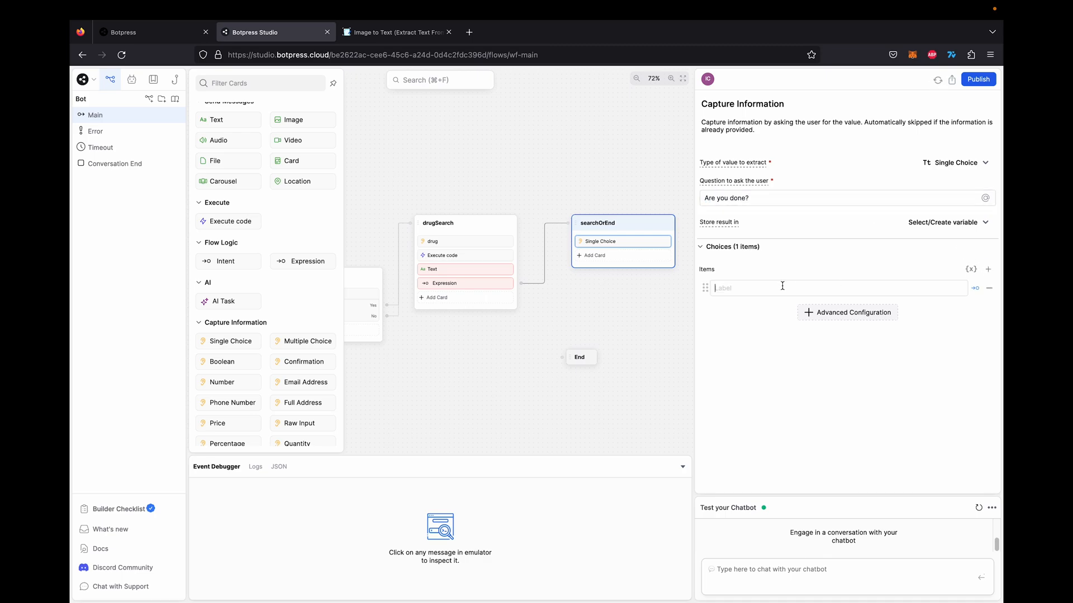
pyautogui.write('No, search a')
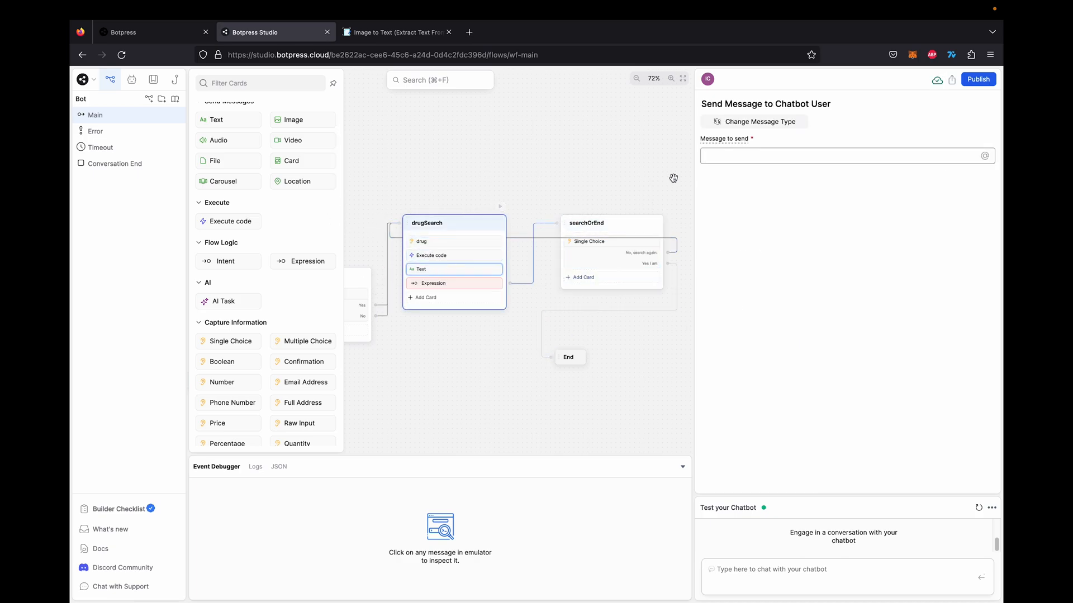
pyautogui.write('@AIR')
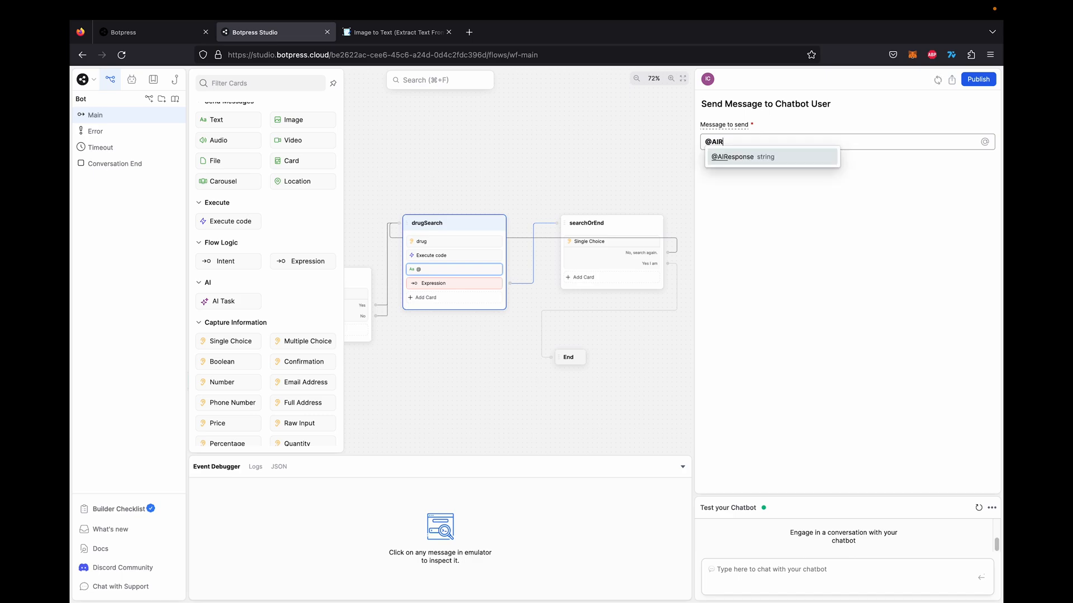
pyautogui.click(742, 157)
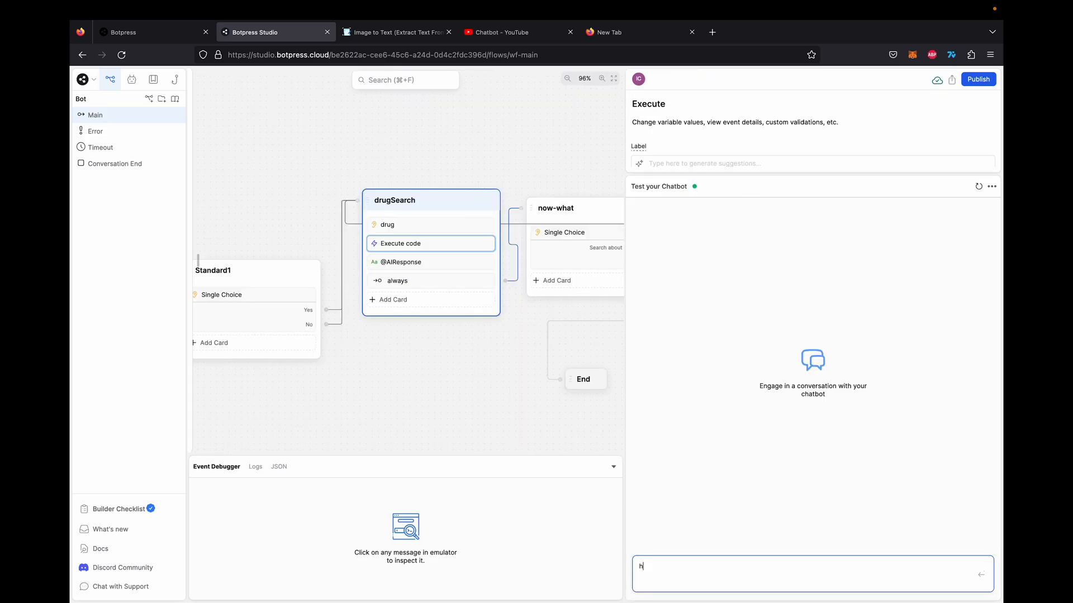
# - Send a greeting in the test chat, answer Yes, and enter 'Weed' as the drug
pyautogui.press('Return')
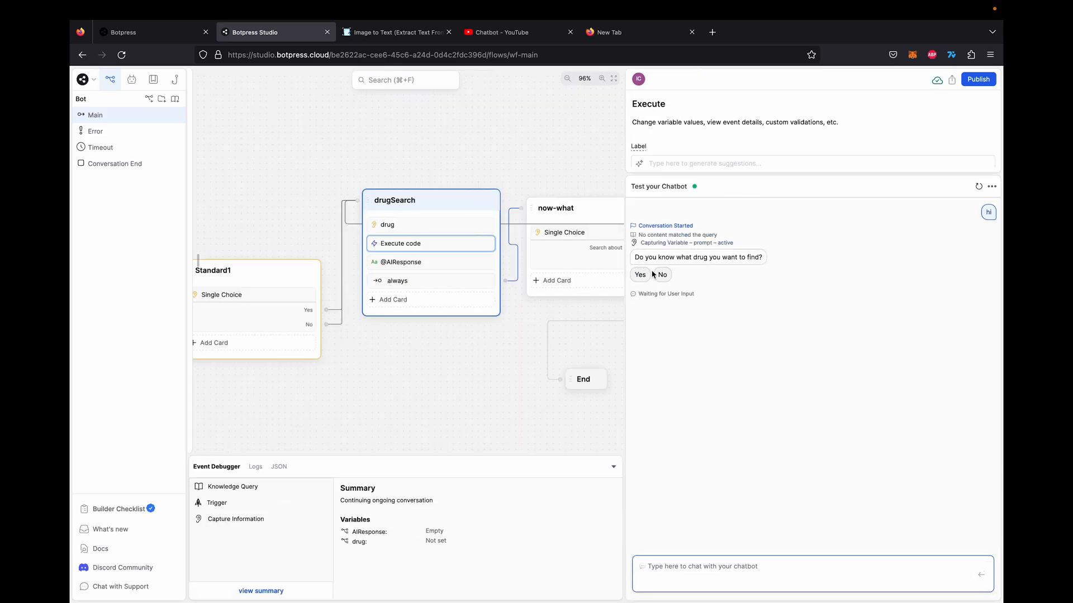
pyautogui.click(639, 275)
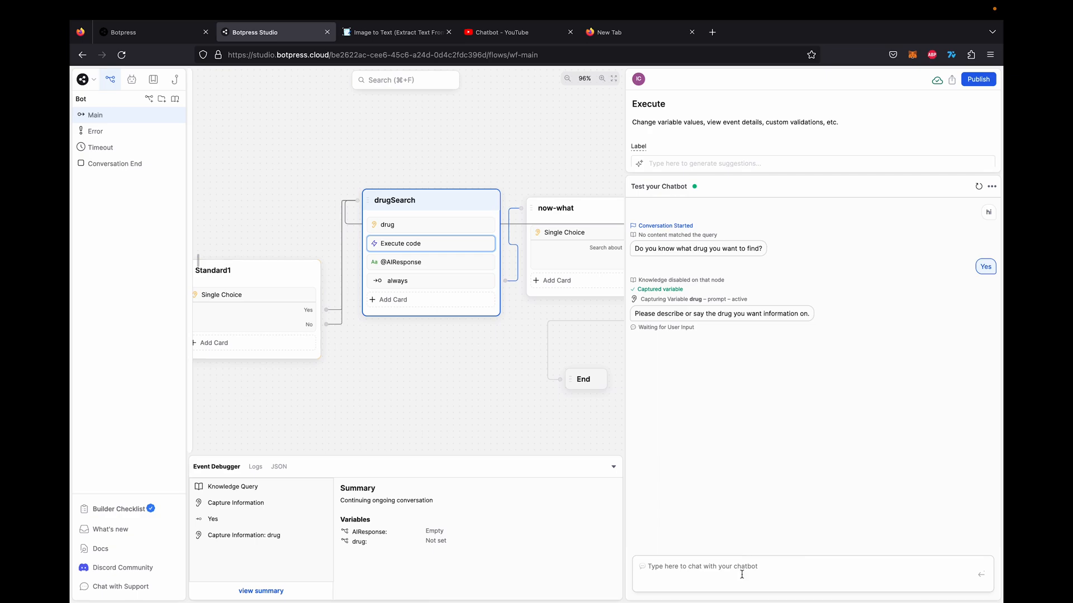
pyautogui.write('Weed')
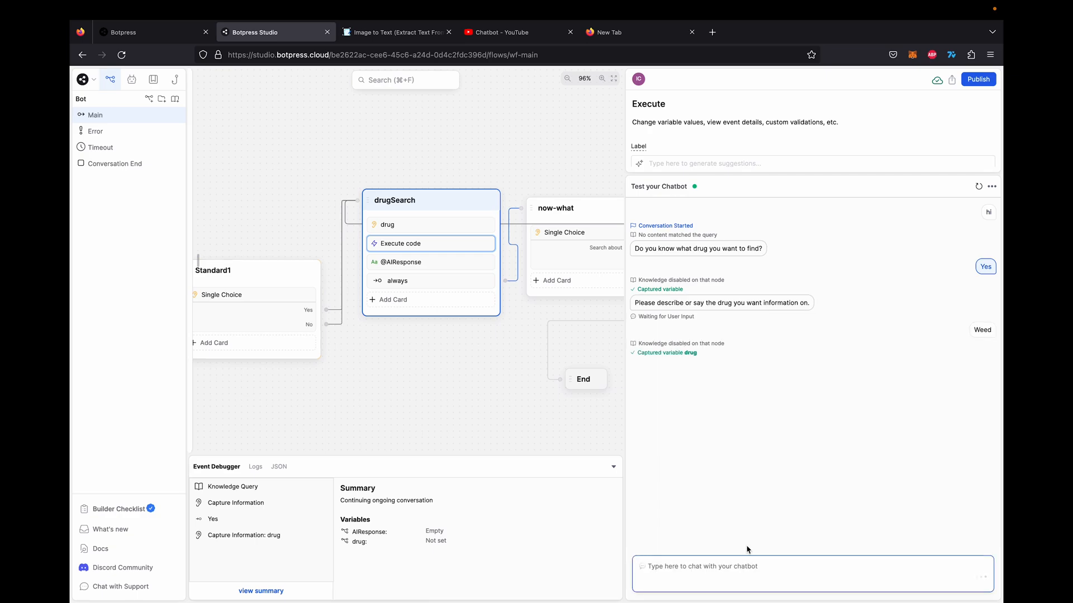
pyautogui.moveTo(782, 456)
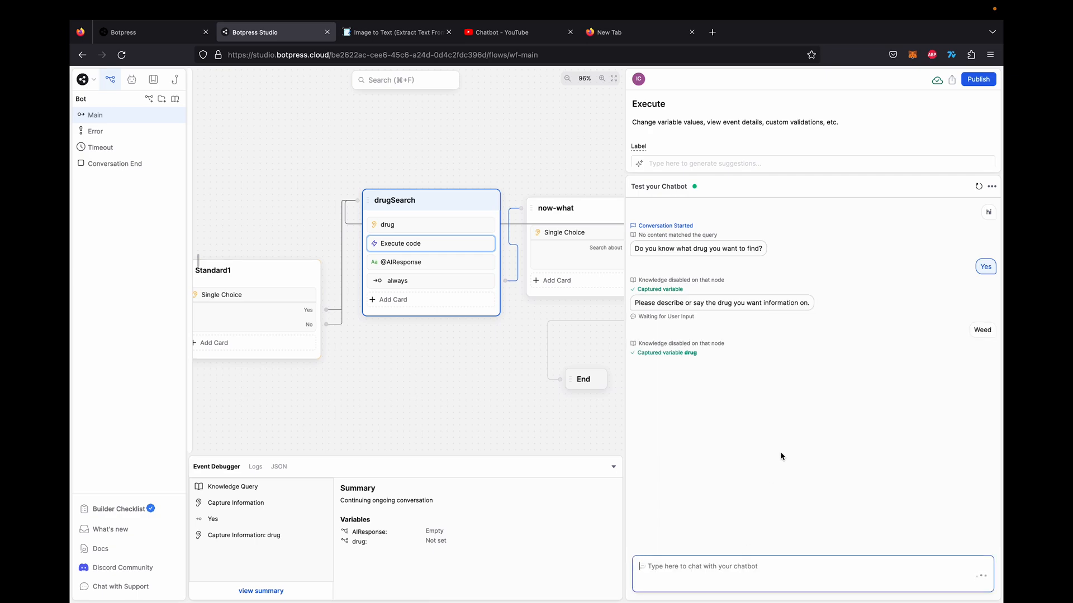
pyautogui.moveTo(799, 326)
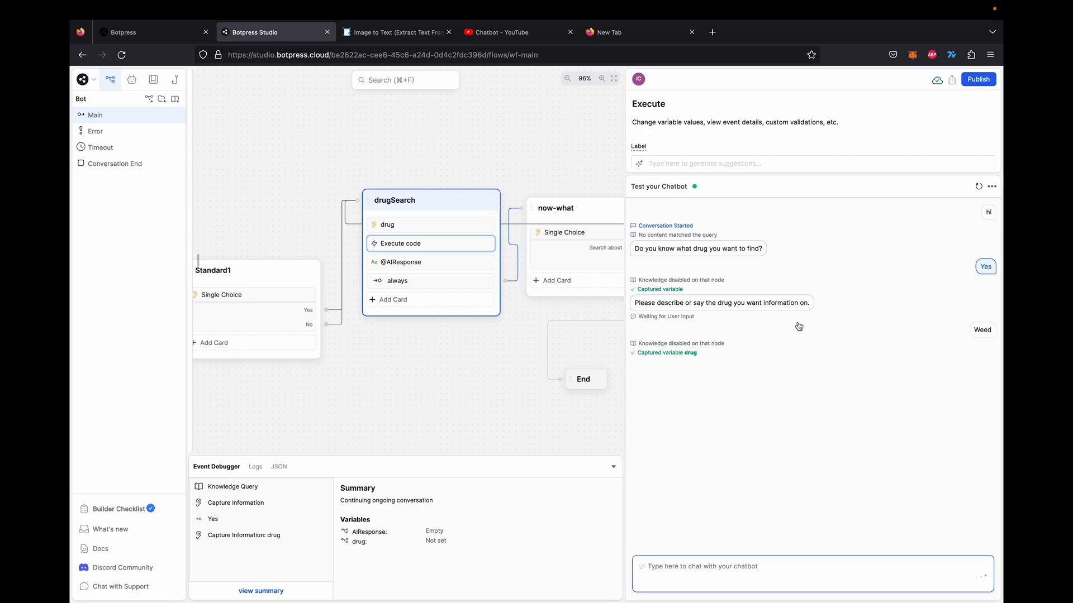
pyautogui.moveTo(765, 198)
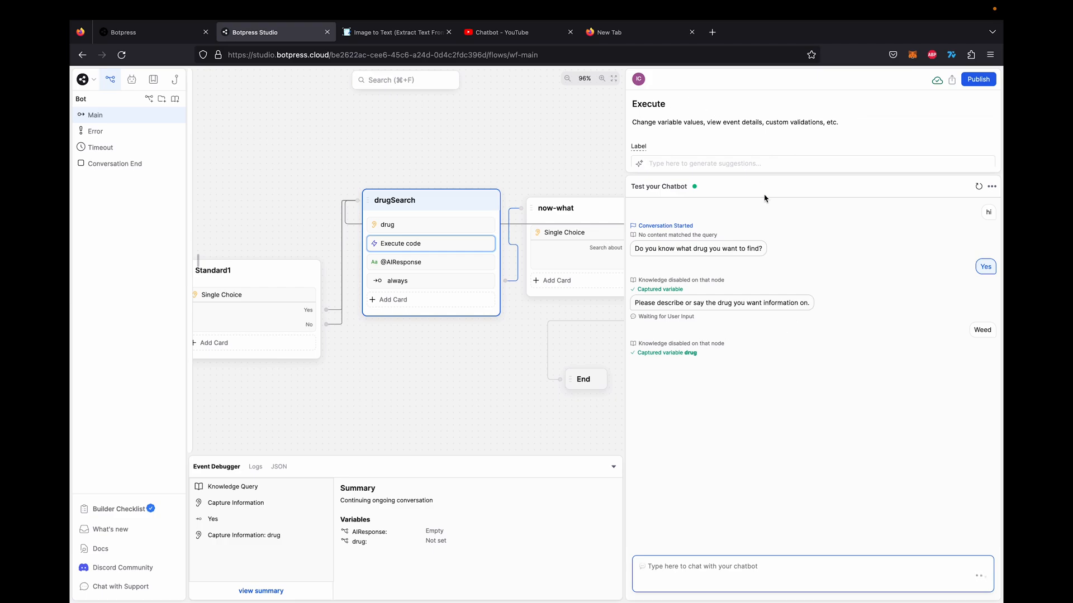
pyautogui.moveTo(727, 357)
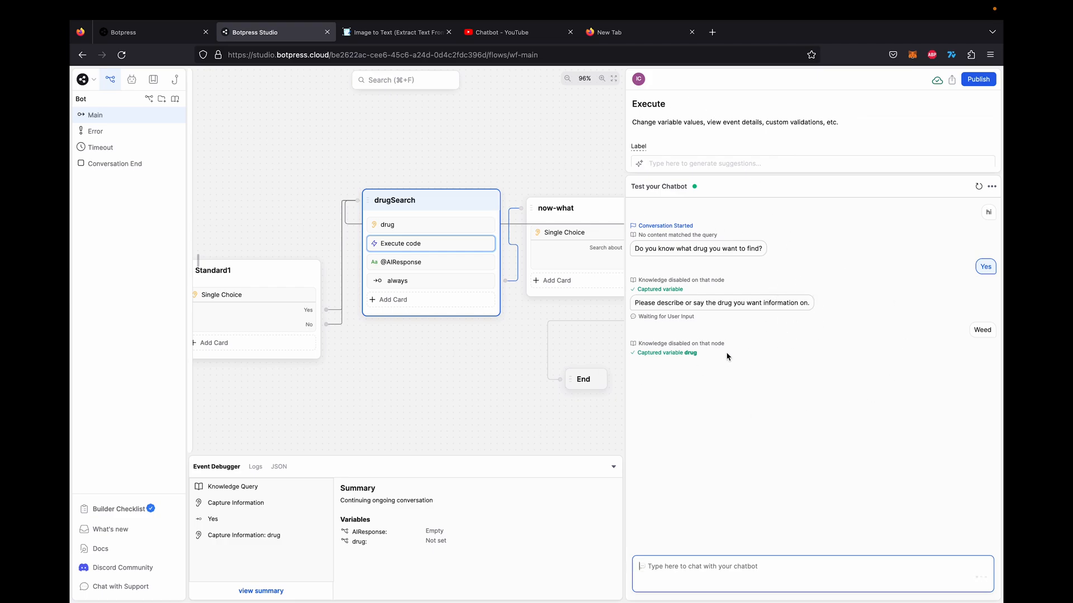
pyautogui.moveTo(741, 379)
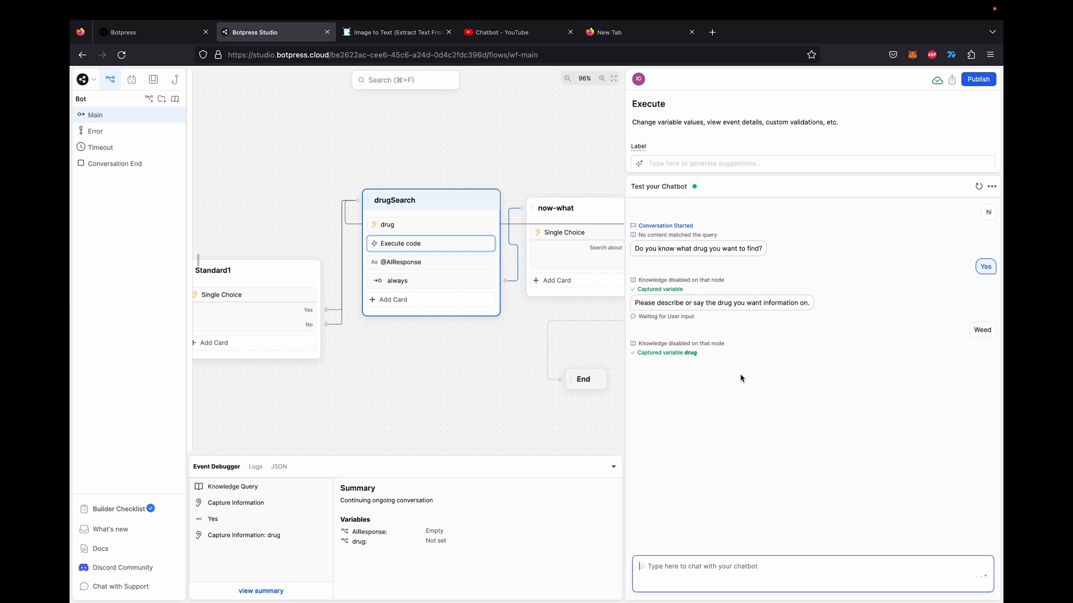
pyautogui.moveTo(421, 213)
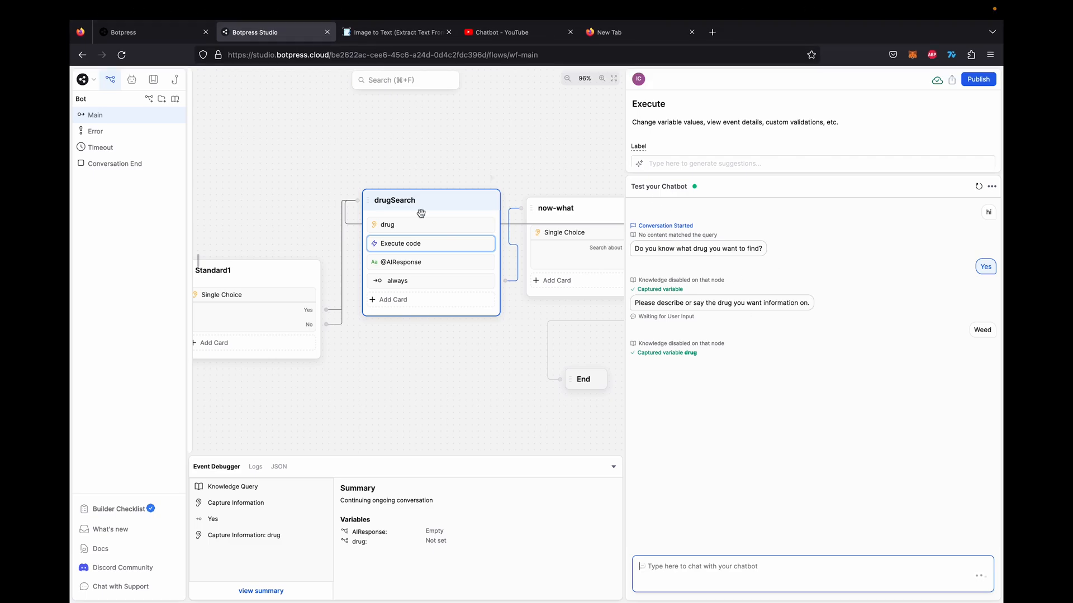
pyautogui.moveTo(434, 228)
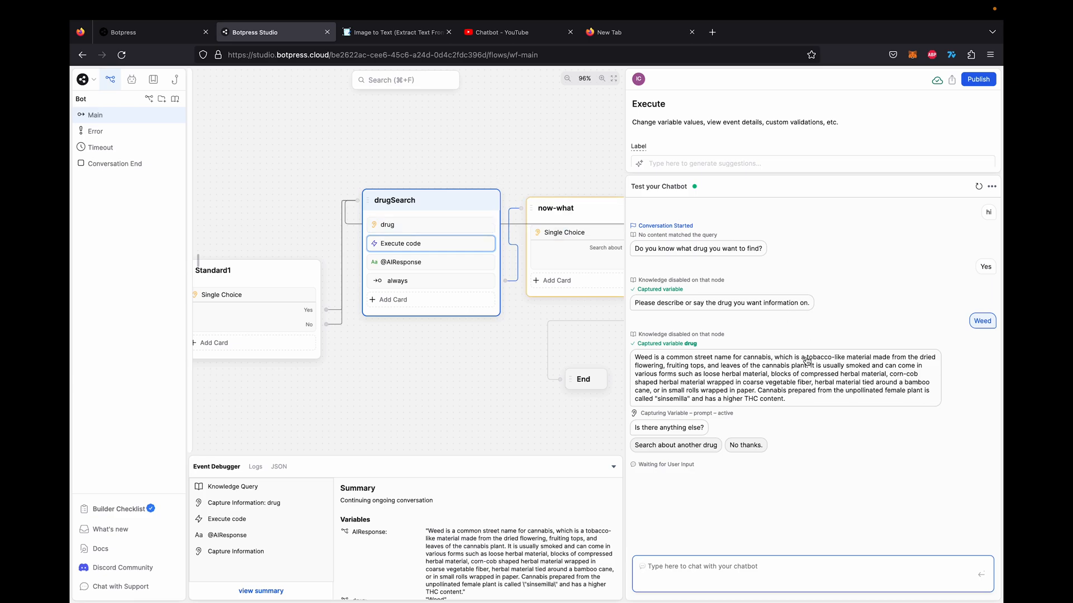
pyautogui.moveTo(823, 378)
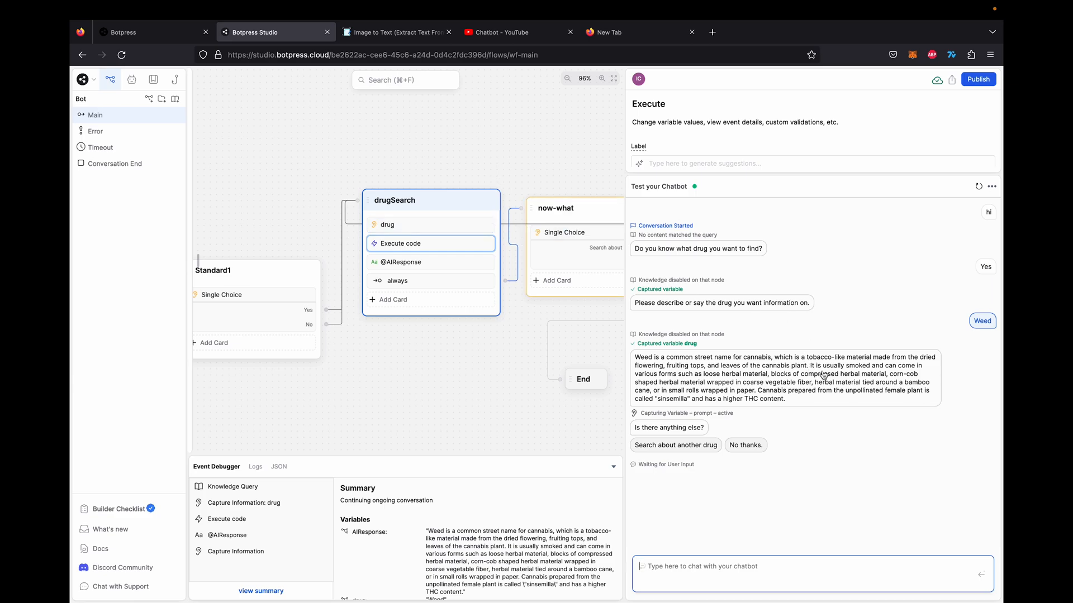
pyautogui.moveTo(722, 463)
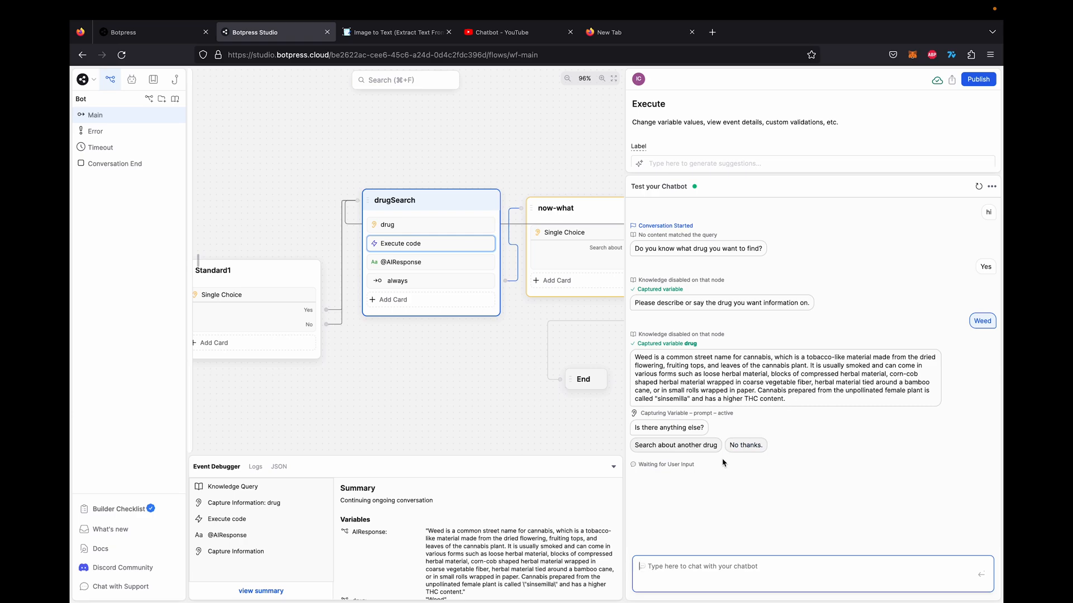
# - Choose to search another drug and ask whether cocaine is harmful
pyautogui.click(675, 445)
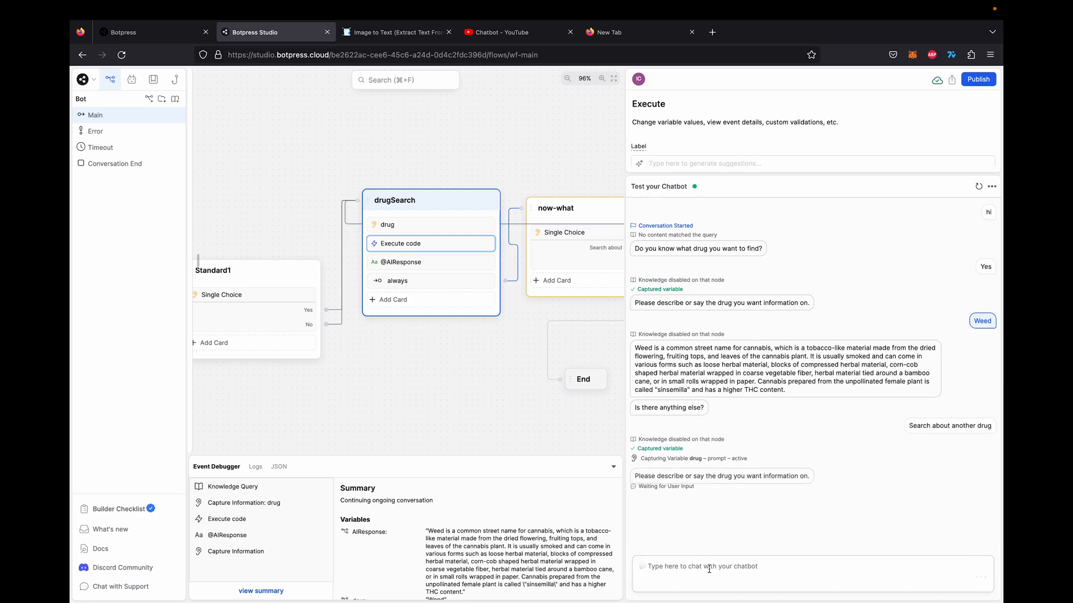
pyautogui.click(950, 425)
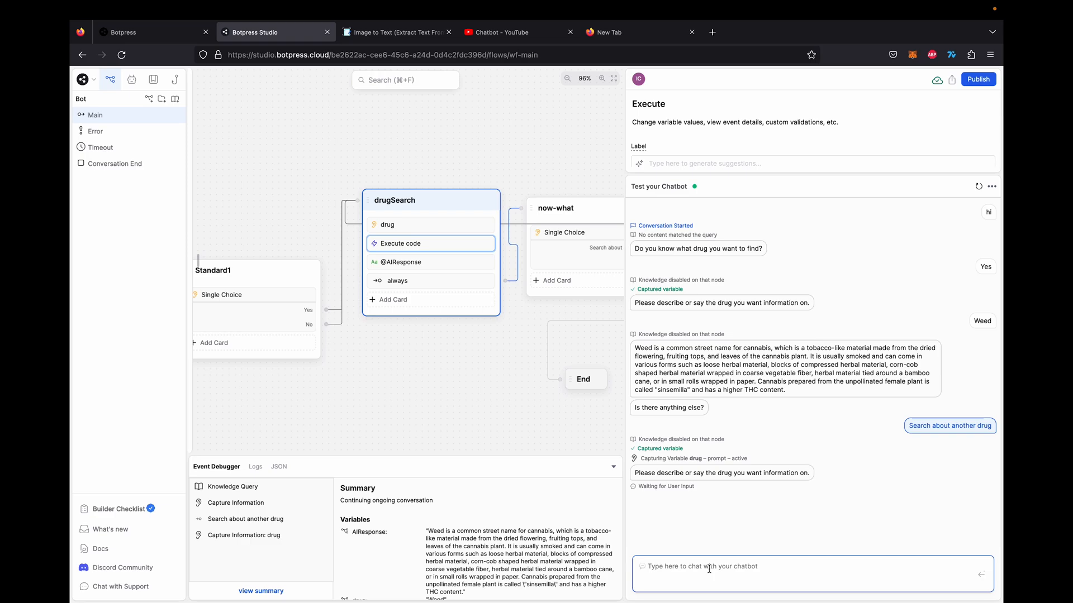
pyautogui.write('Is cocaine')
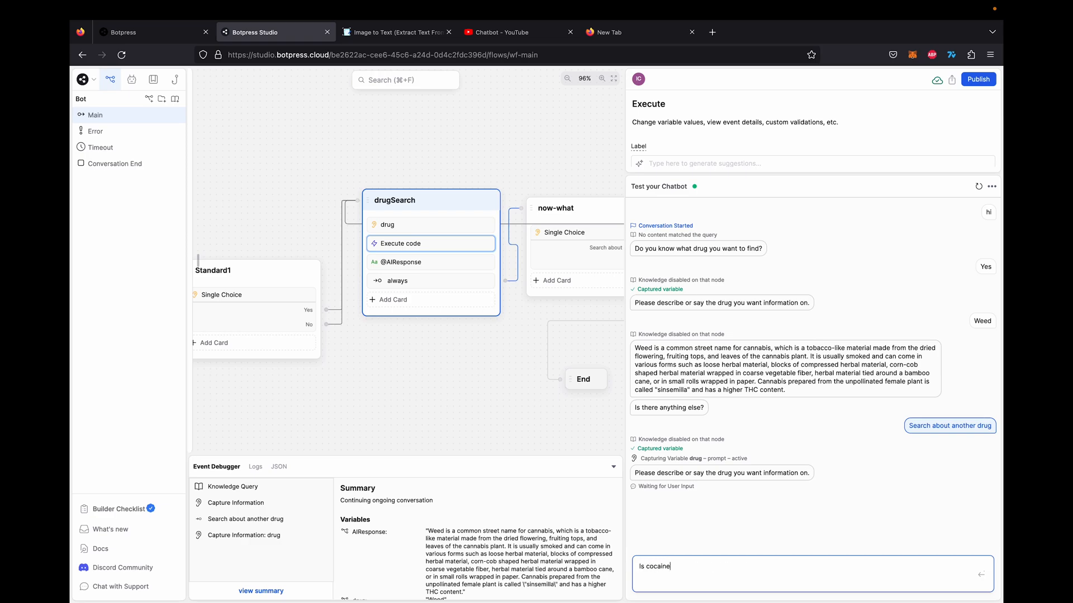
pyautogui.press('Return')
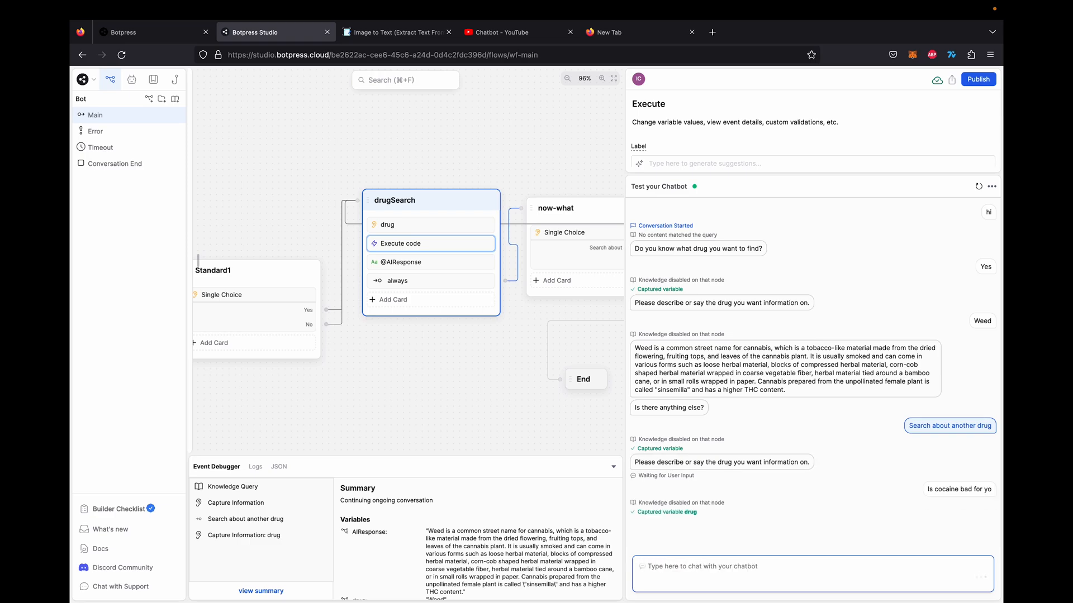
pyautogui.moveTo(747, 511)
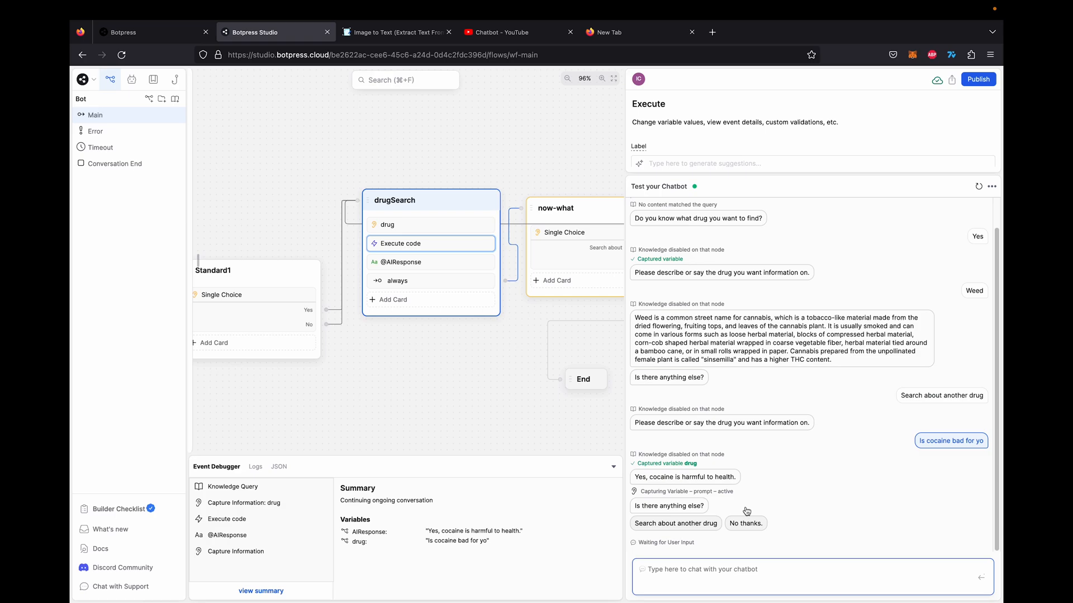
pyautogui.scroll(-3)
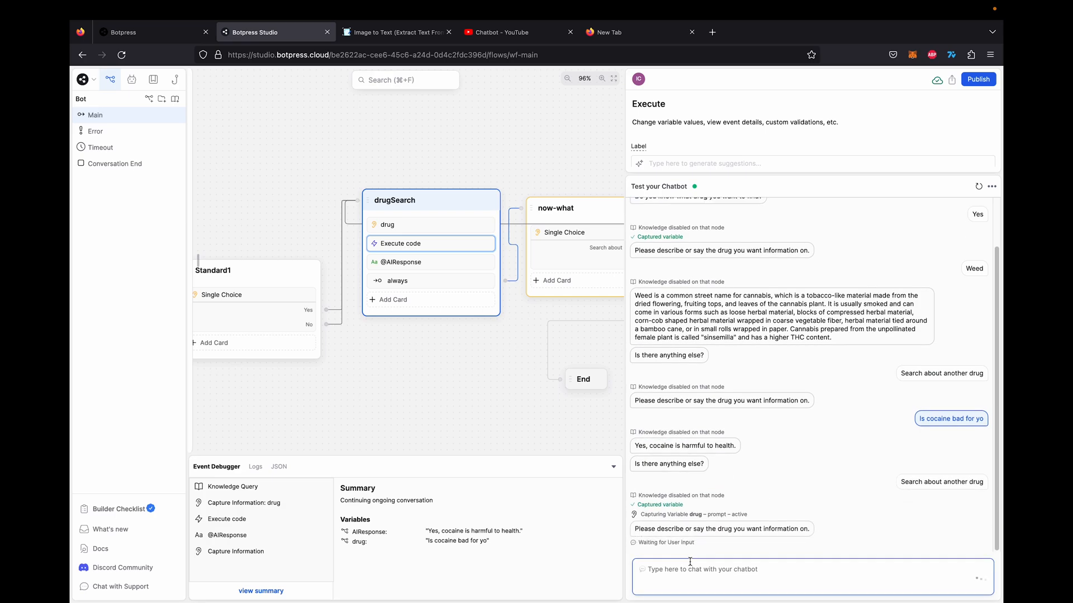
# - Ask the chatbot about the most lethal drug and type the next question
pyautogui.click(941, 482)
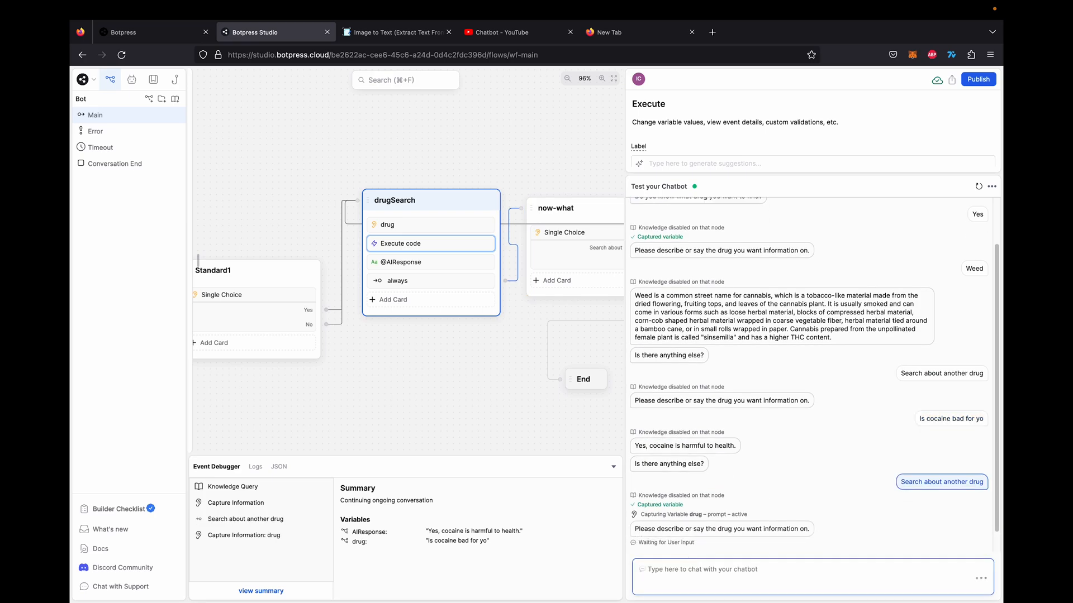
pyautogui.scroll(-3)
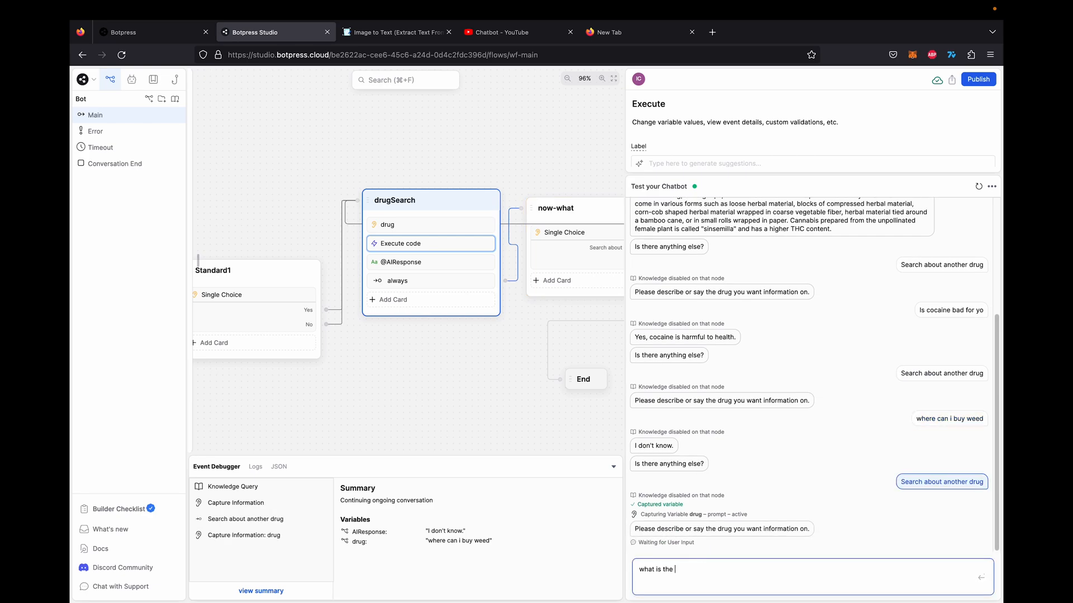
pyautogui.write('most lethal')
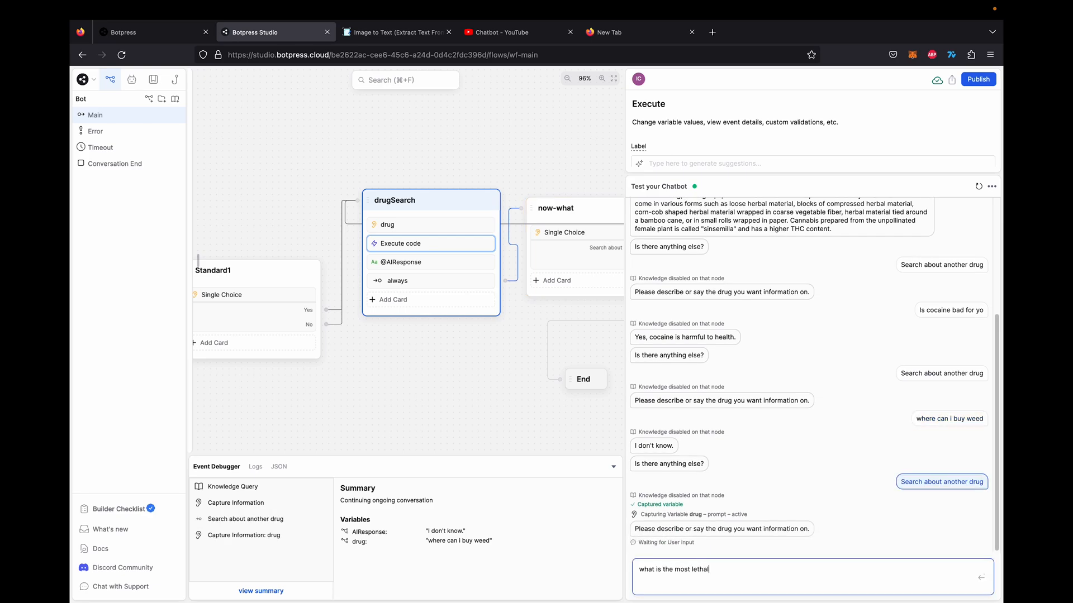
pyautogui.press('Return')
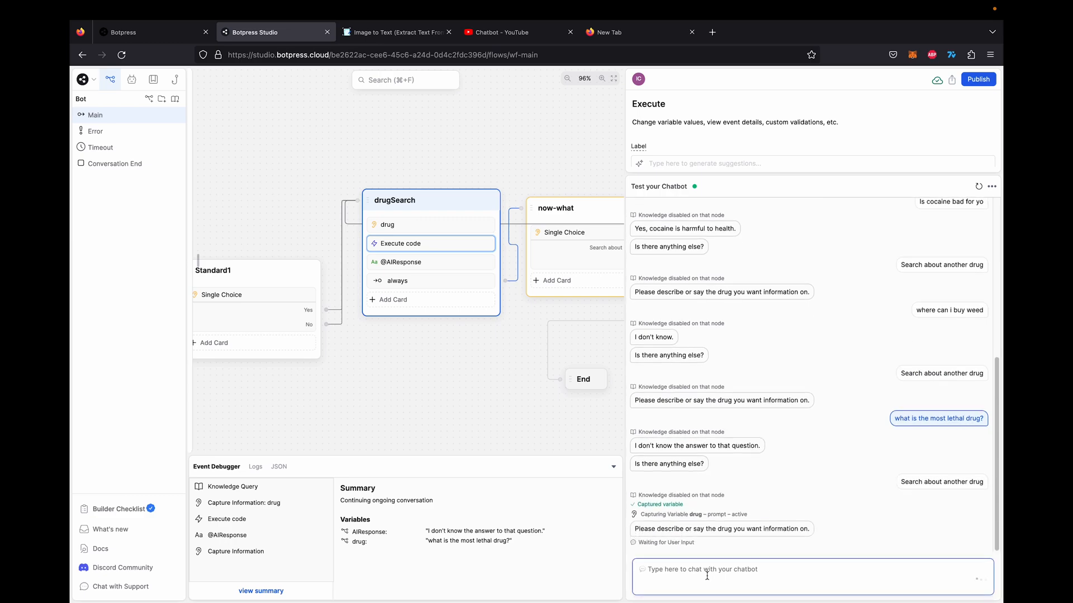
pyautogui.write('pr')
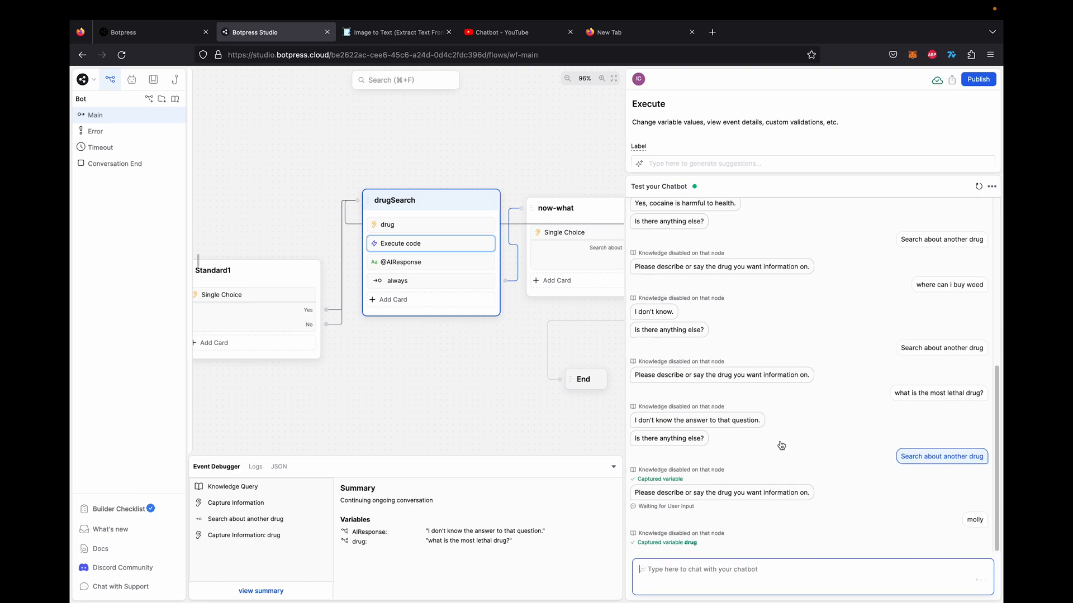
pyautogui.scroll(-3)
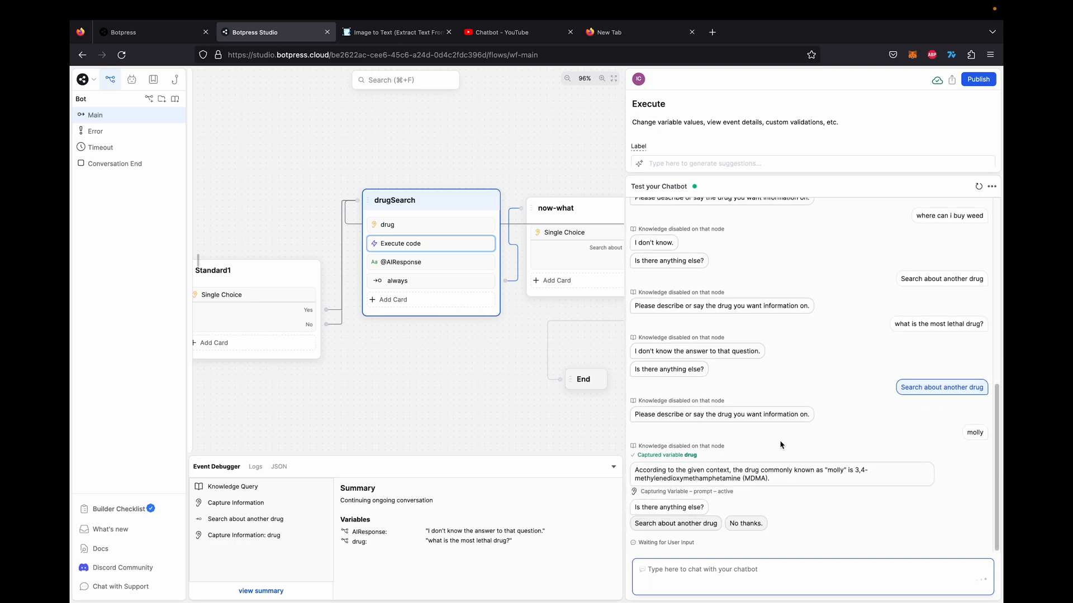